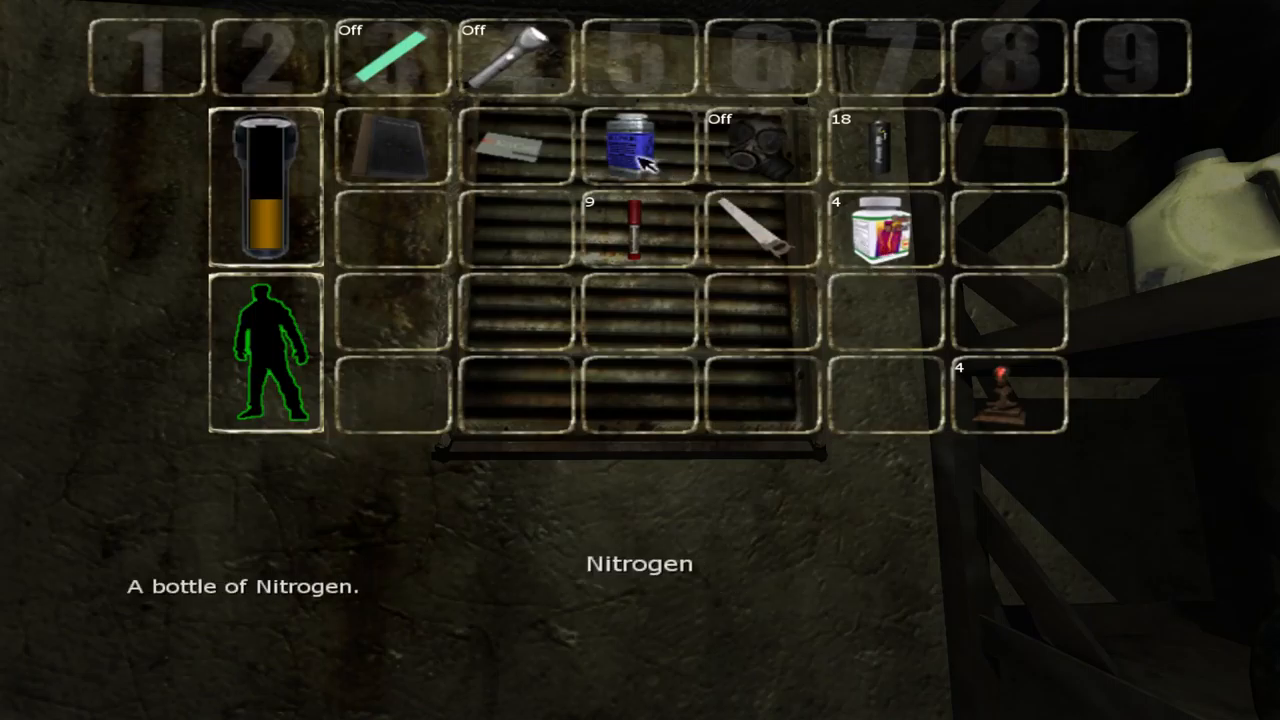
mouse_move(842, 305)
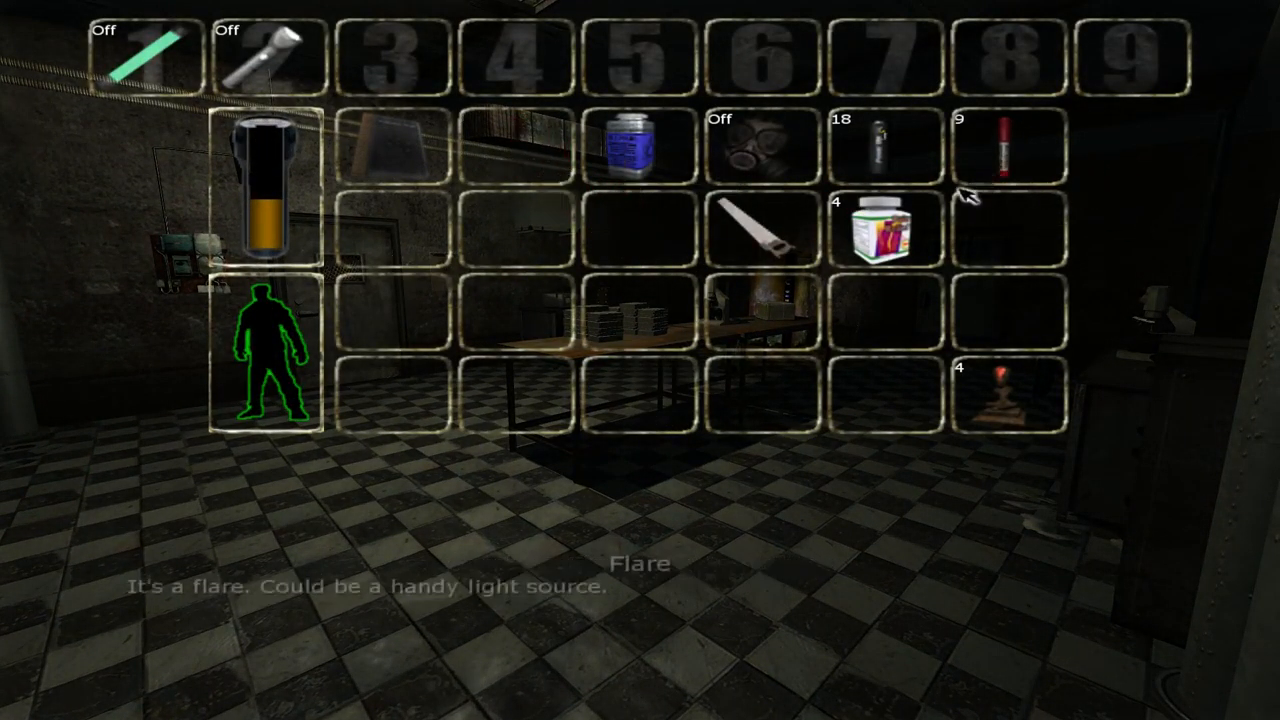
mouse_move(408, 155)
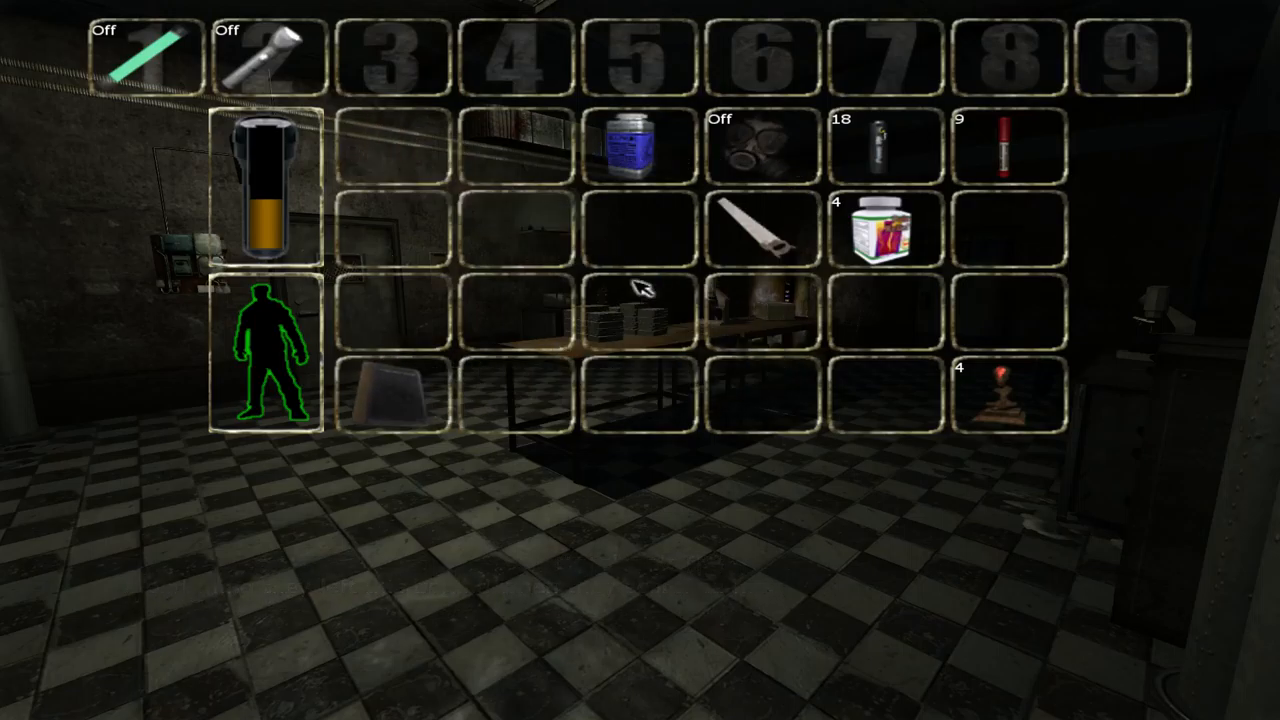
mouse_move(760, 150)
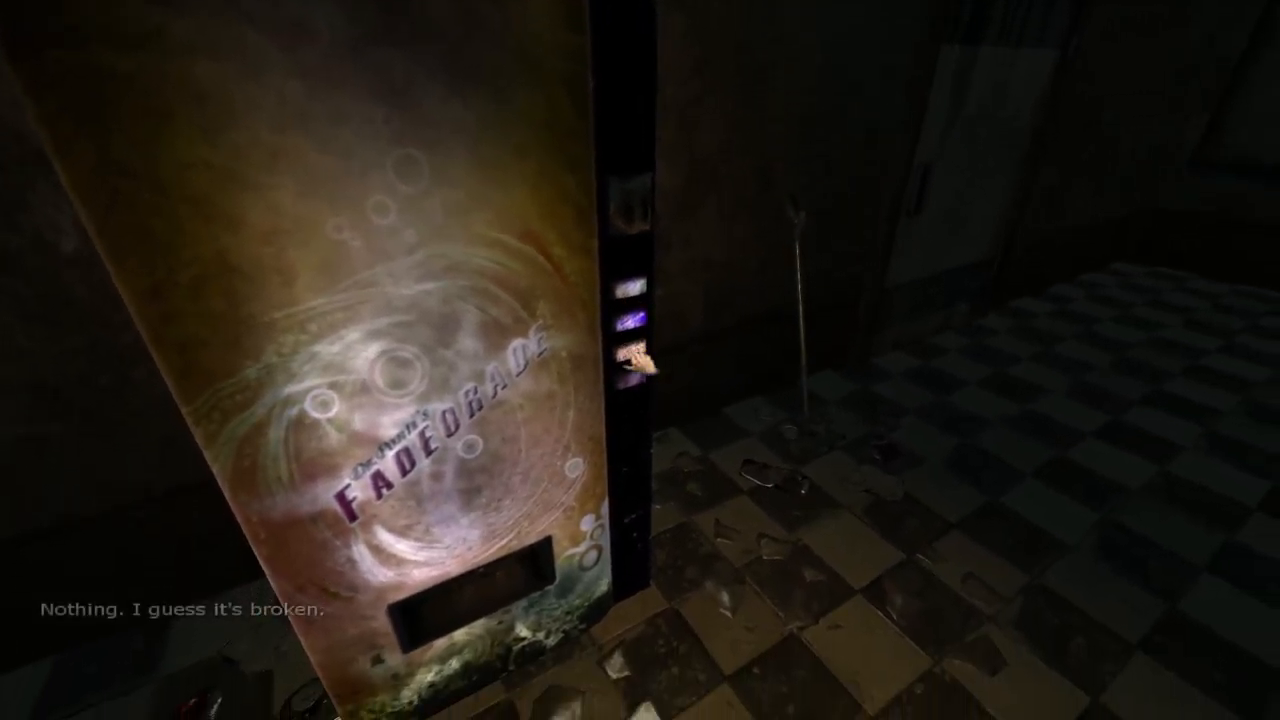
Explore onward past the vending machines into the radiator-lined room with empty shelving.
key("Tab")
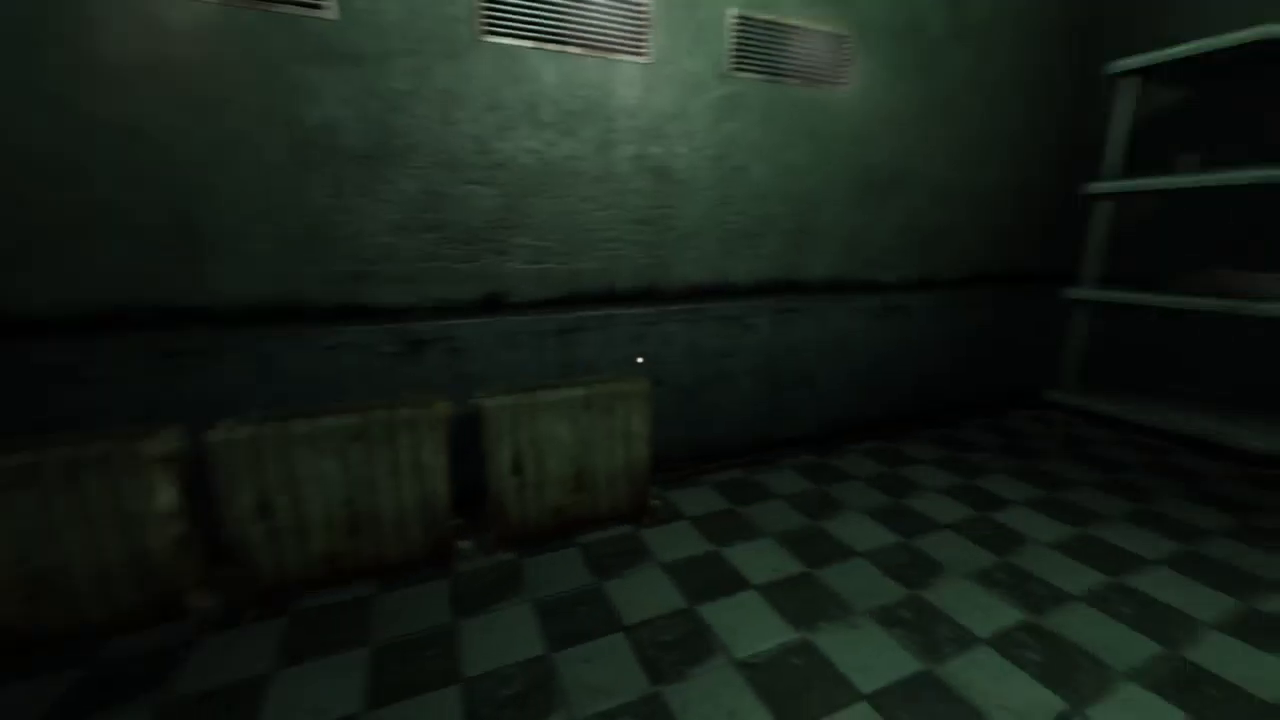
Approach the large rusted yellow double door beside the stacked crates.
scroll("right", 3)
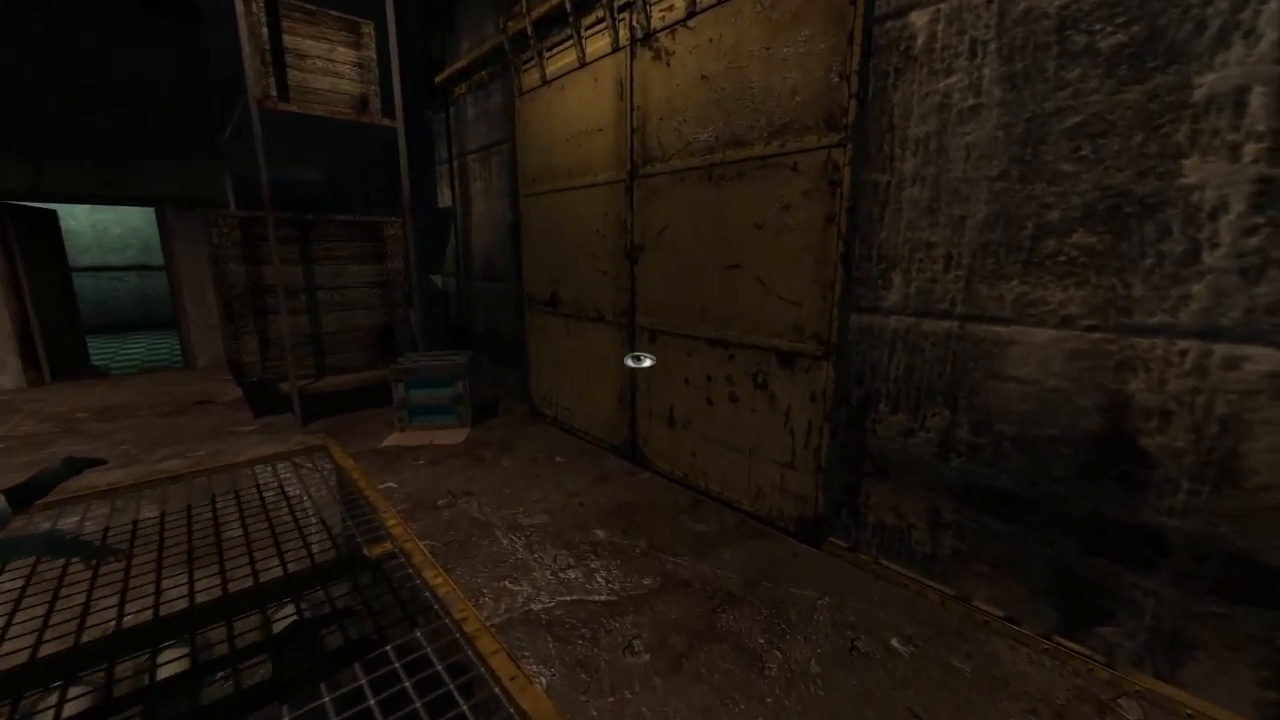
Enter the pillared hall and dismiss the Clarence narration screen.
left_click(638, 361)
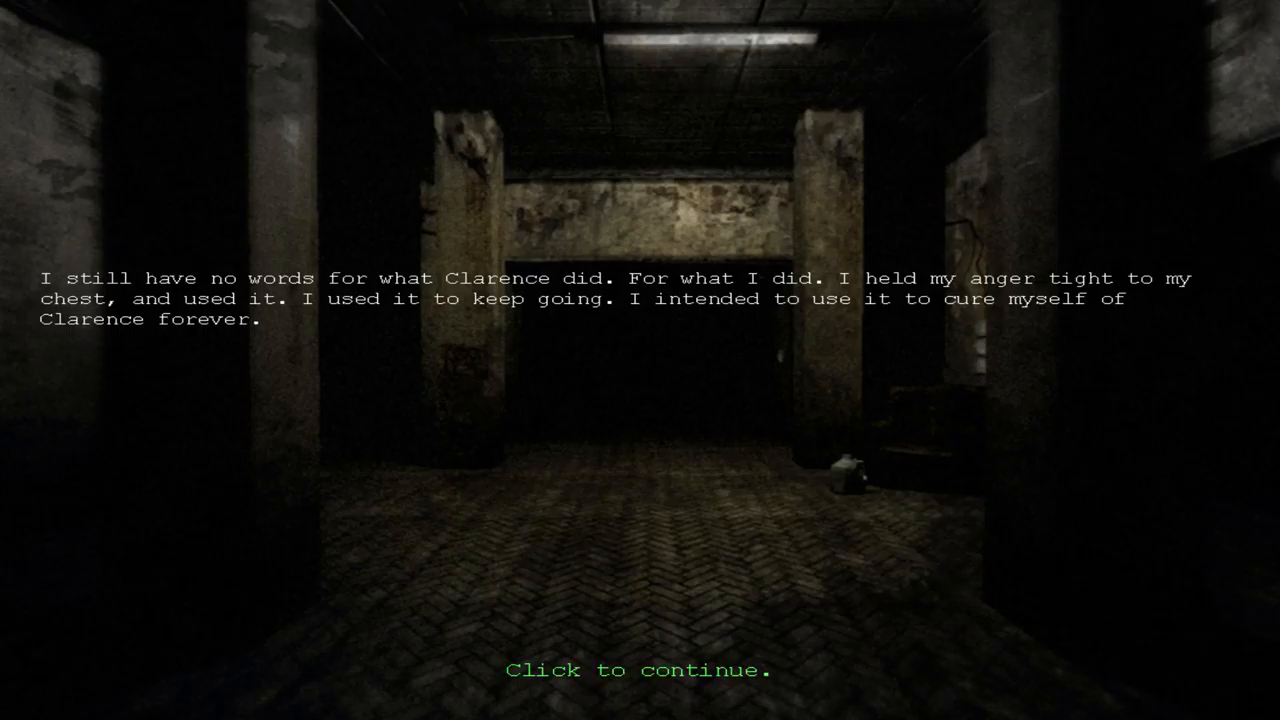
left_click(640, 670)
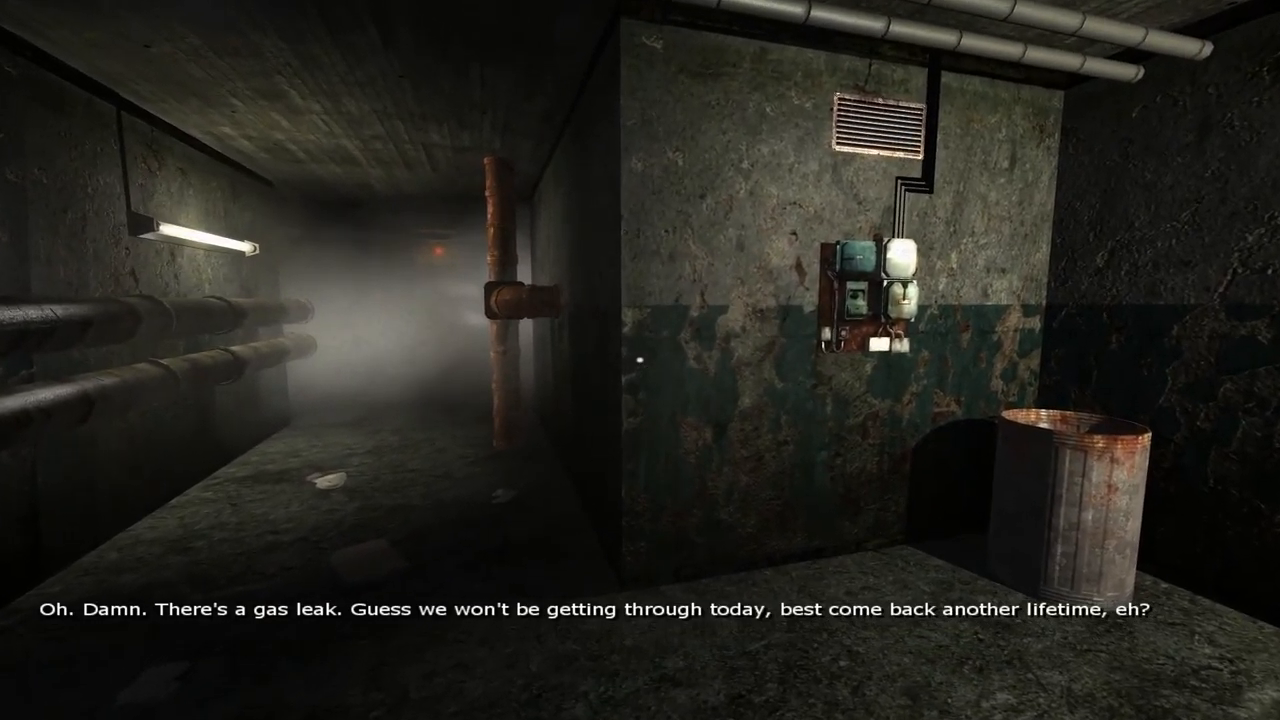
mouse_move(640, 360)
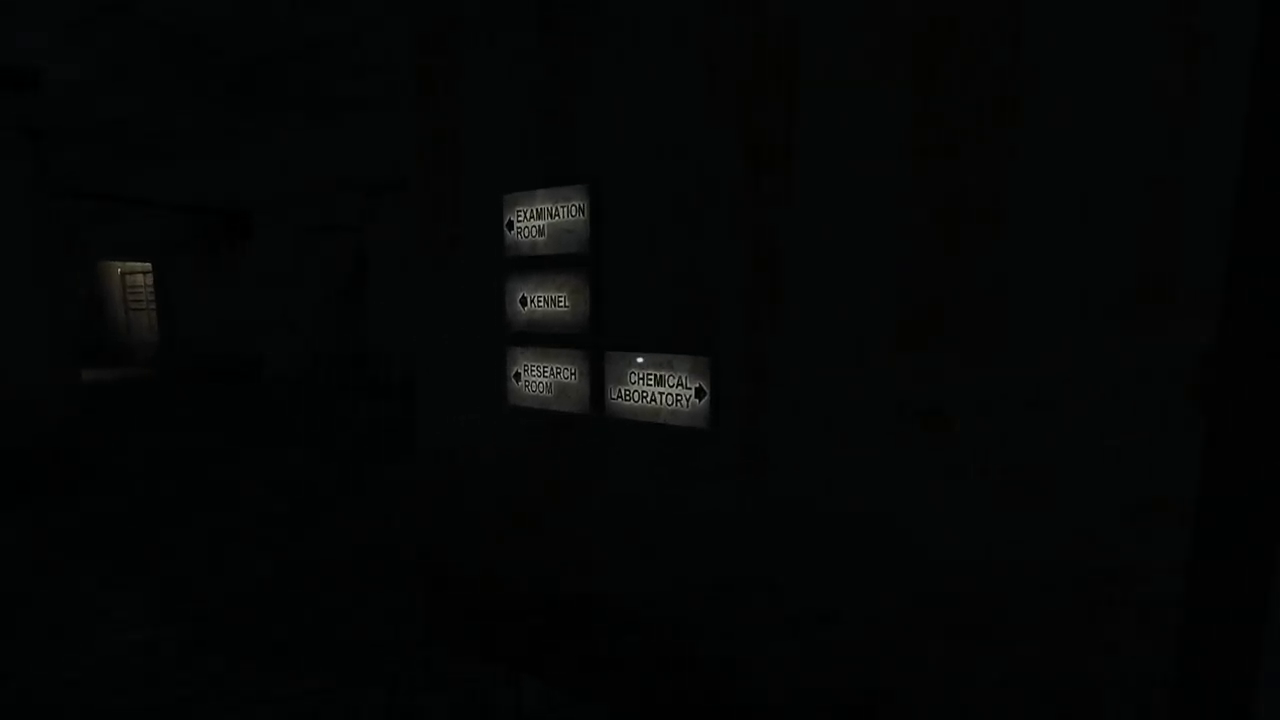
mouse_move(640, 360)
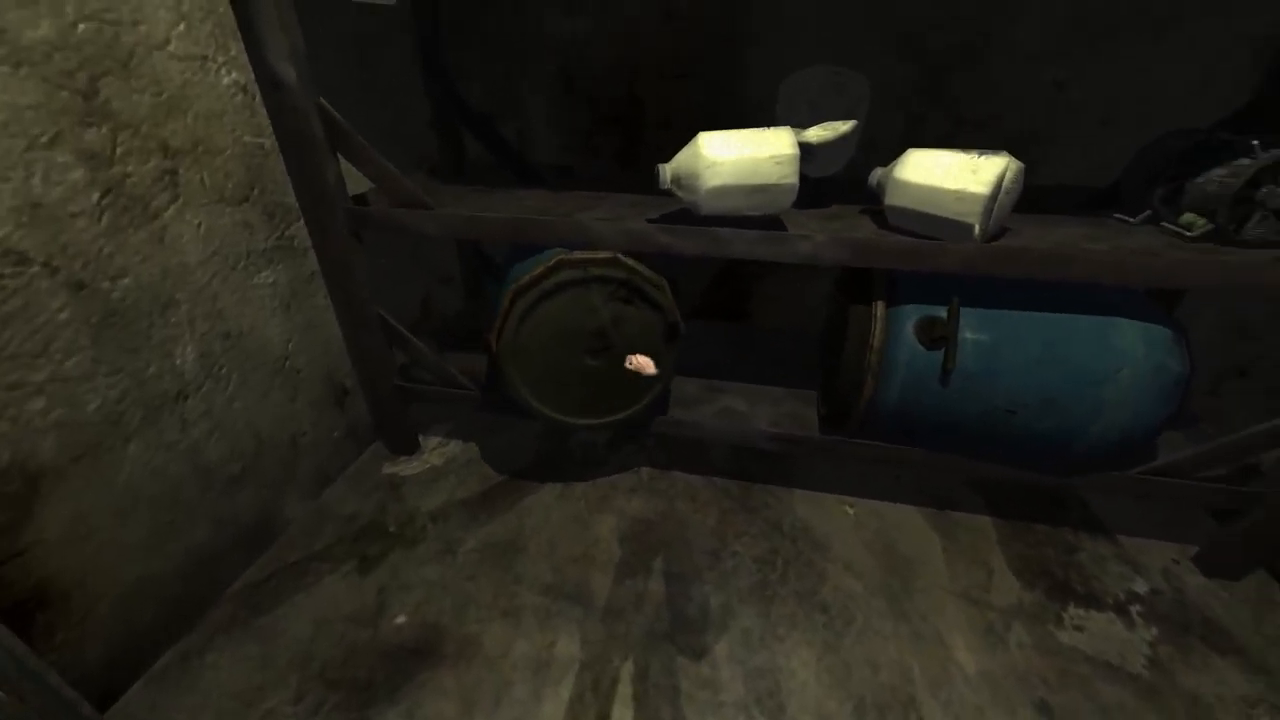
mouse_move(640, 360)
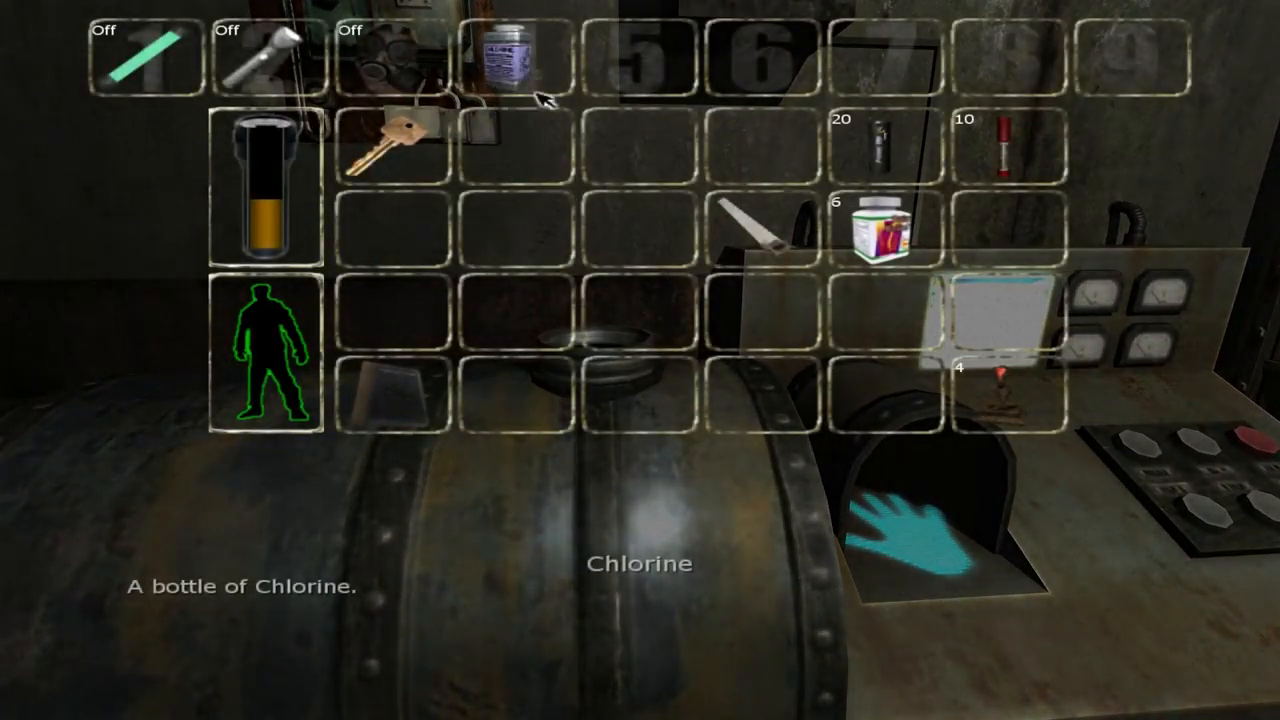
left_click(507, 55)
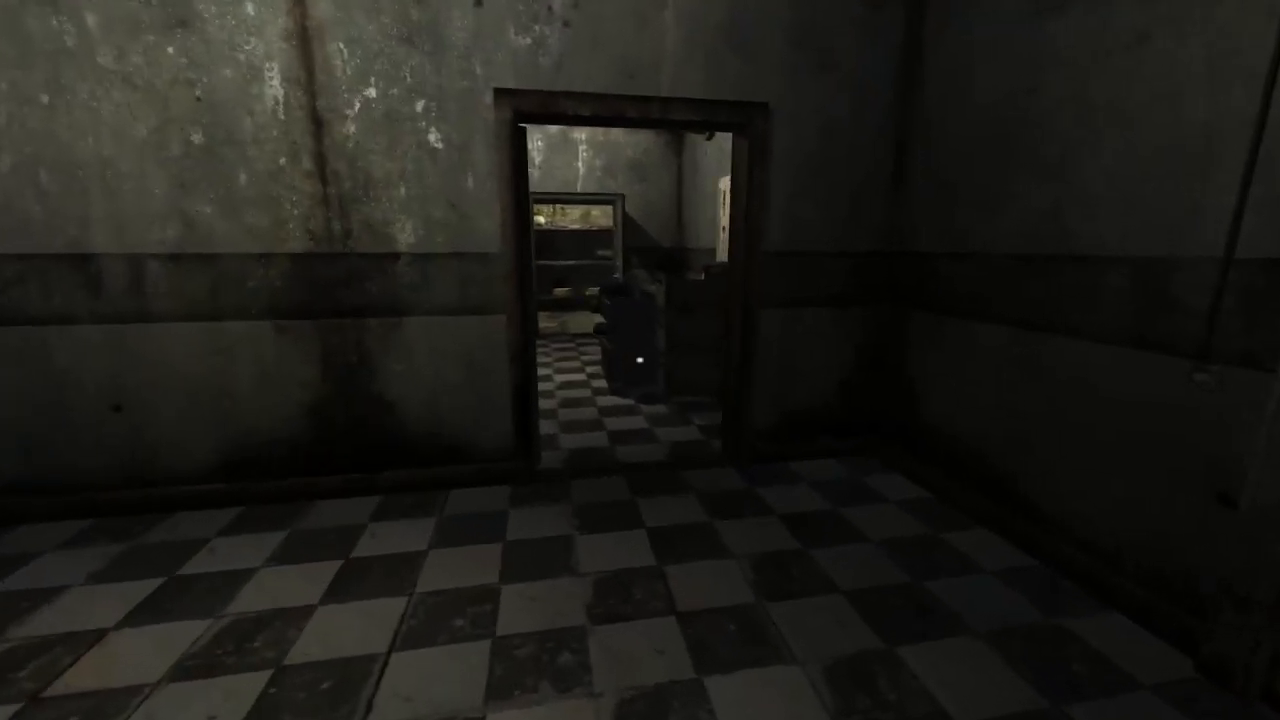
mouse_move(635, 360)
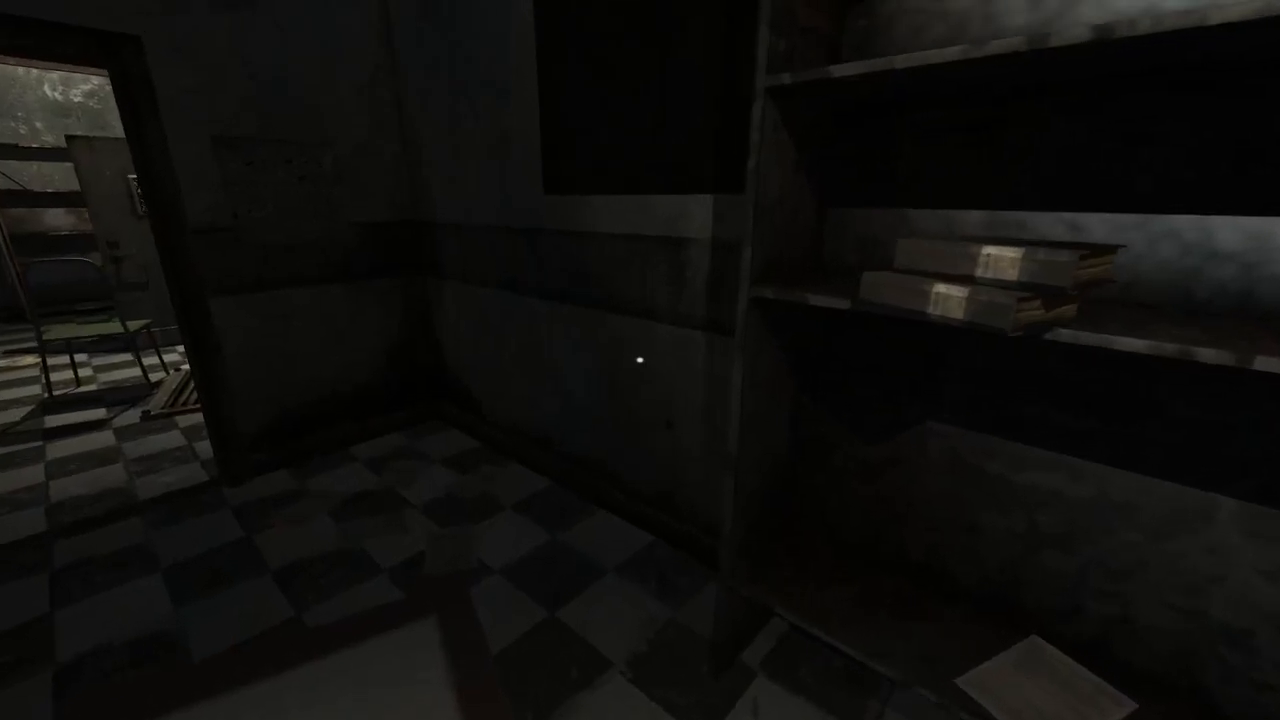
mouse_move(640, 360)
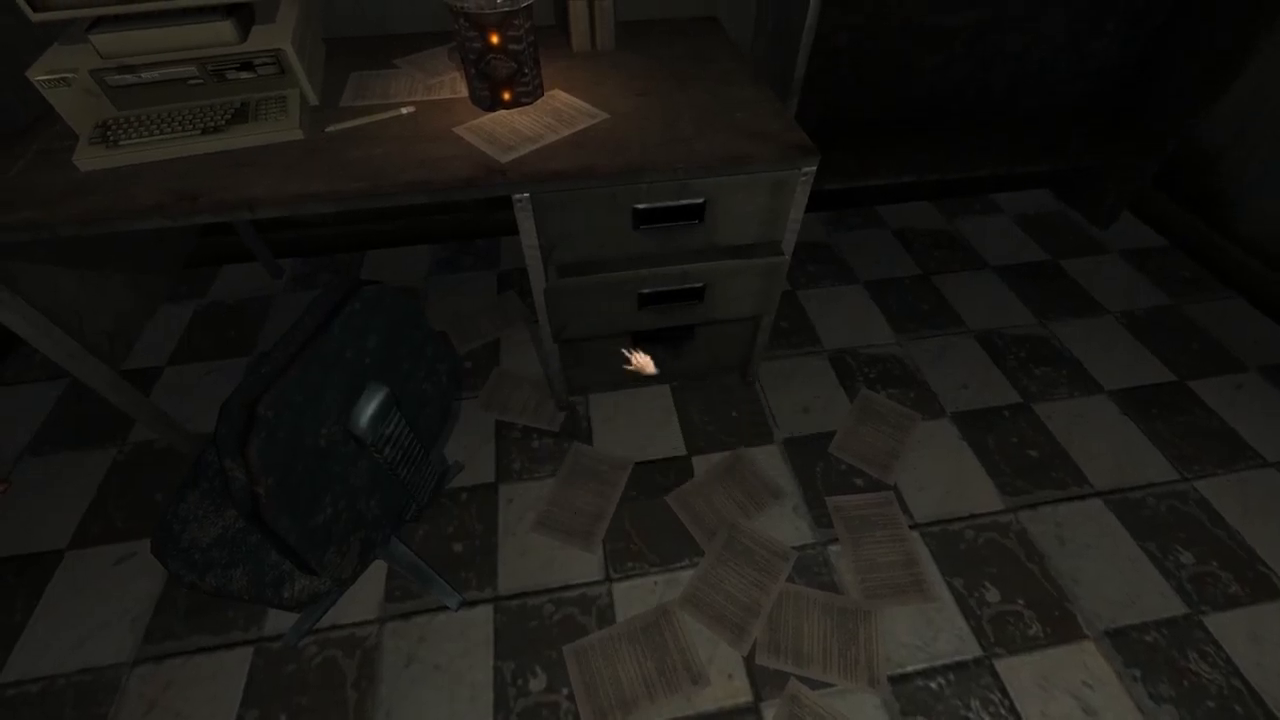
mouse_move(640, 360)
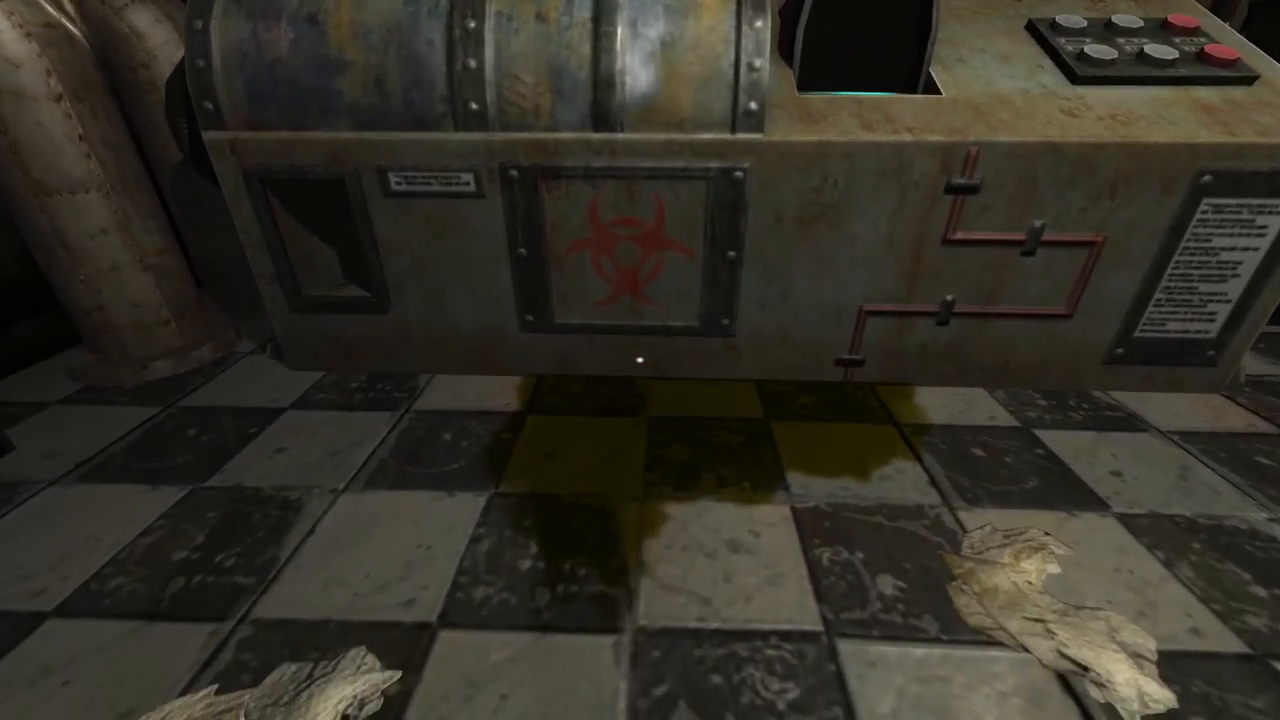
Head back toward the biohazard-marked chemical machine through the concrete corridor.
key("tab")
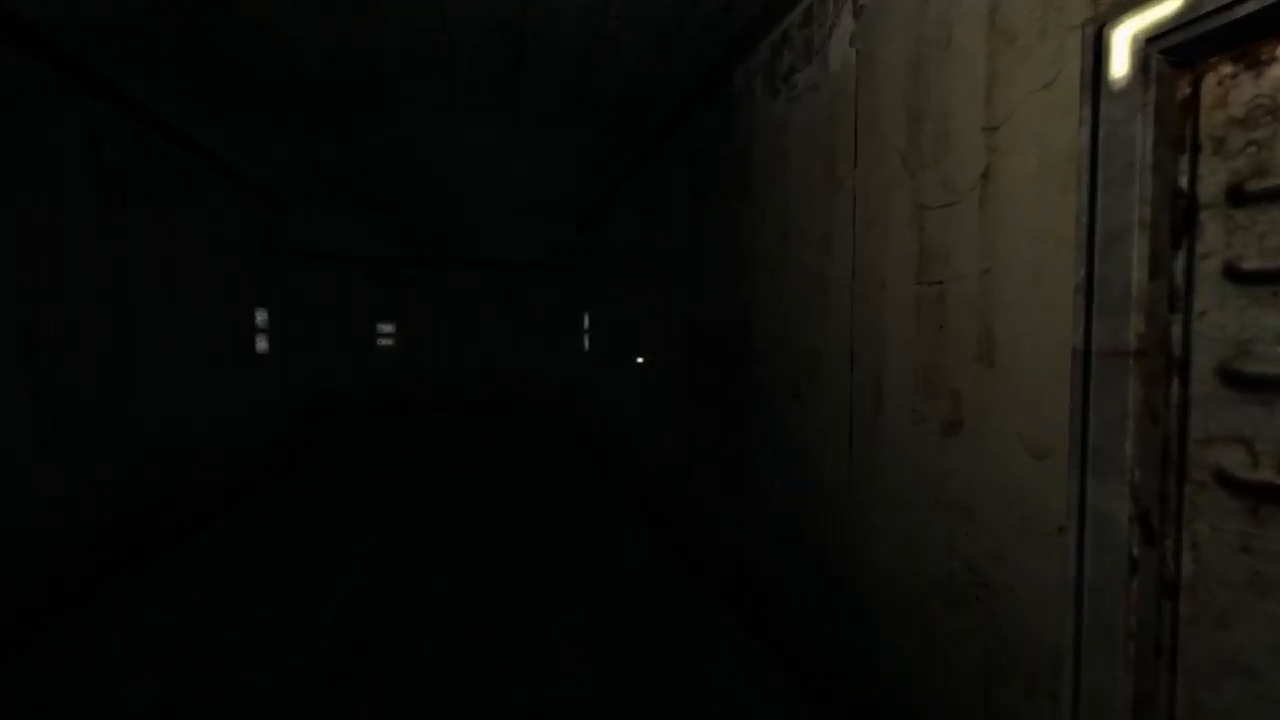
mouse_move(640, 360)
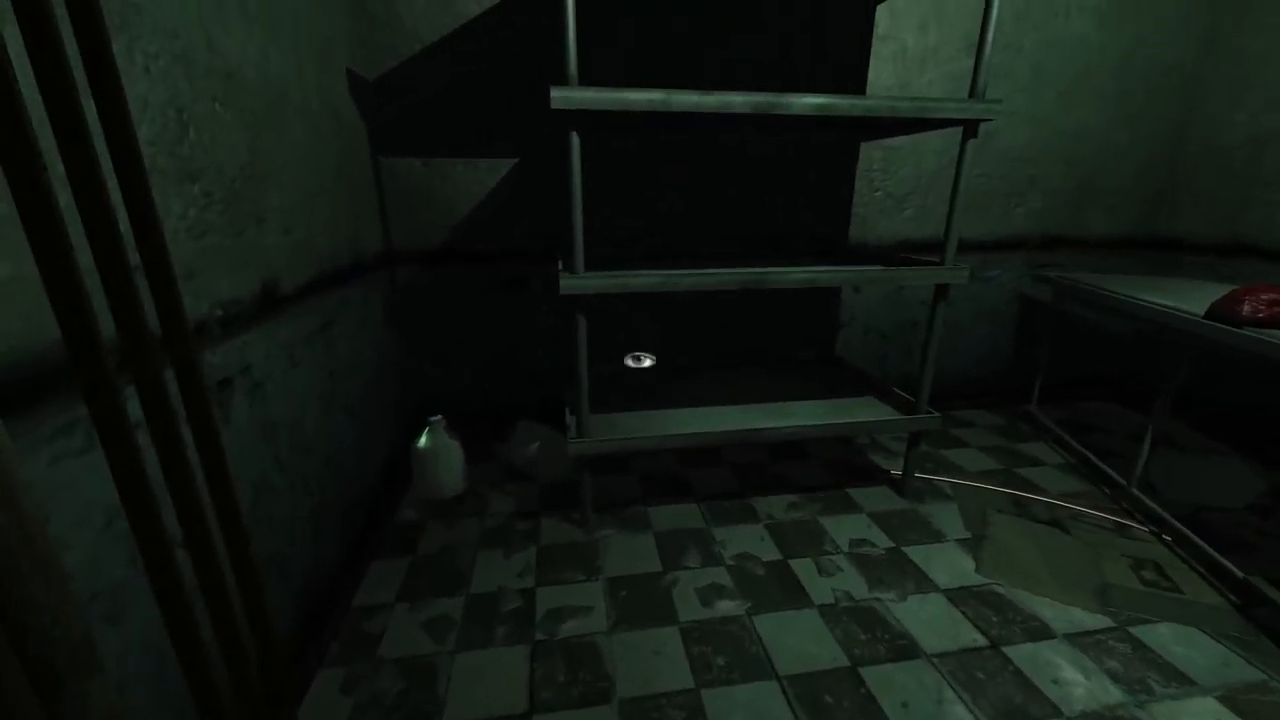
mouse_move(640, 360)
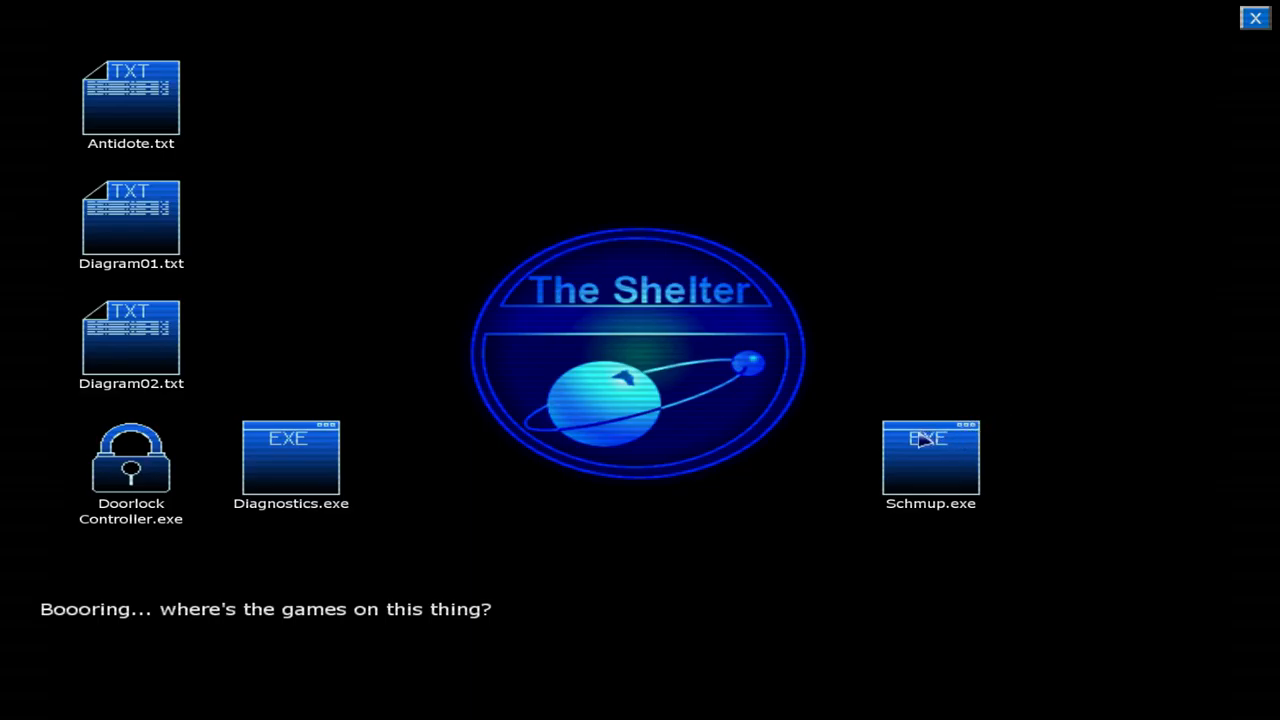
double_click(929, 455)
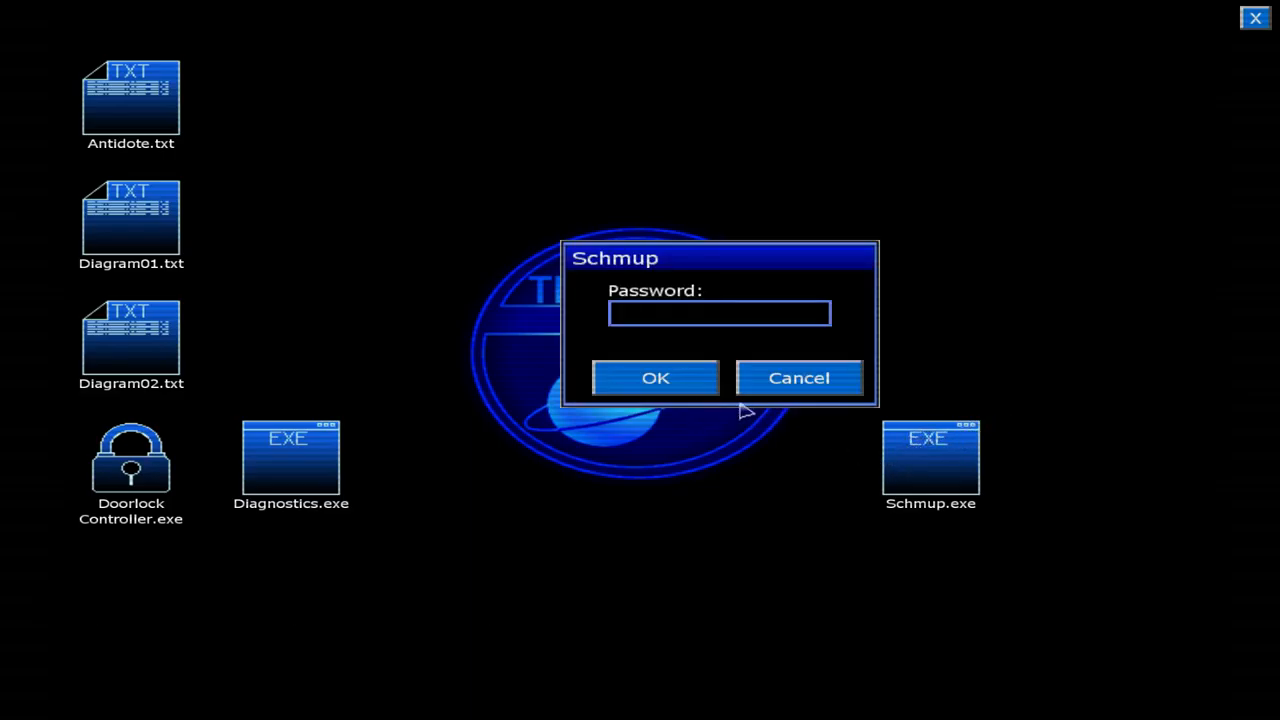
mouse_move(798, 419)
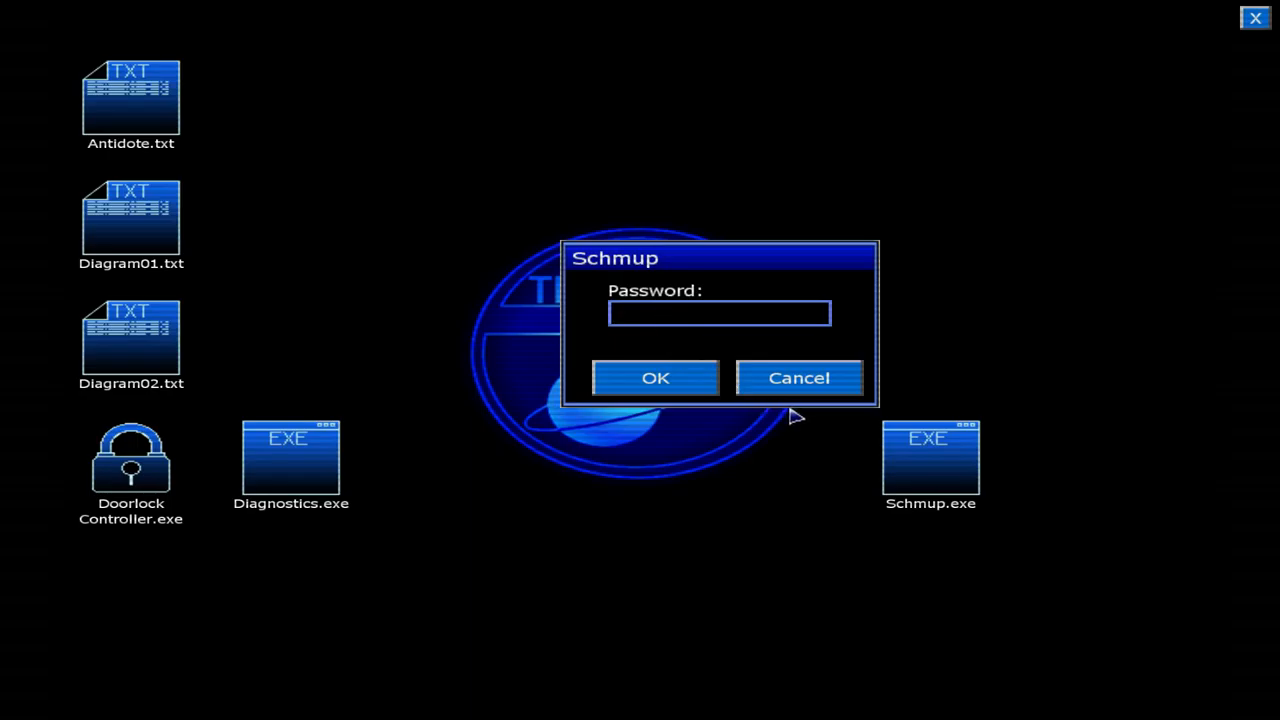
type("anabelle")
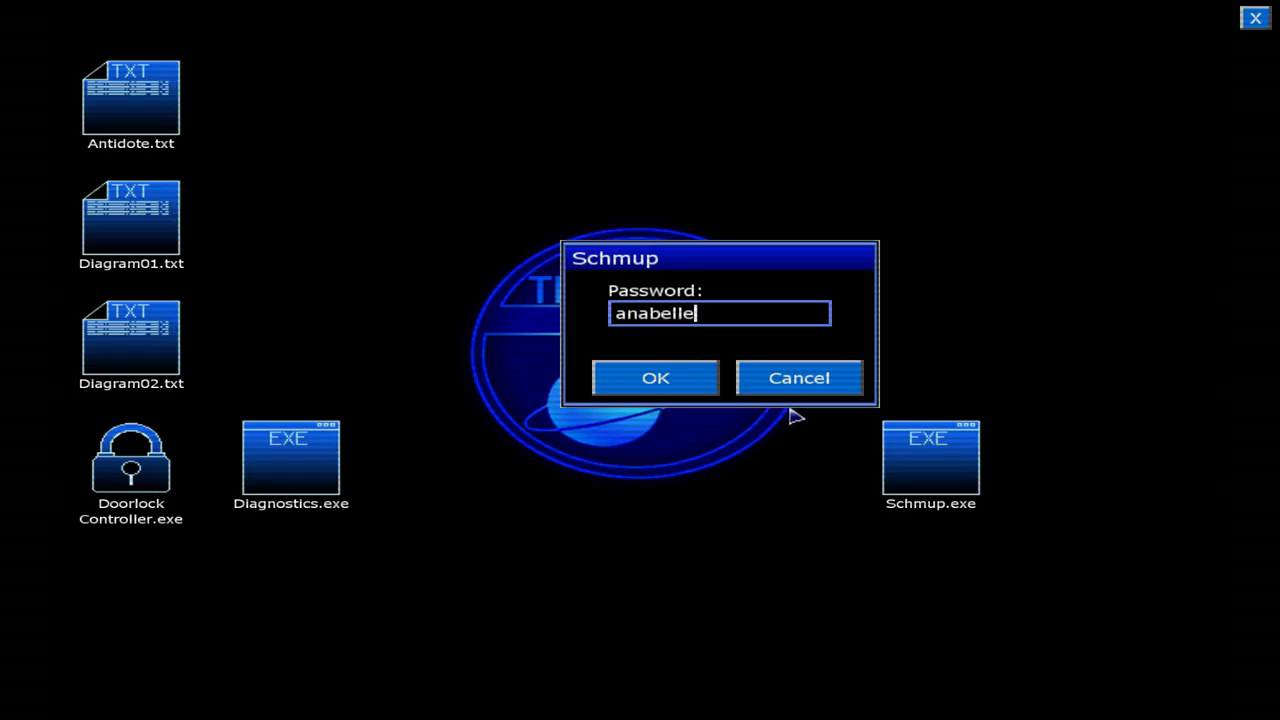
left_click(656, 377)
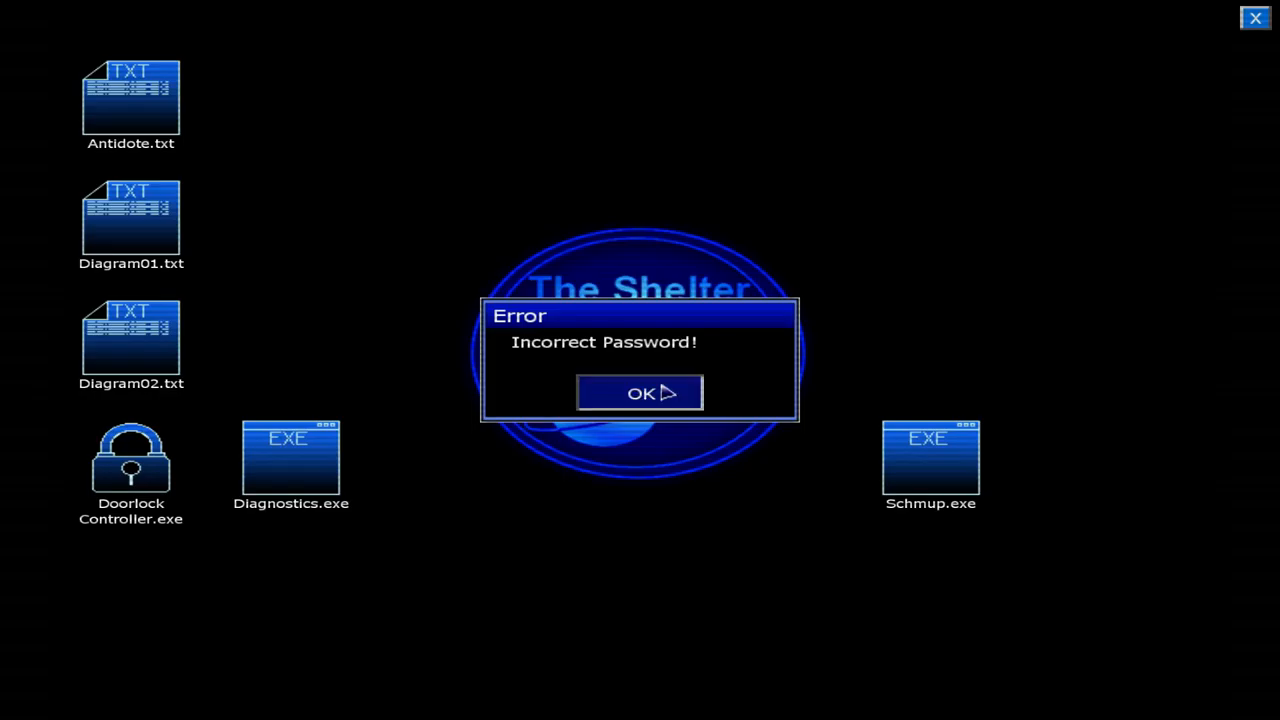
left_click(637, 392)
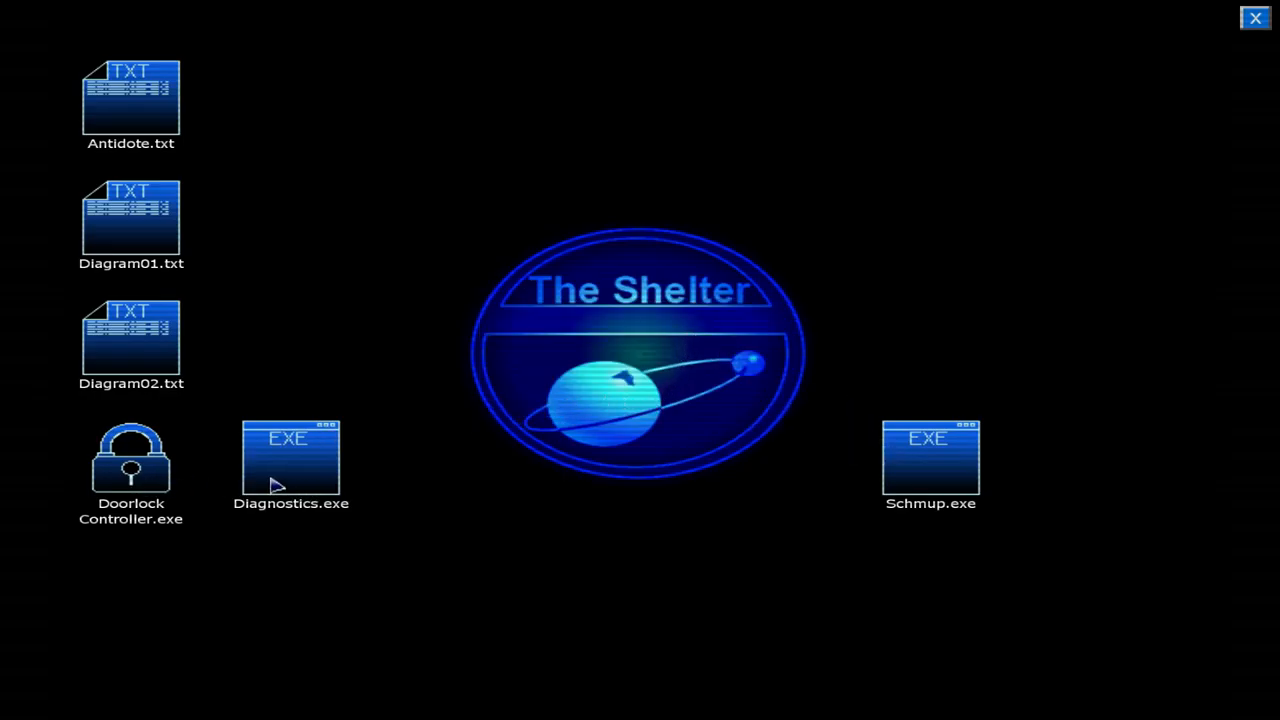
Launch Diagnostics.exe, run Research Status, and select the Major Events report.
double_click(291, 457)
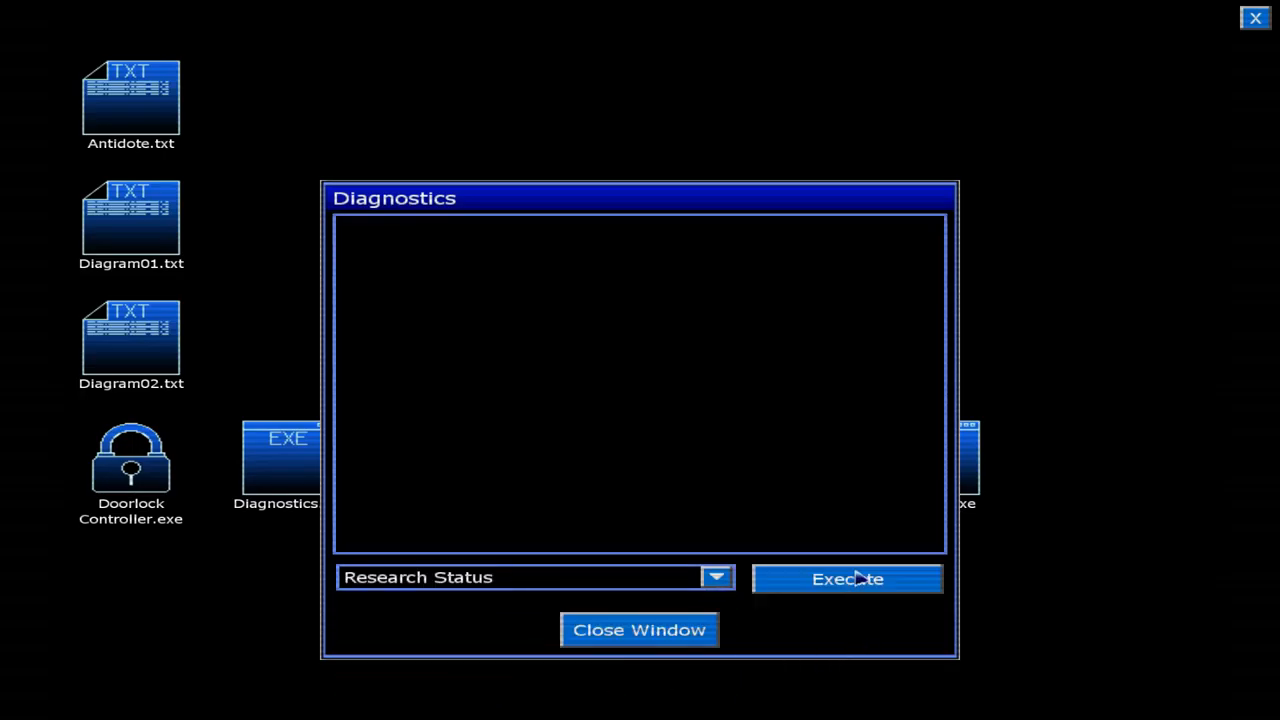
left_click(847, 579)
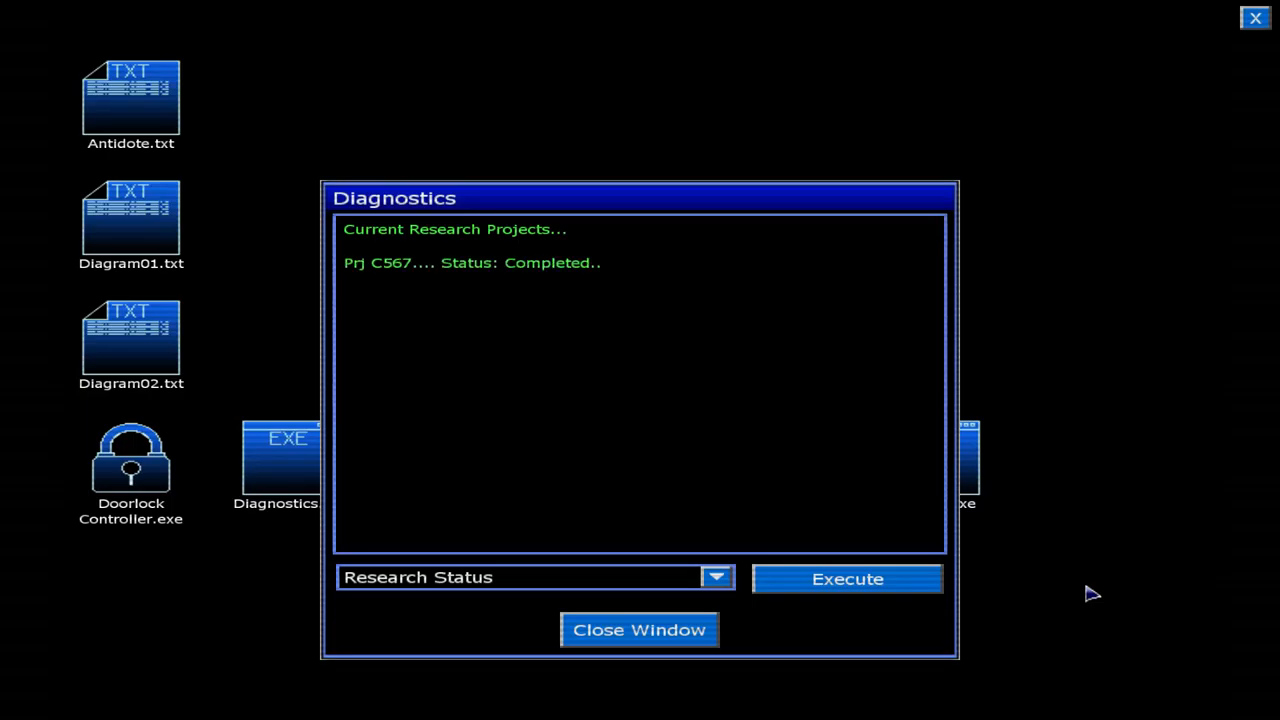
left_click(847, 579)
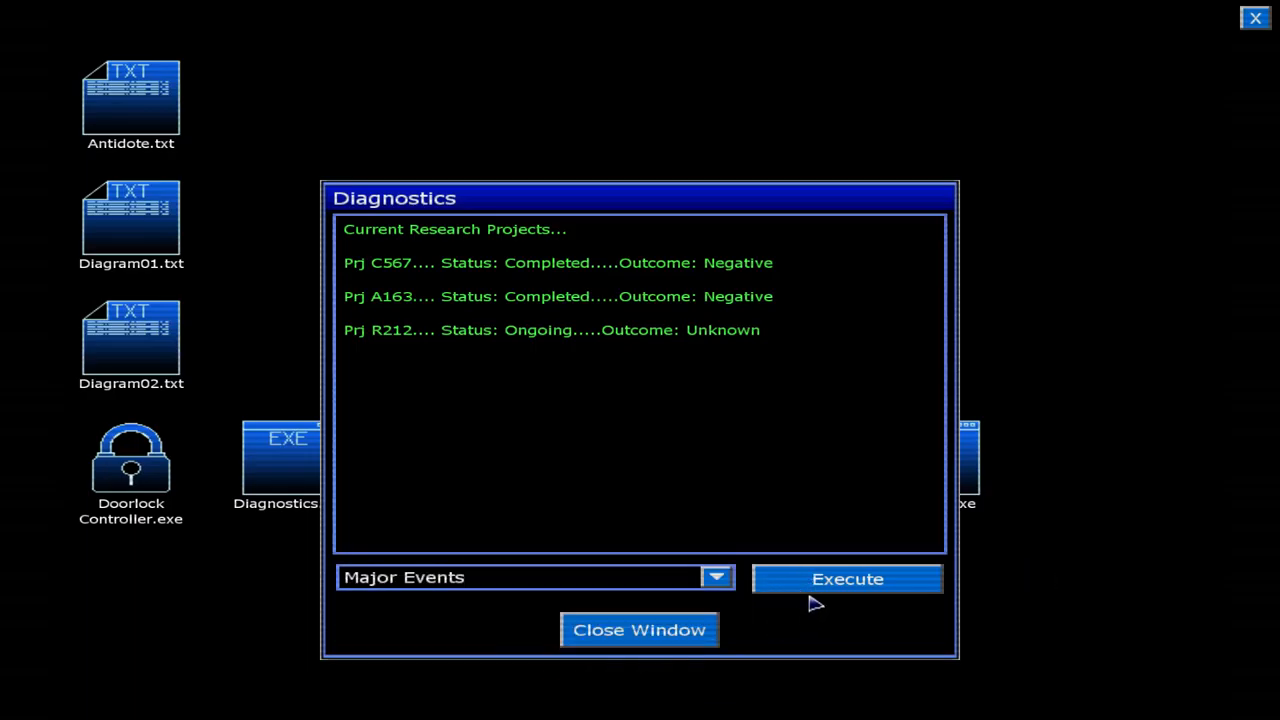
Run the Major Events report and select Operational systems.
left_click(846, 579)
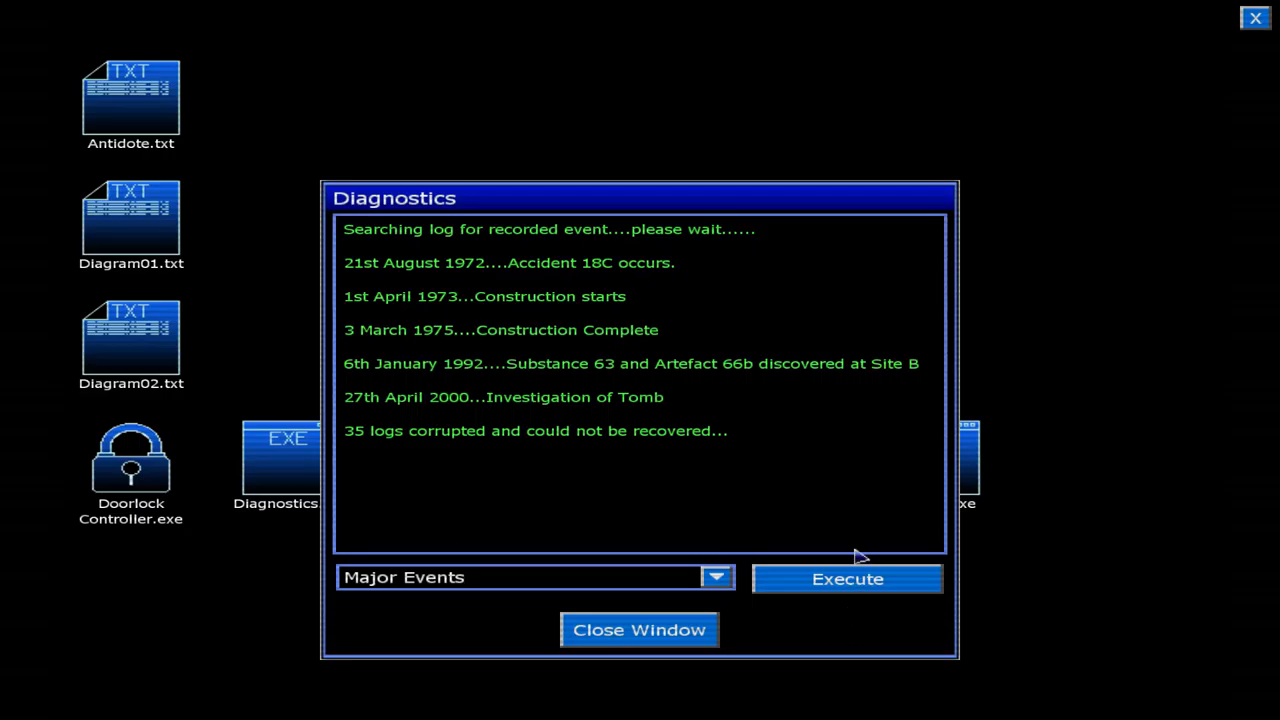
left_click(716, 577)
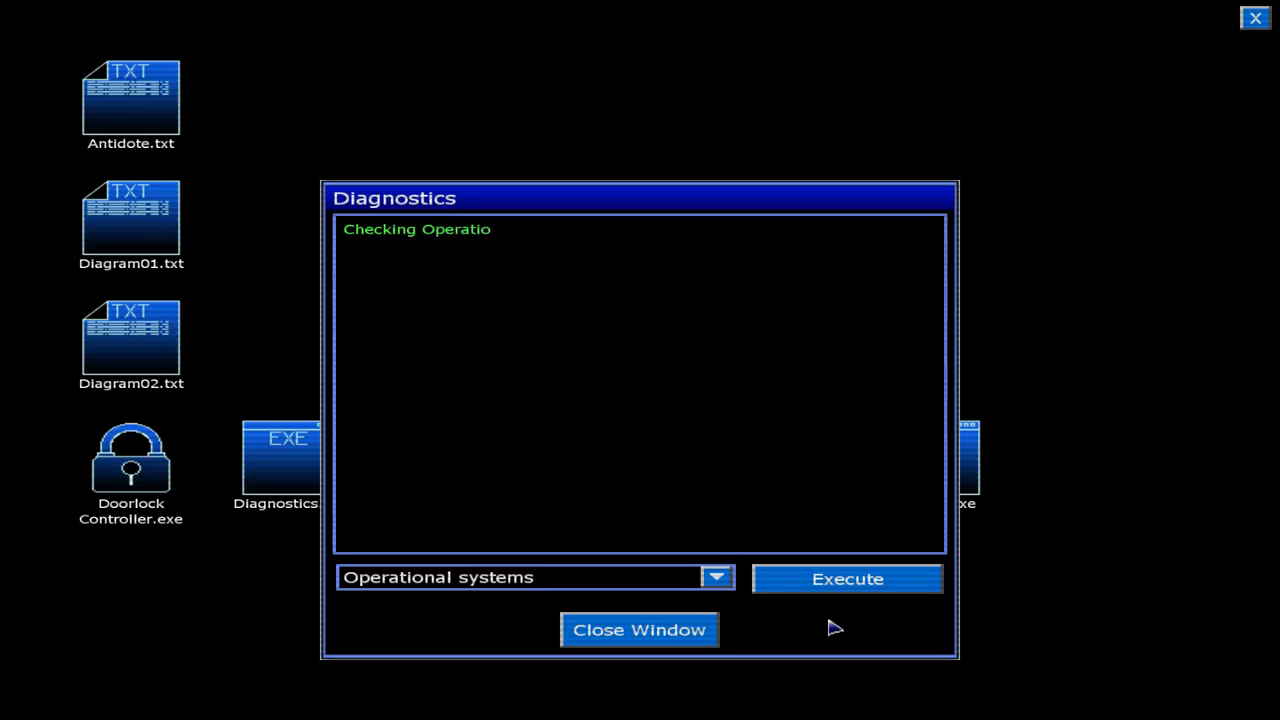
Run the Operational systems check and select the Visitor throughput report.
left_click(847, 579)
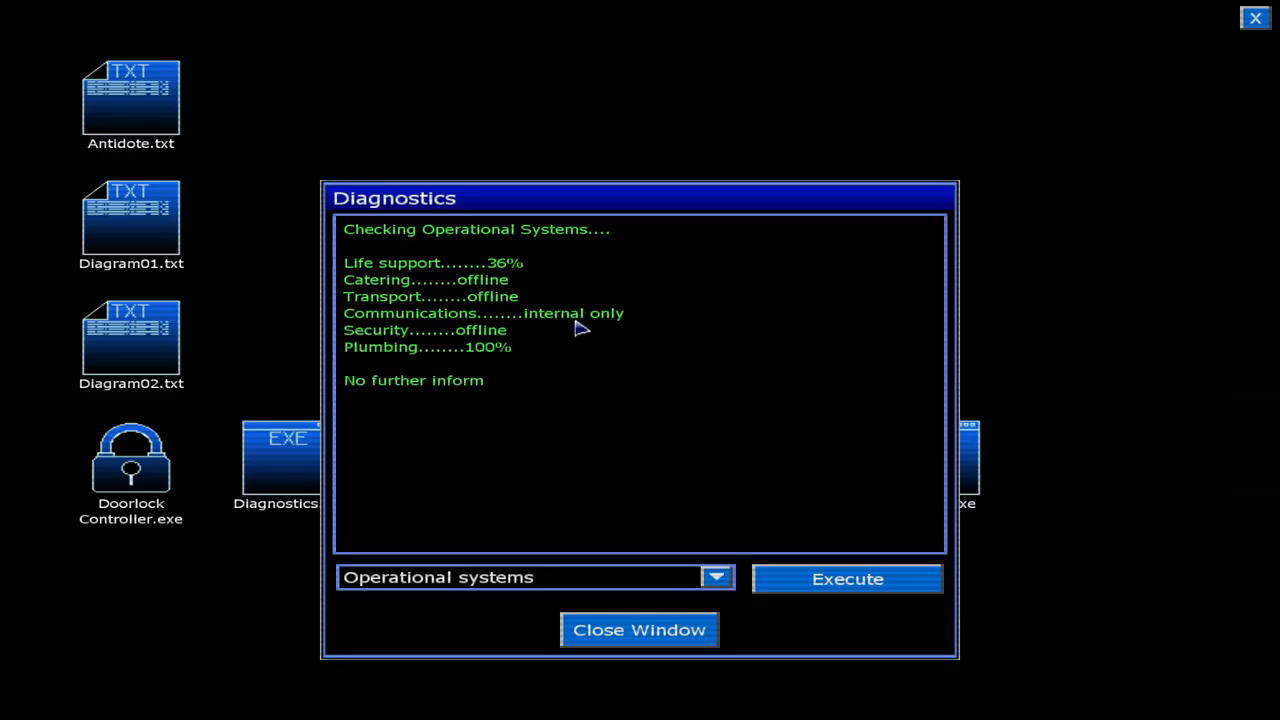
left_click(718, 578)
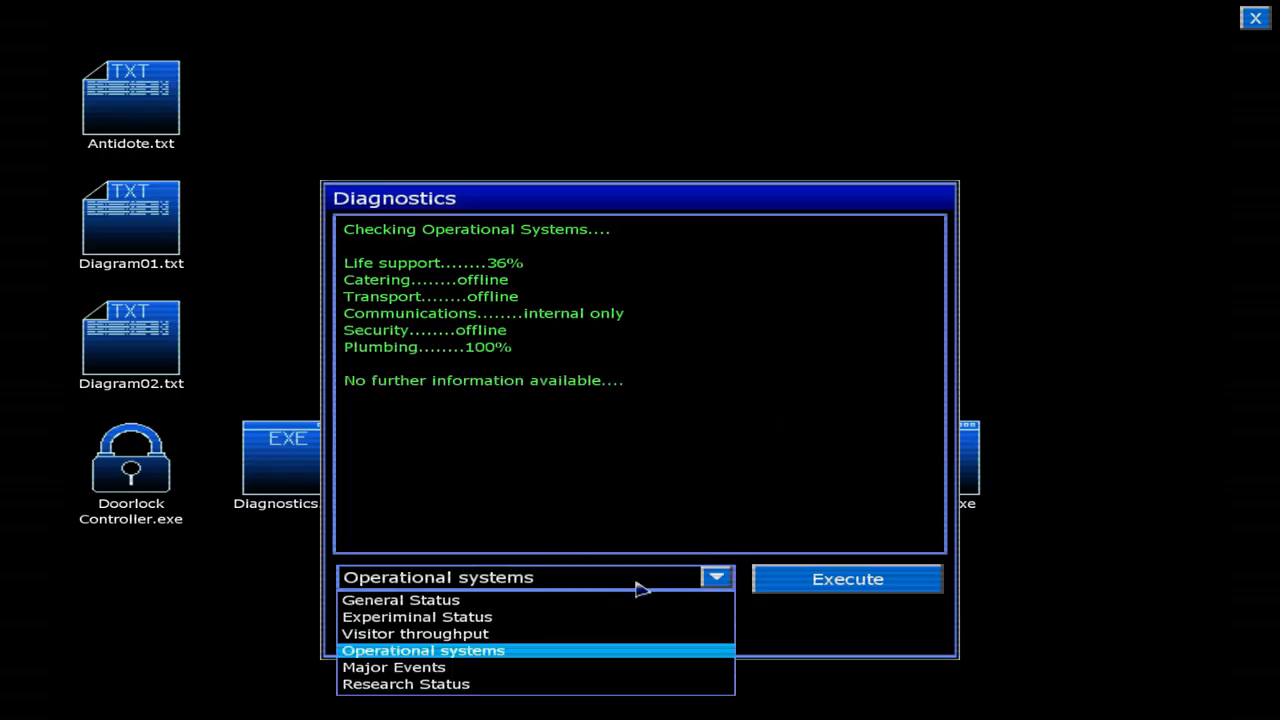
left_click(418, 633)
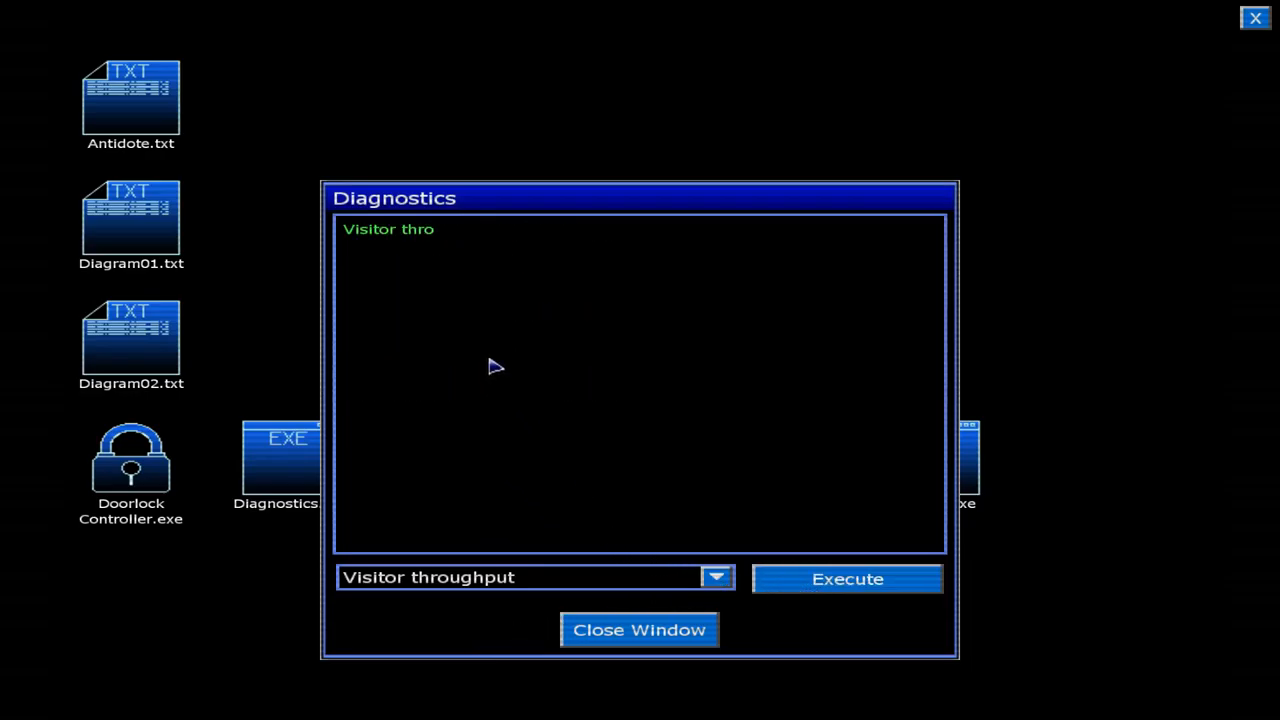
Run Visitor throughput and select the Experiminal Status report.
left_click(847, 578)
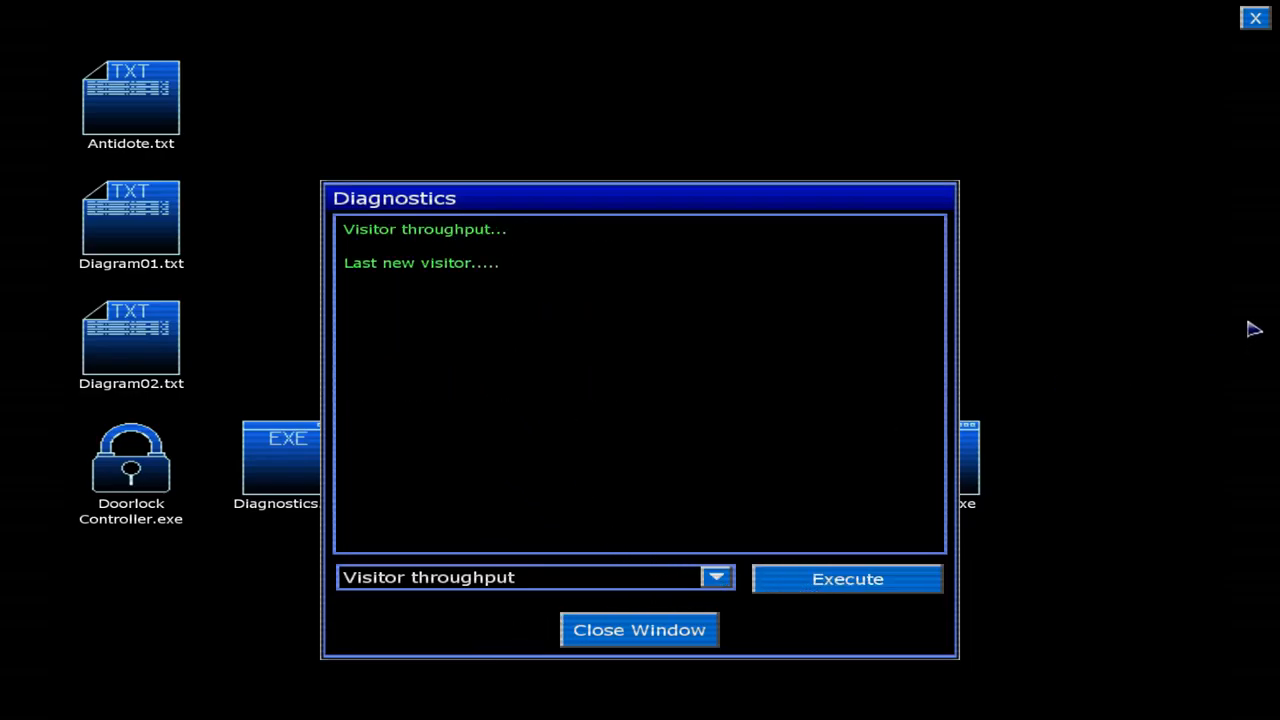
left_click(846, 578)
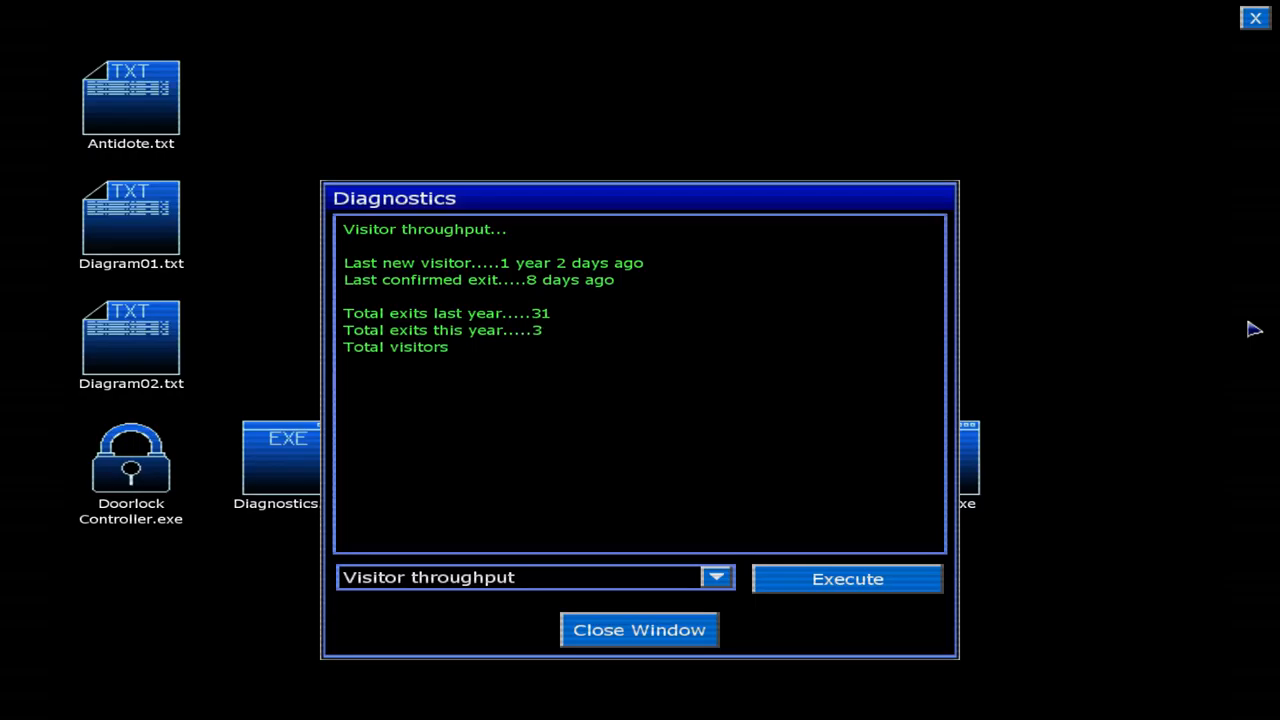
left_click(846, 579)
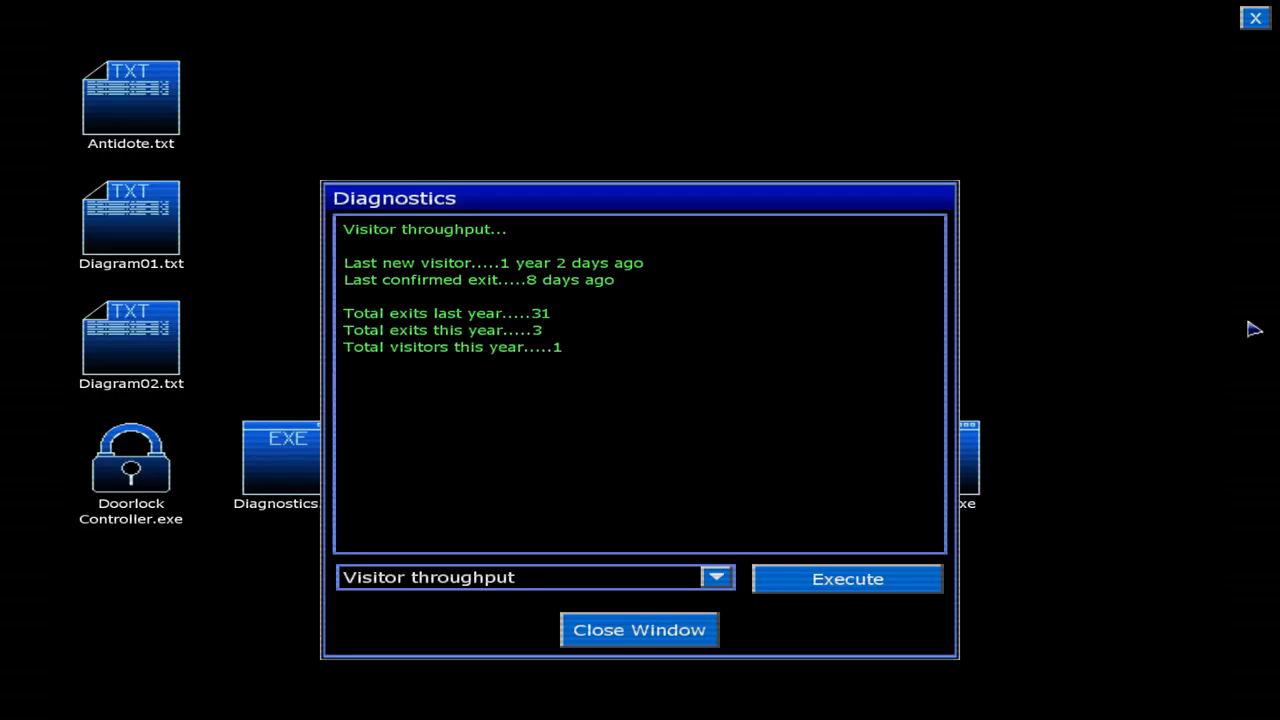
mouse_move(1123, 430)
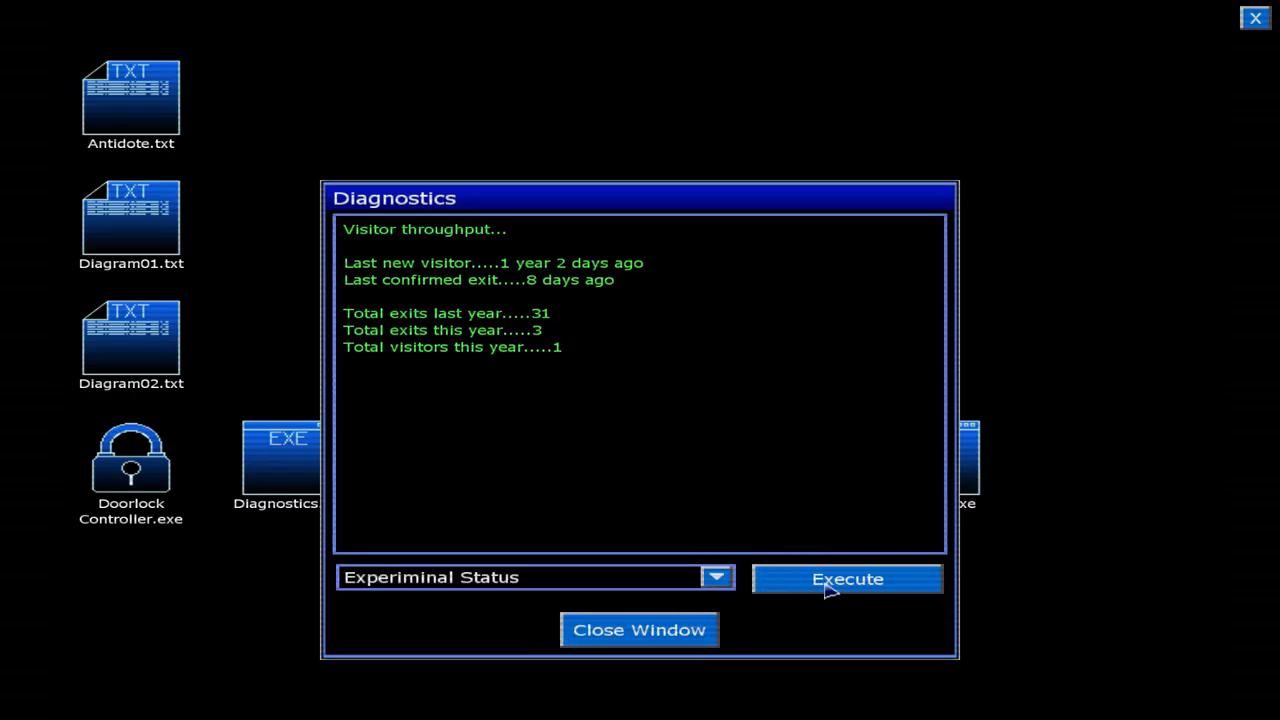
Run Experiminal Status, then select and execute General Status.
left_click(847, 578)
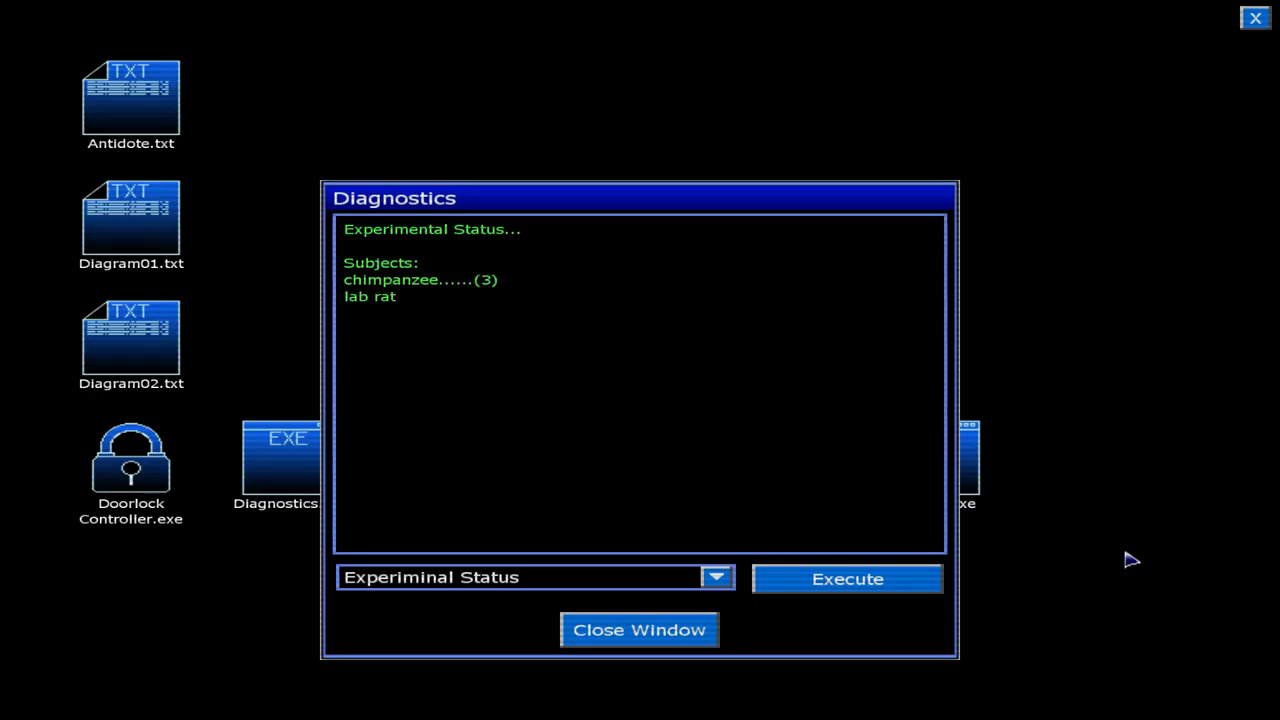
left_click(847, 579)
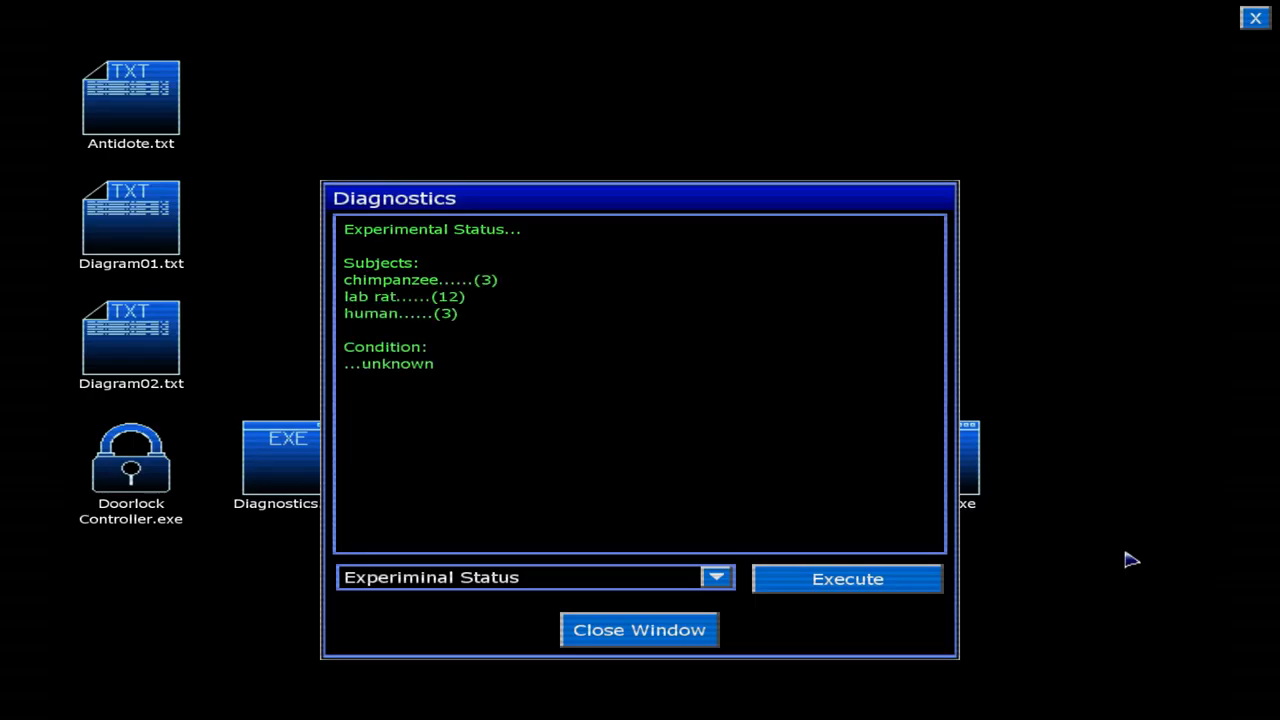
left_click(718, 577)
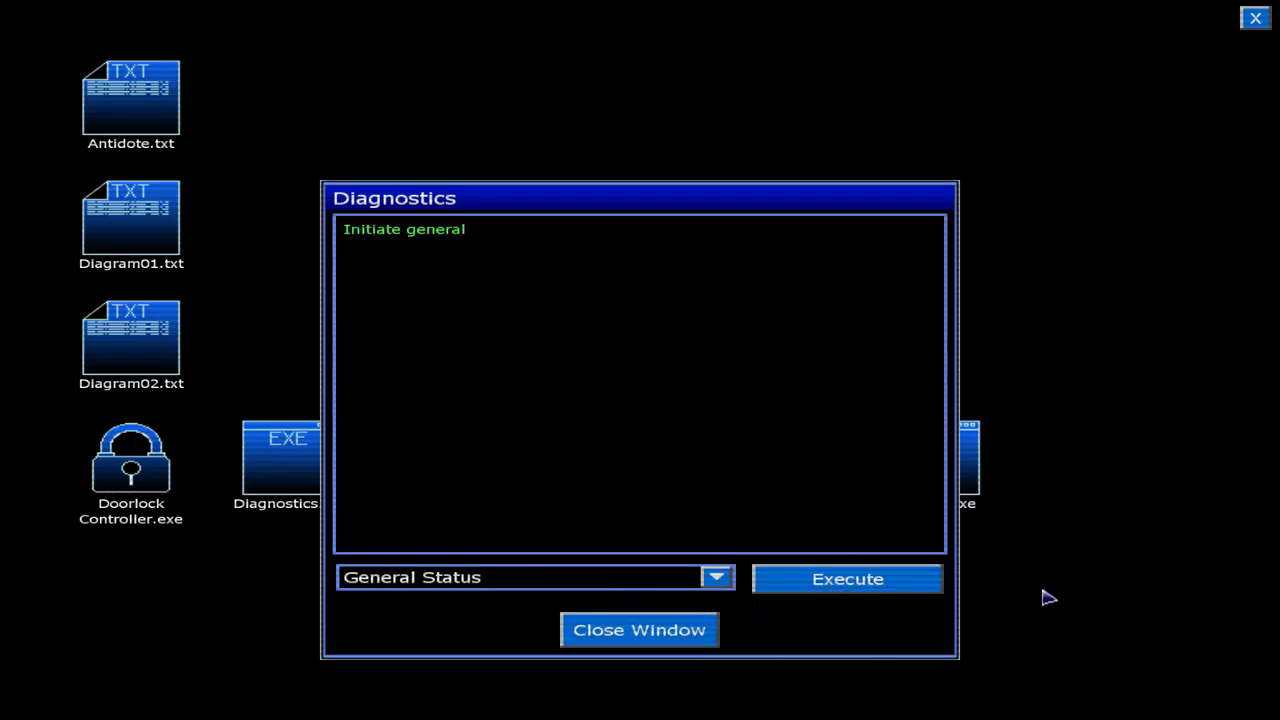
Read the General Status results, 0.78% survival chance, and close Diagnostics.
left_click(846, 579)
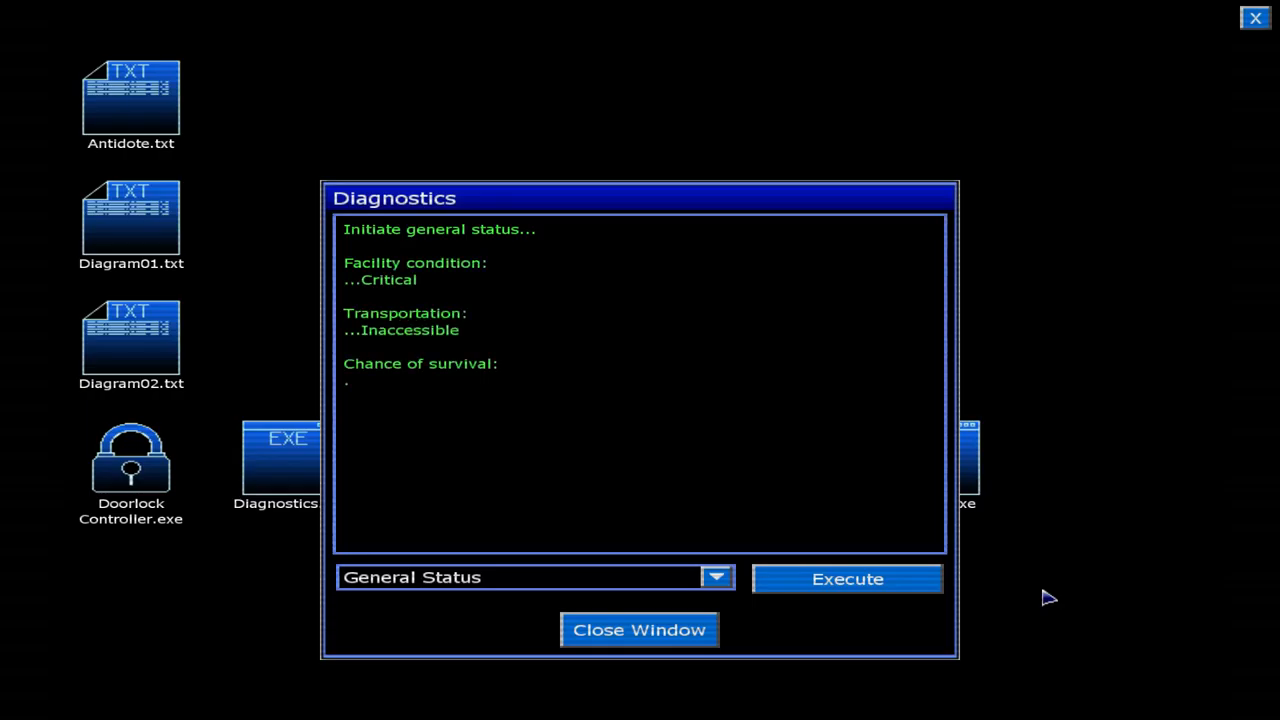
left_click(847, 579)
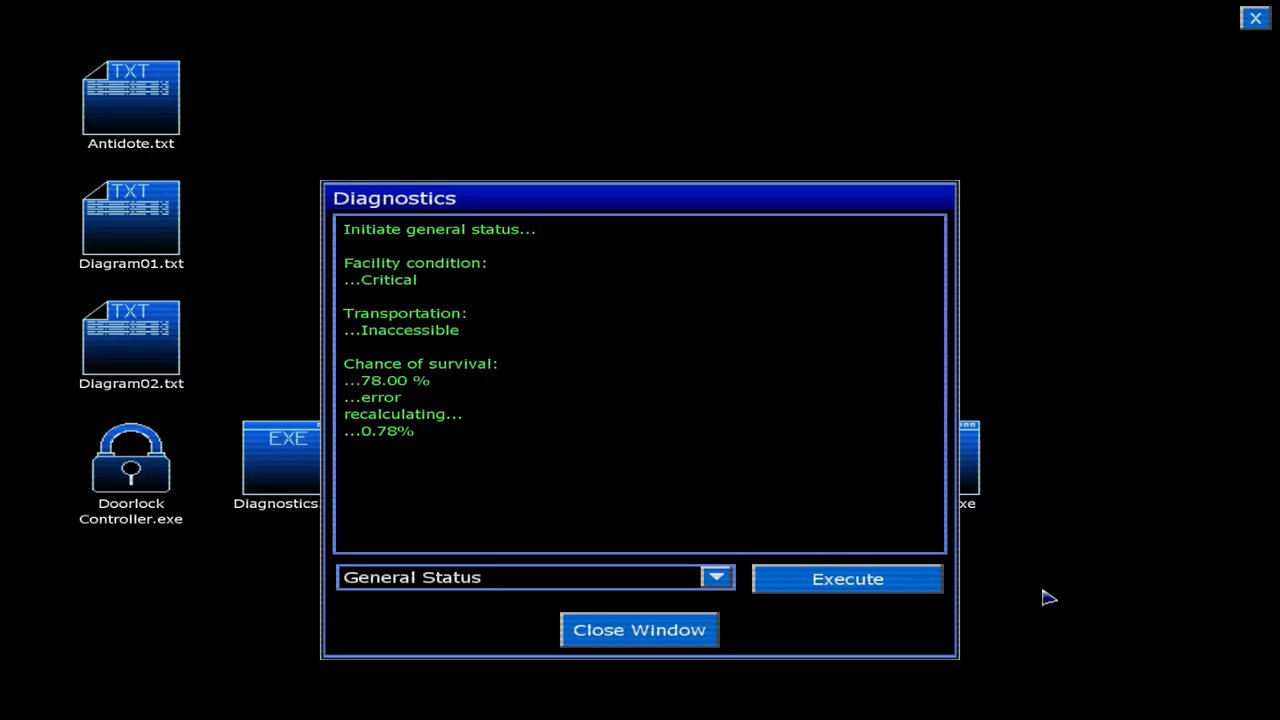
left_click(639, 629)
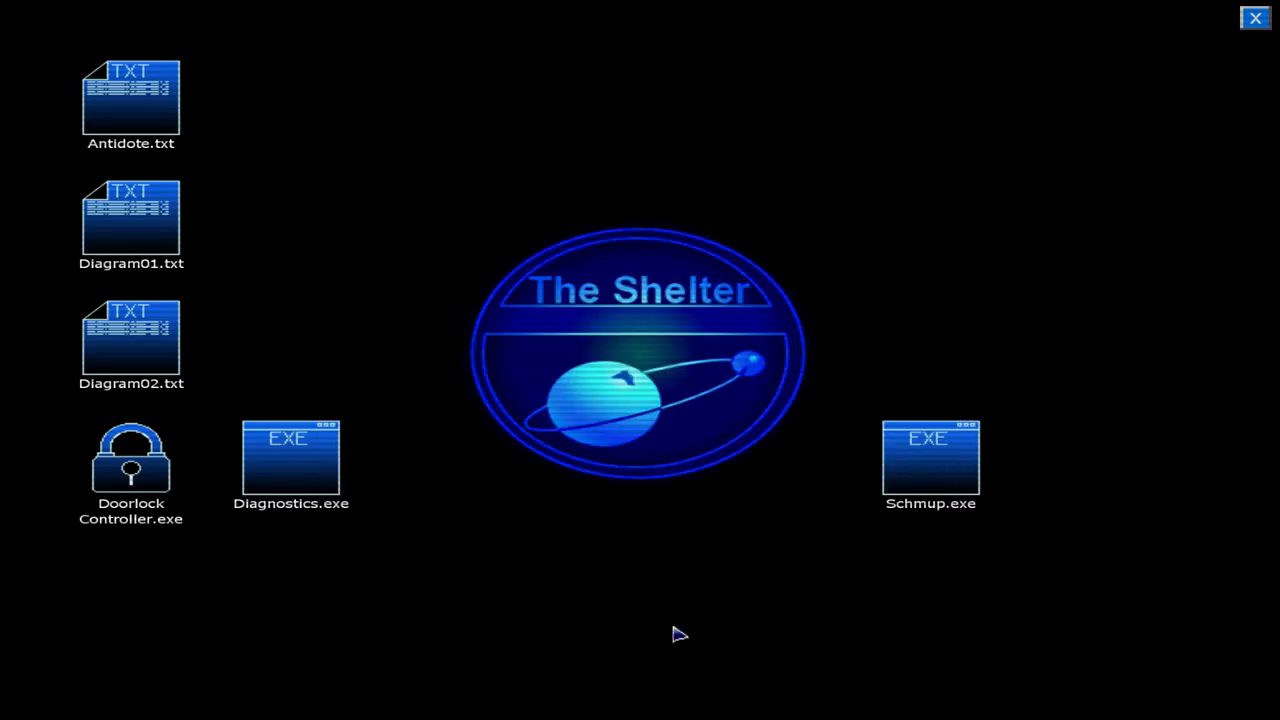
Open Antidote.txt and scroll through the compound mixer equipment and required chemicals.
double_click(131, 95)
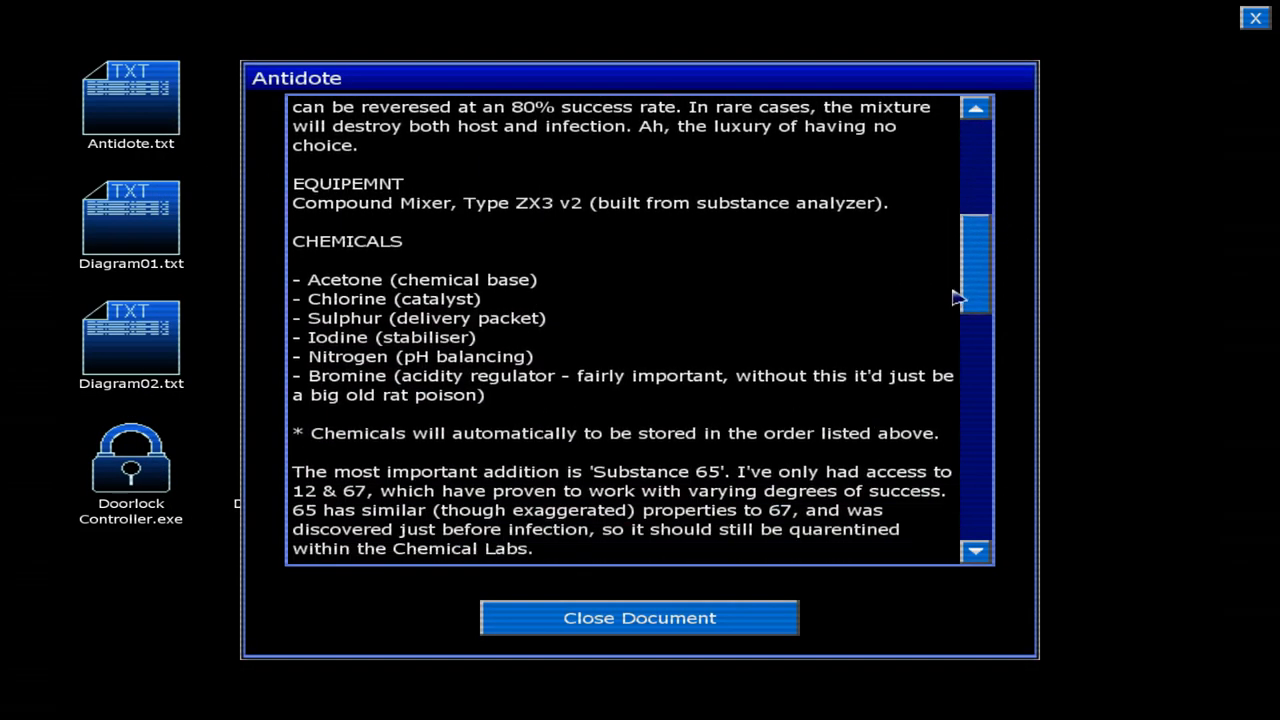
scroll("down", 3)
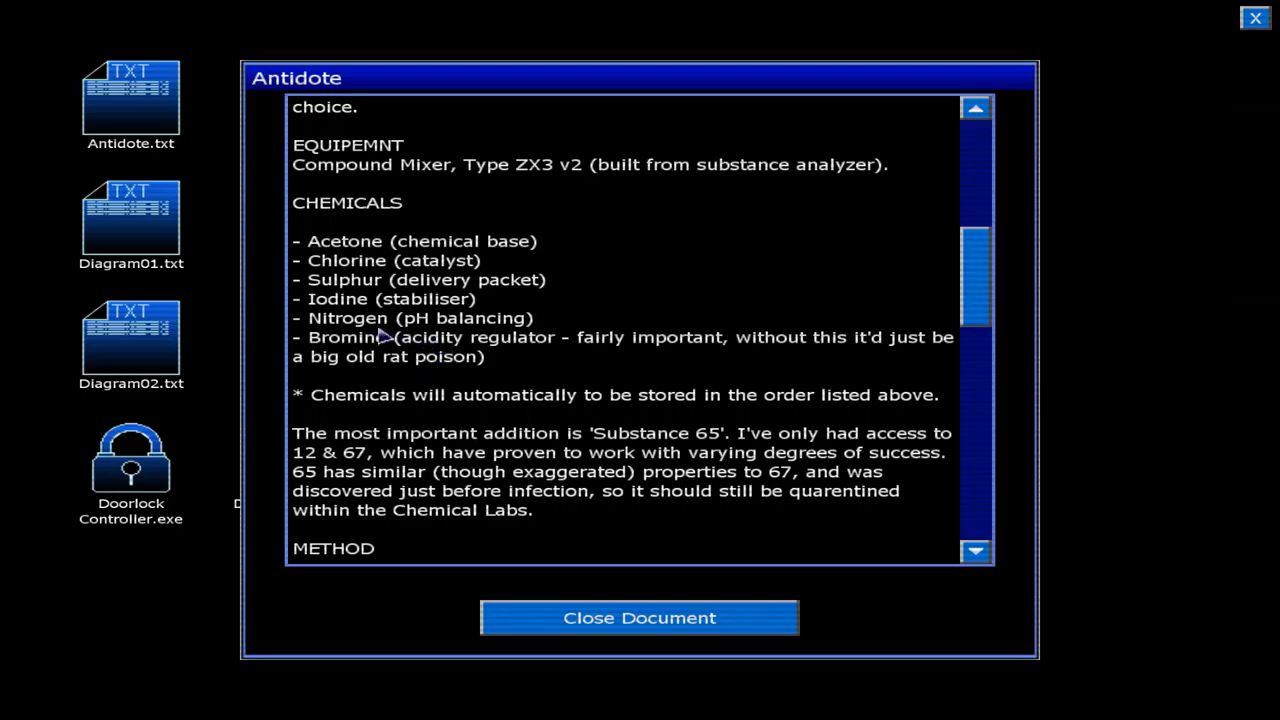
mouse_move(355, 318)
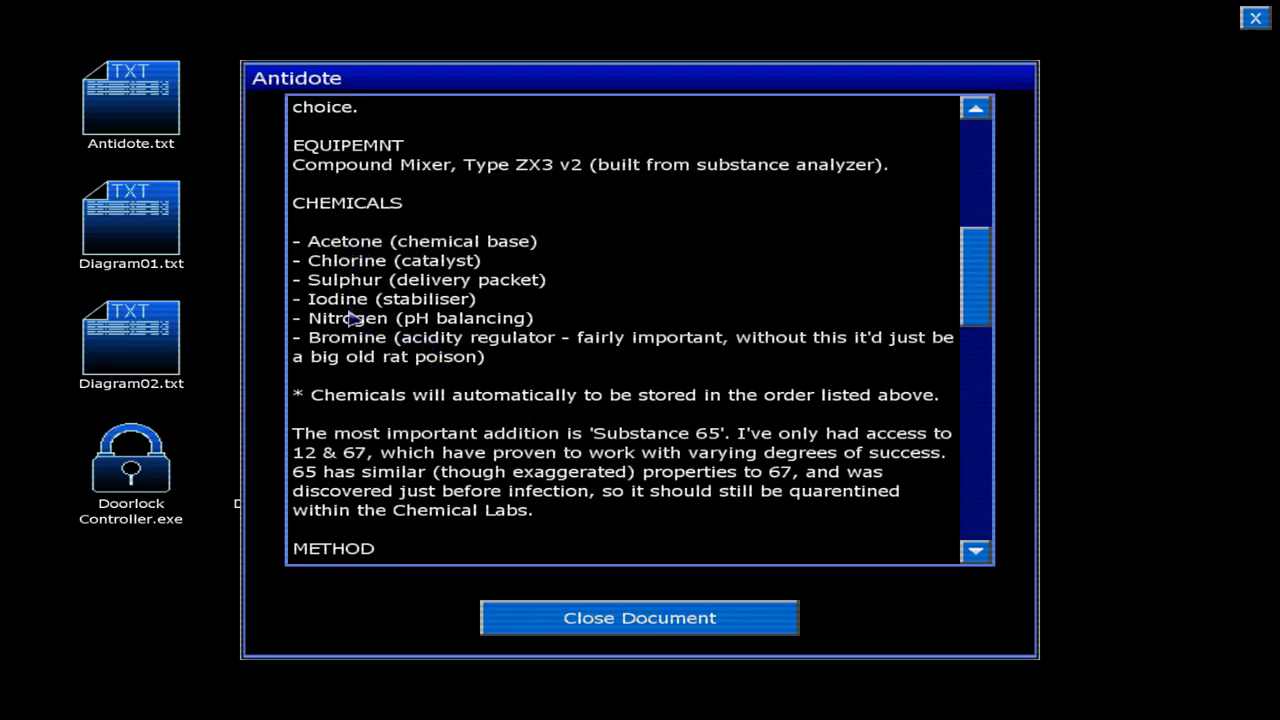
mouse_move(347, 347)
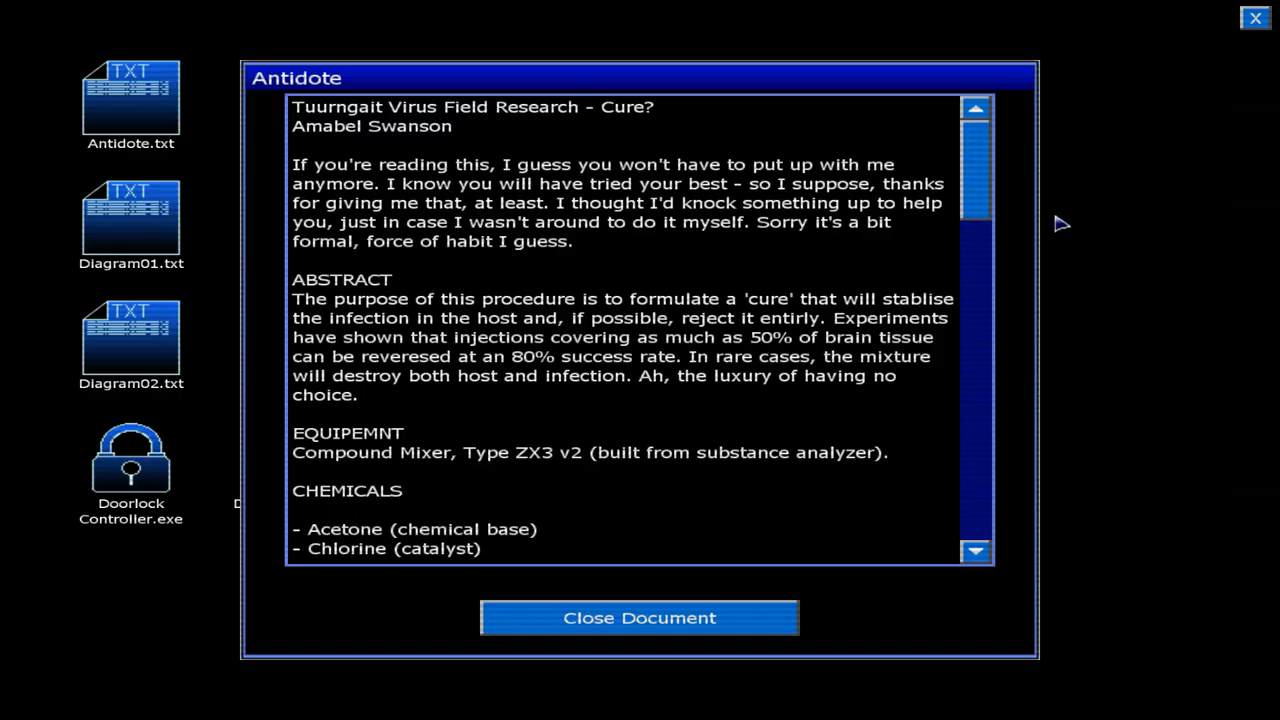
mouse_move(340, 445)
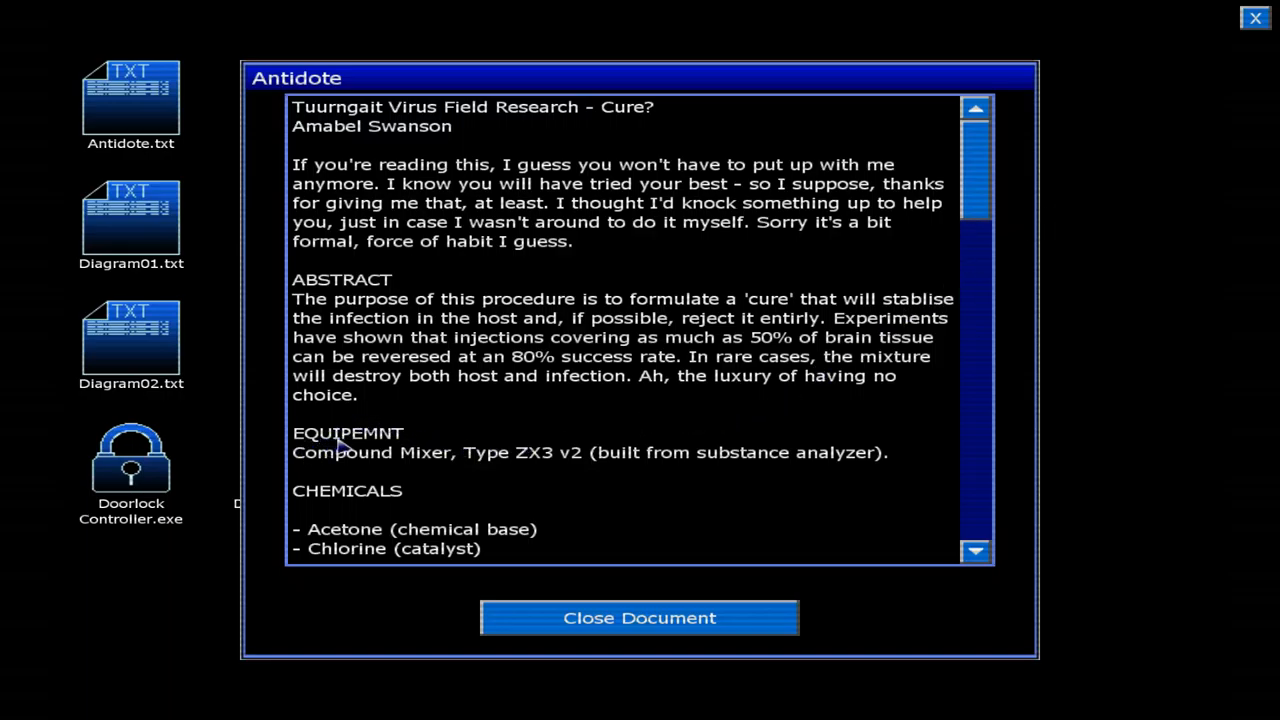
mouse_move(380, 455)
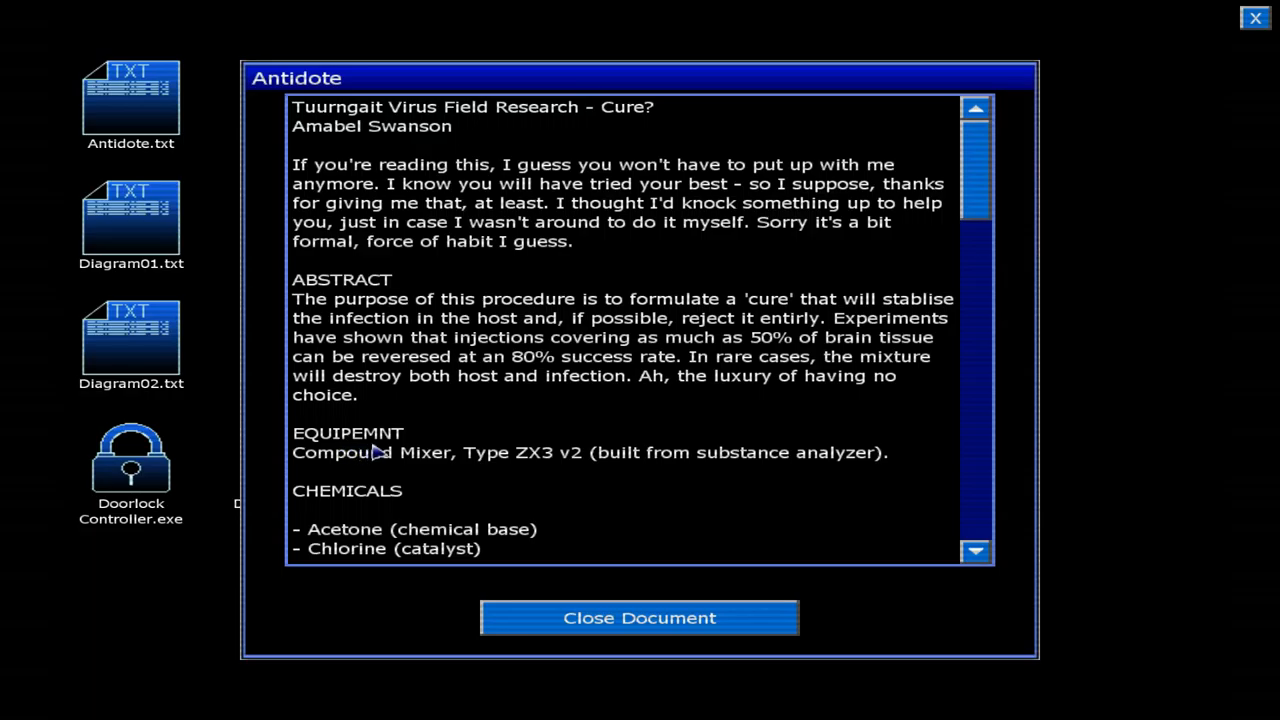
mouse_move(362, 443)
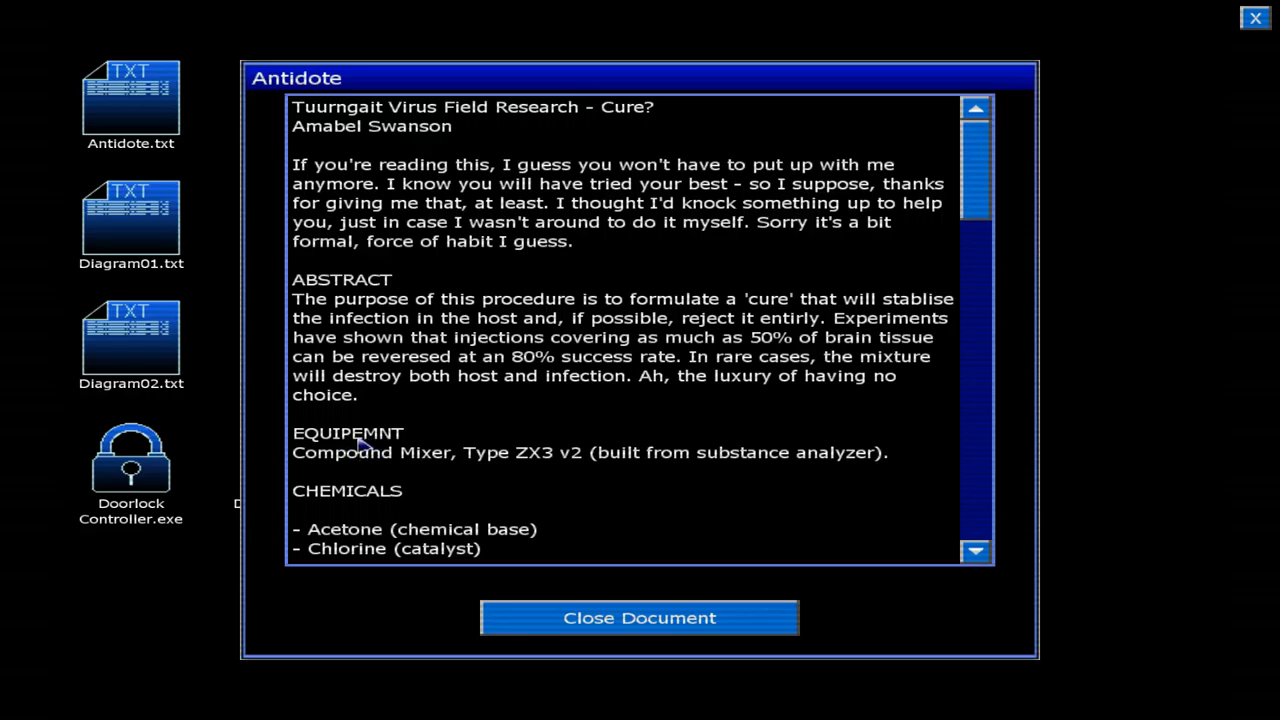
mouse_move(410, 507)
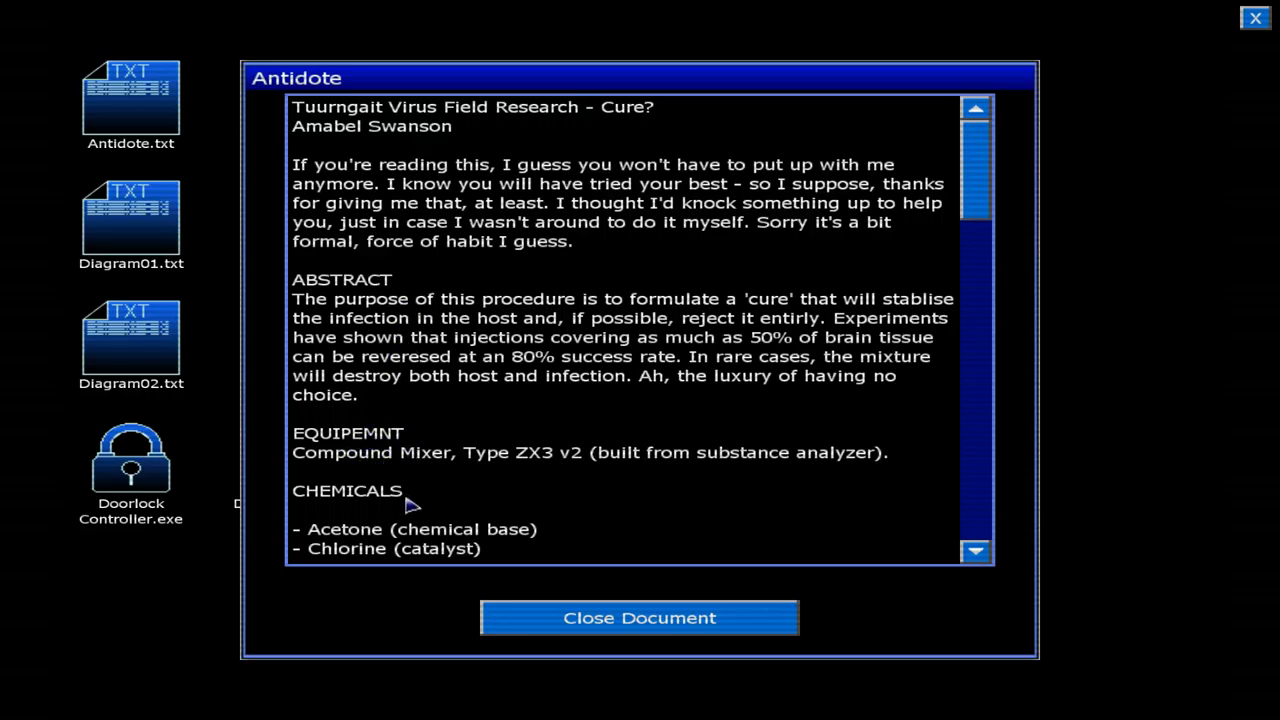
mouse_move(420, 475)
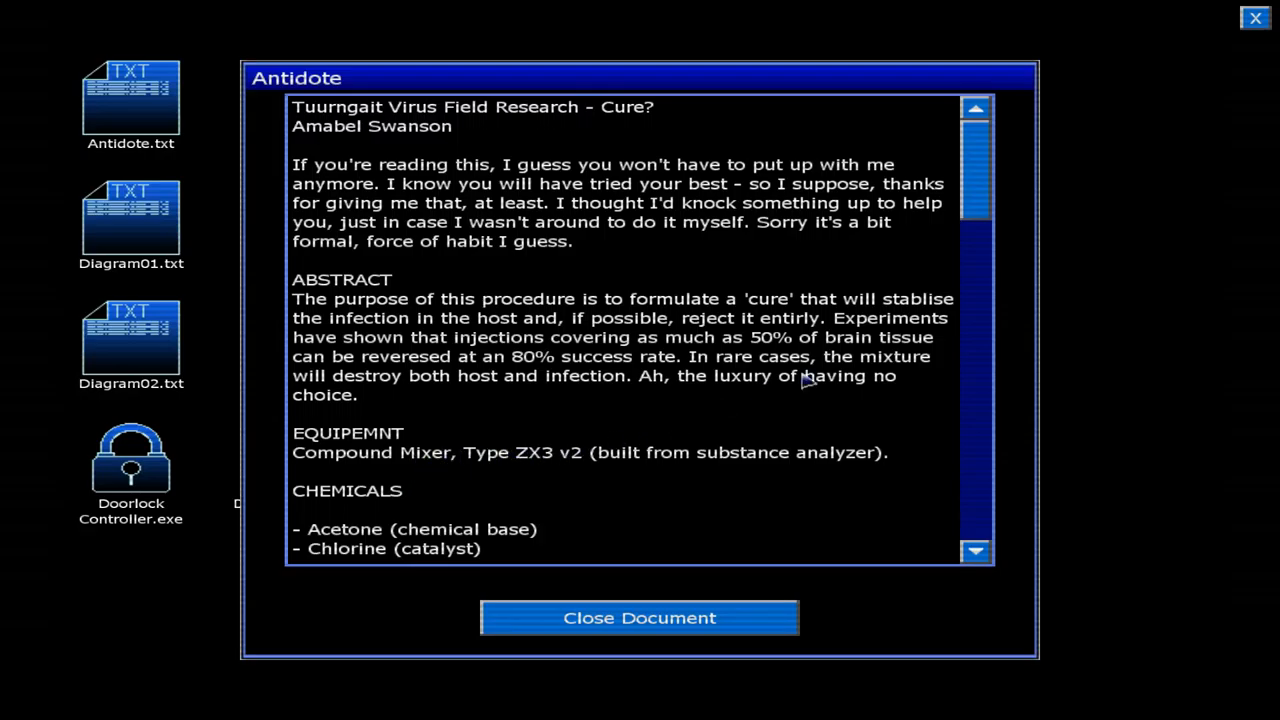
Read Antidote.txt to the end: mixing order Chlorine, Acetone, Iodine, Bromine, Nitrogen, Sulphur.
scroll("down", 3)
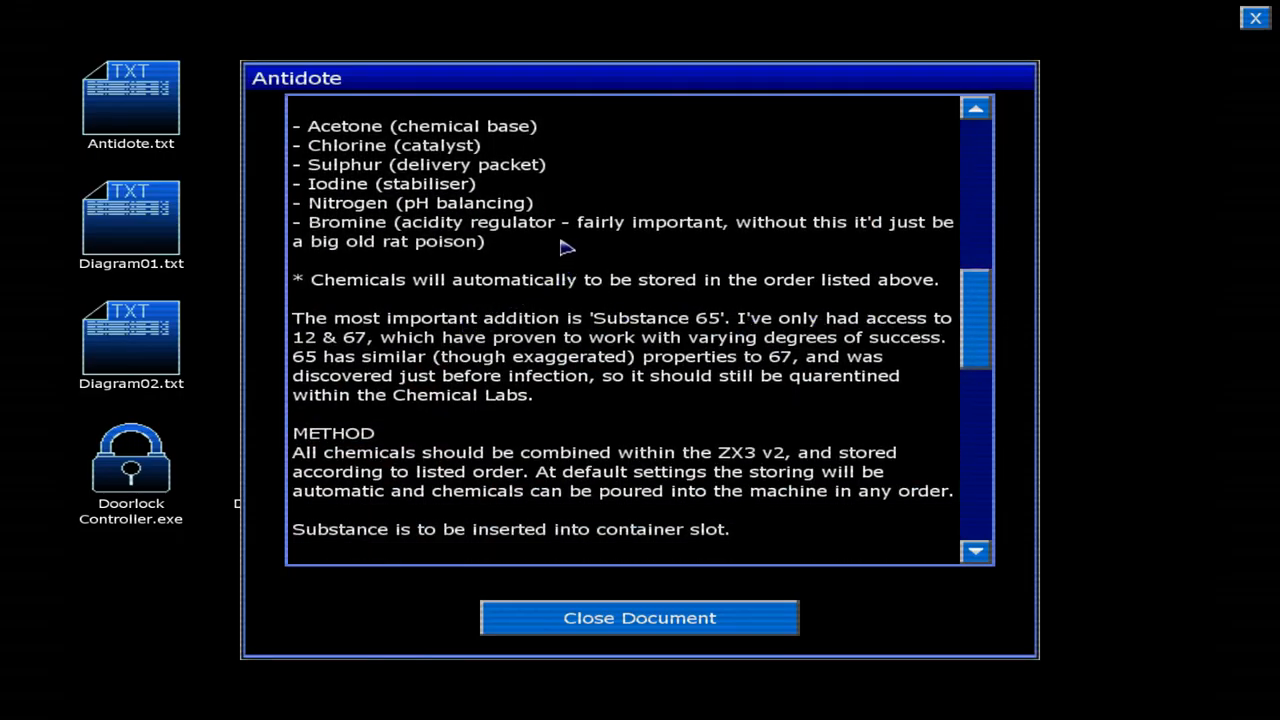
mouse_move(547, 250)
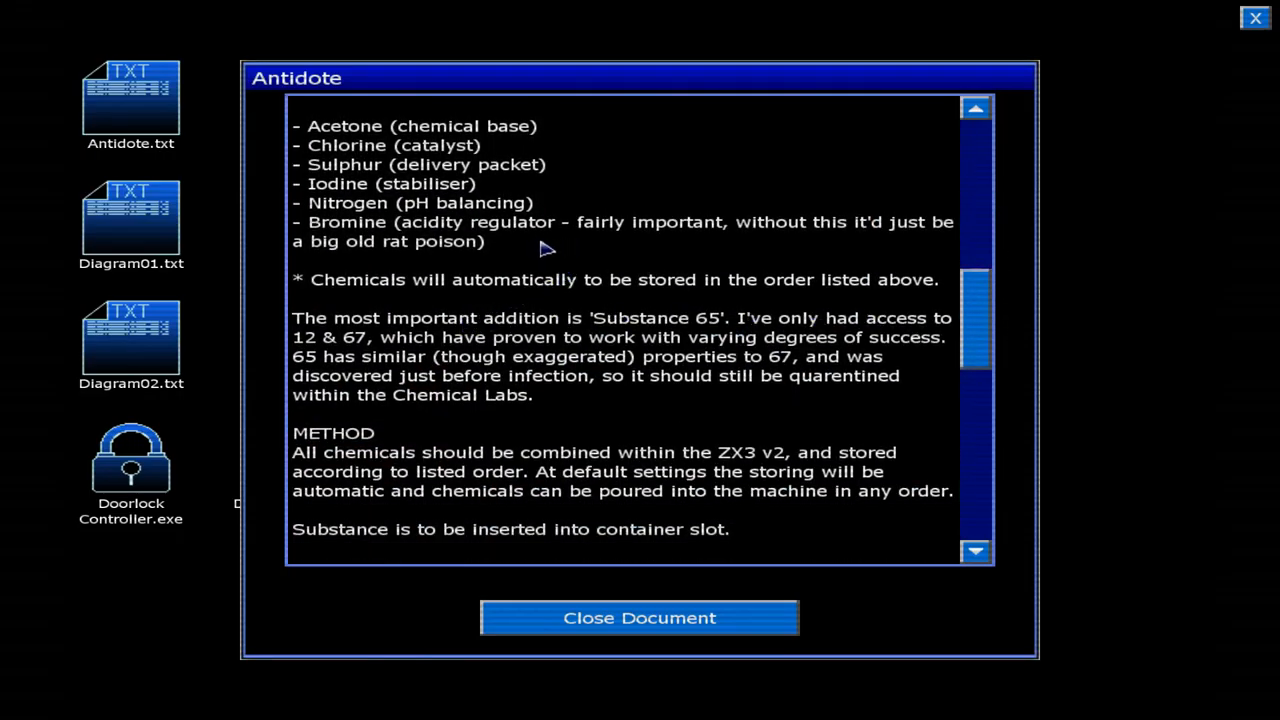
mouse_move(640, 397)
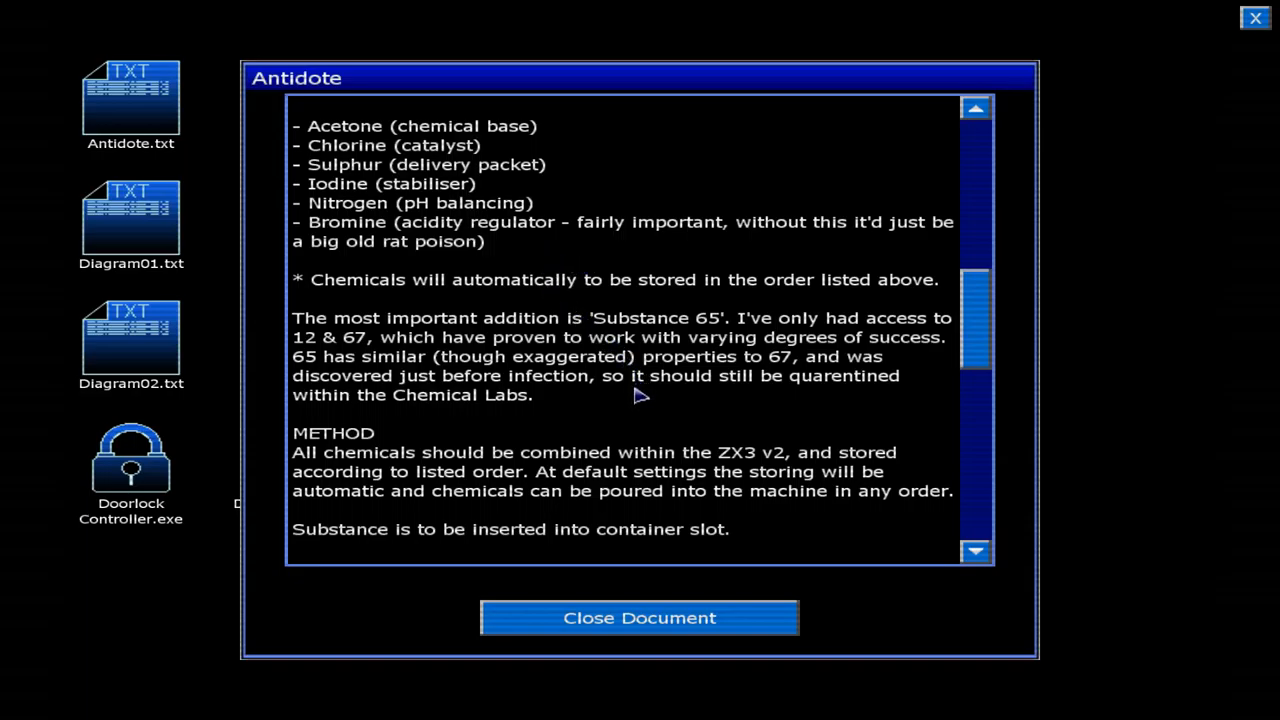
mouse_move(595, 398)
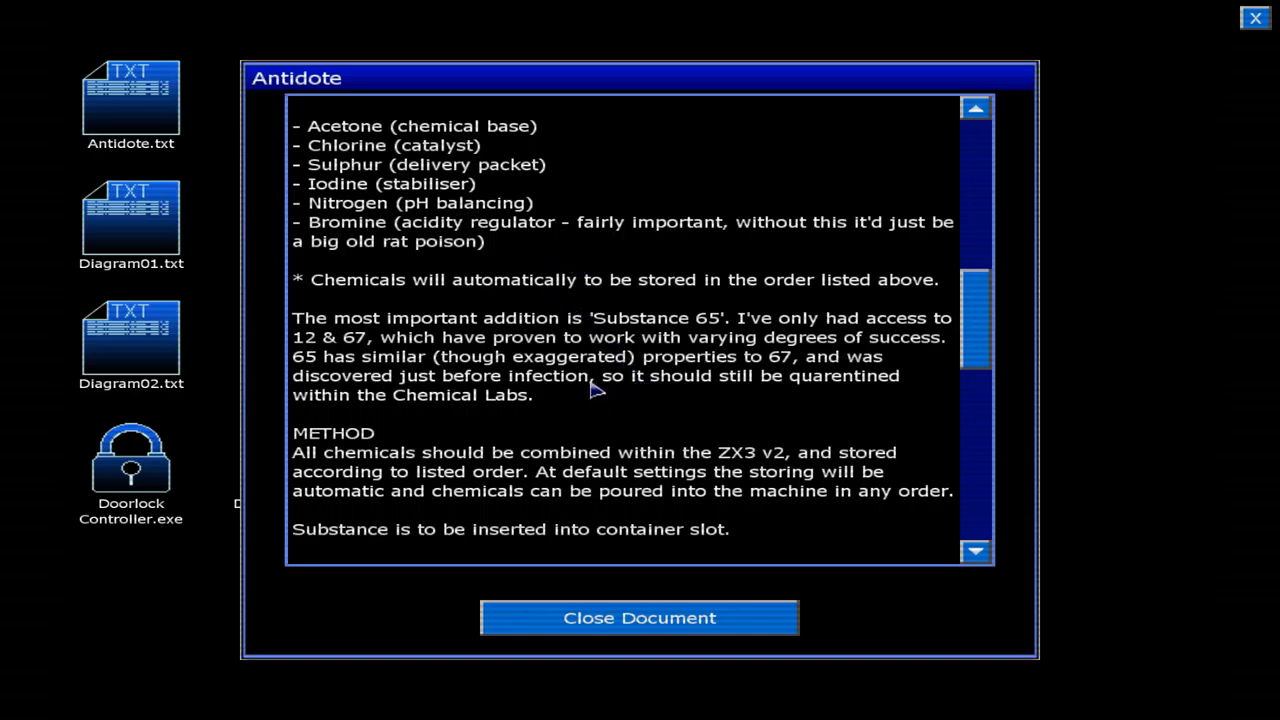
mouse_move(575, 383)
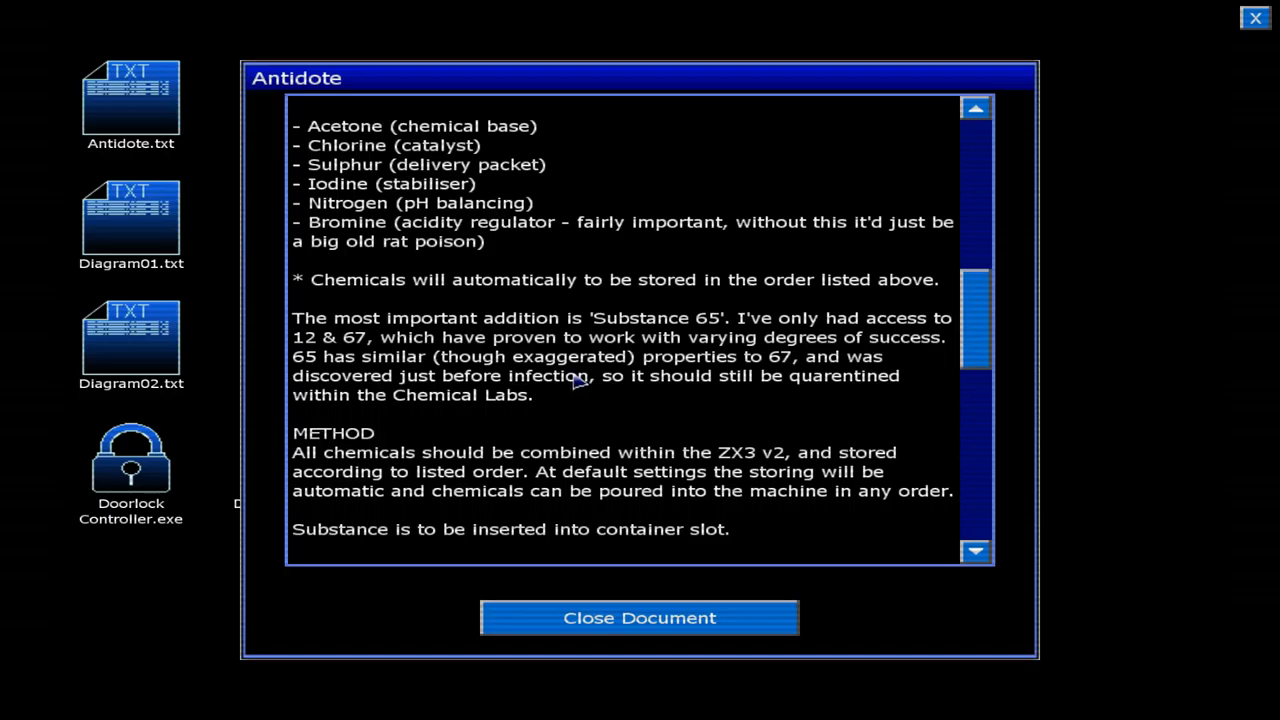
mouse_move(560, 370)
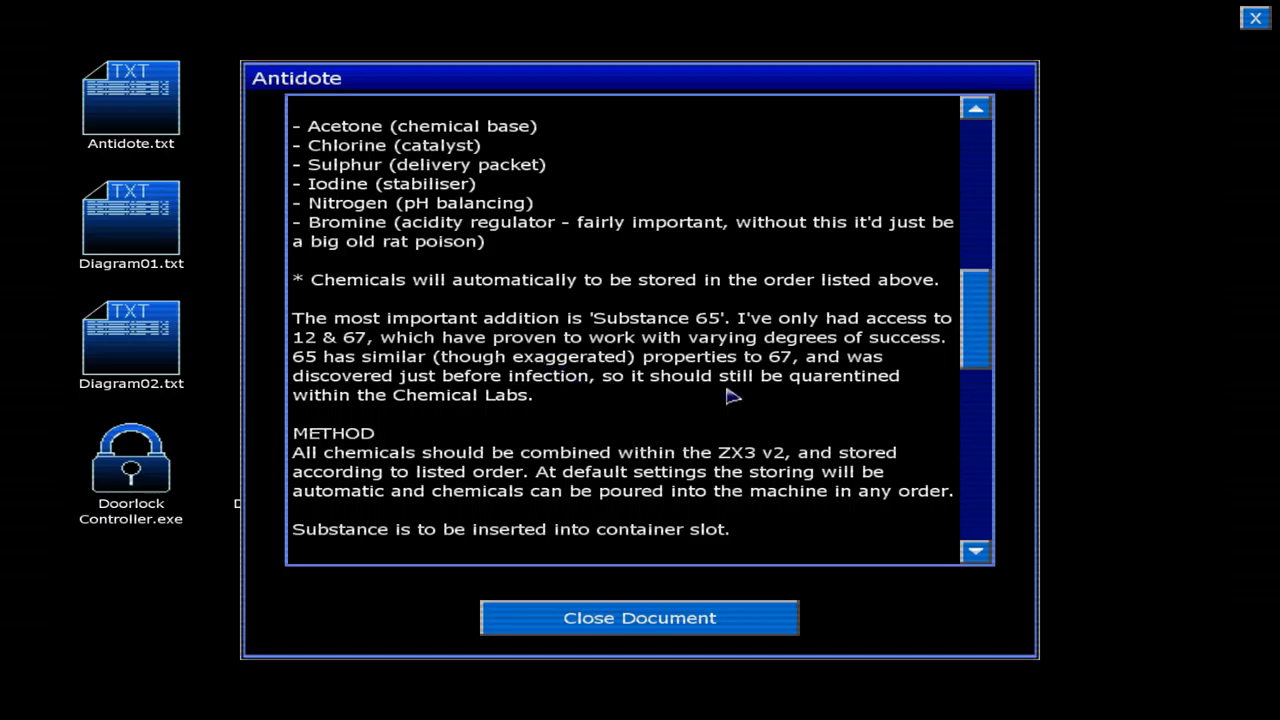
mouse_move(622, 377)
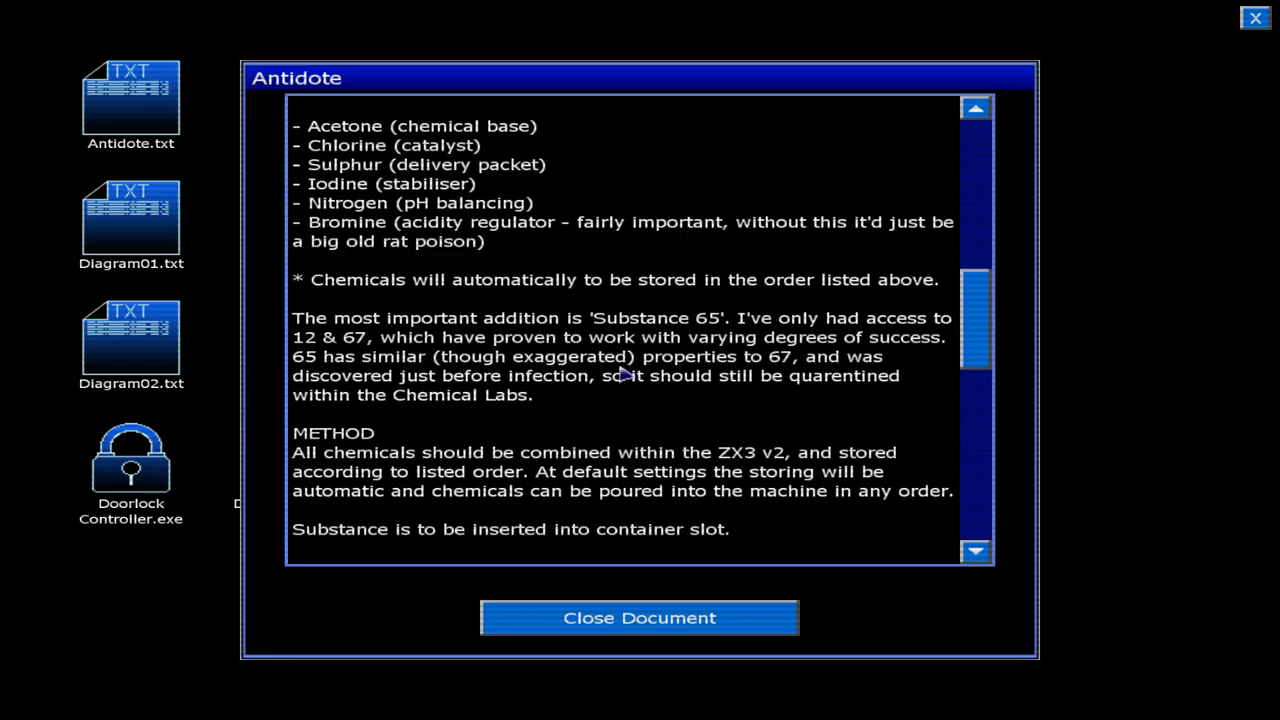
mouse_move(592, 316)
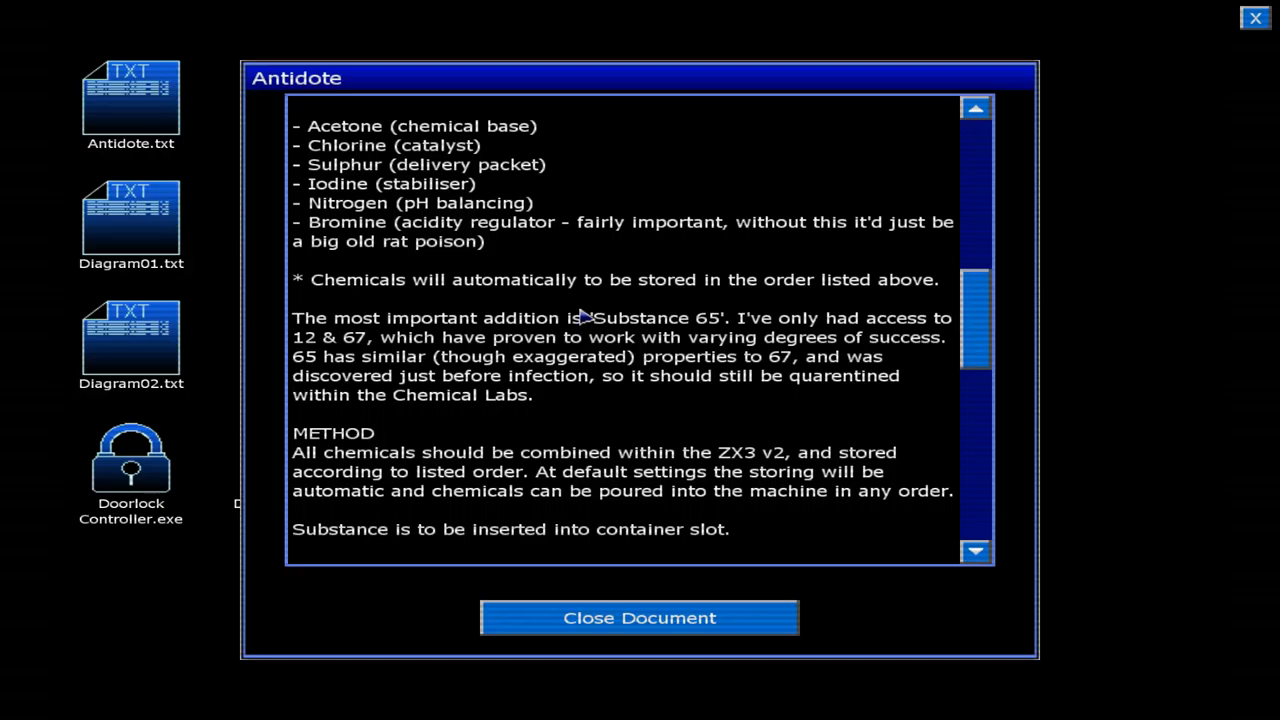
mouse_move(577, 318)
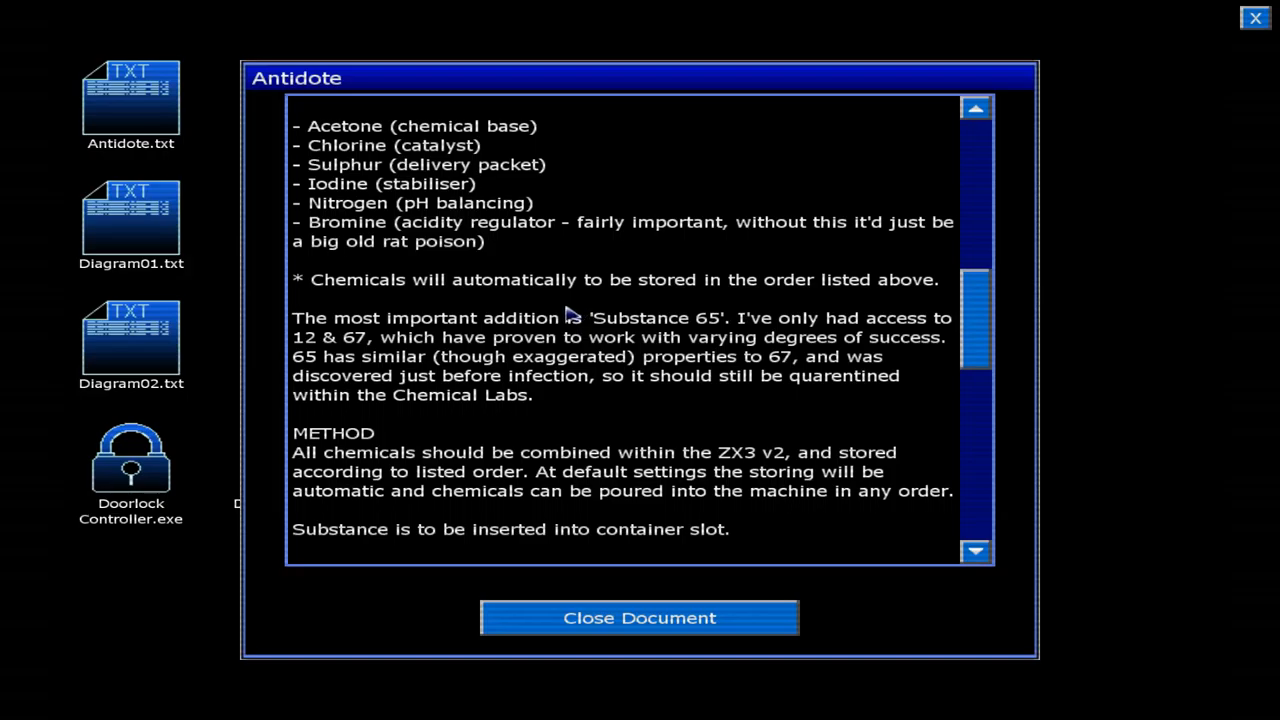
mouse_move(560, 313)
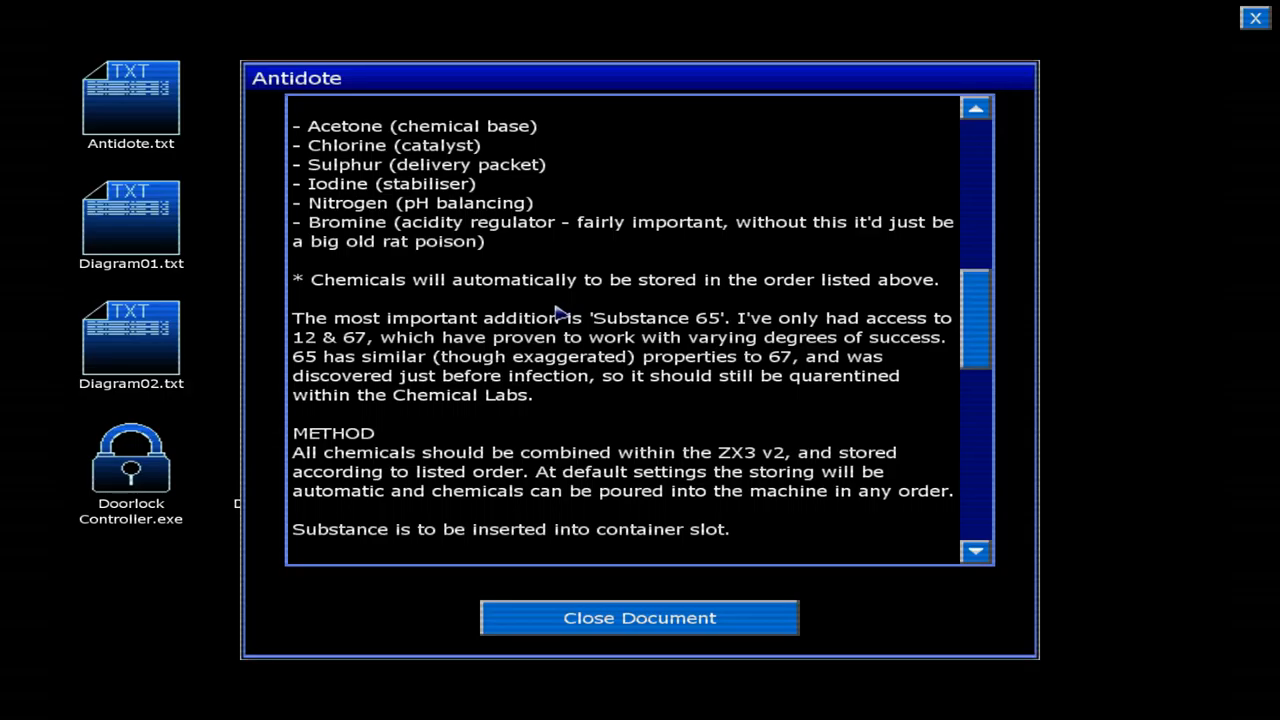
mouse_move(547, 310)
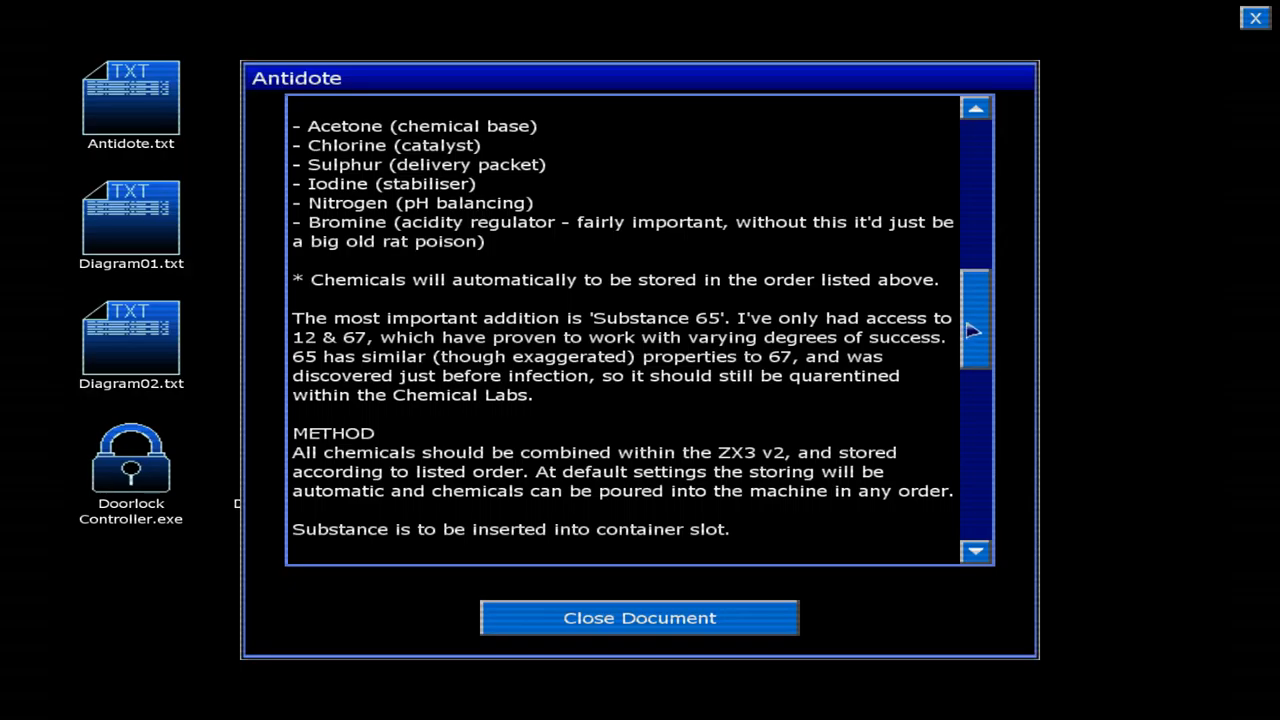
scroll("down", 3)
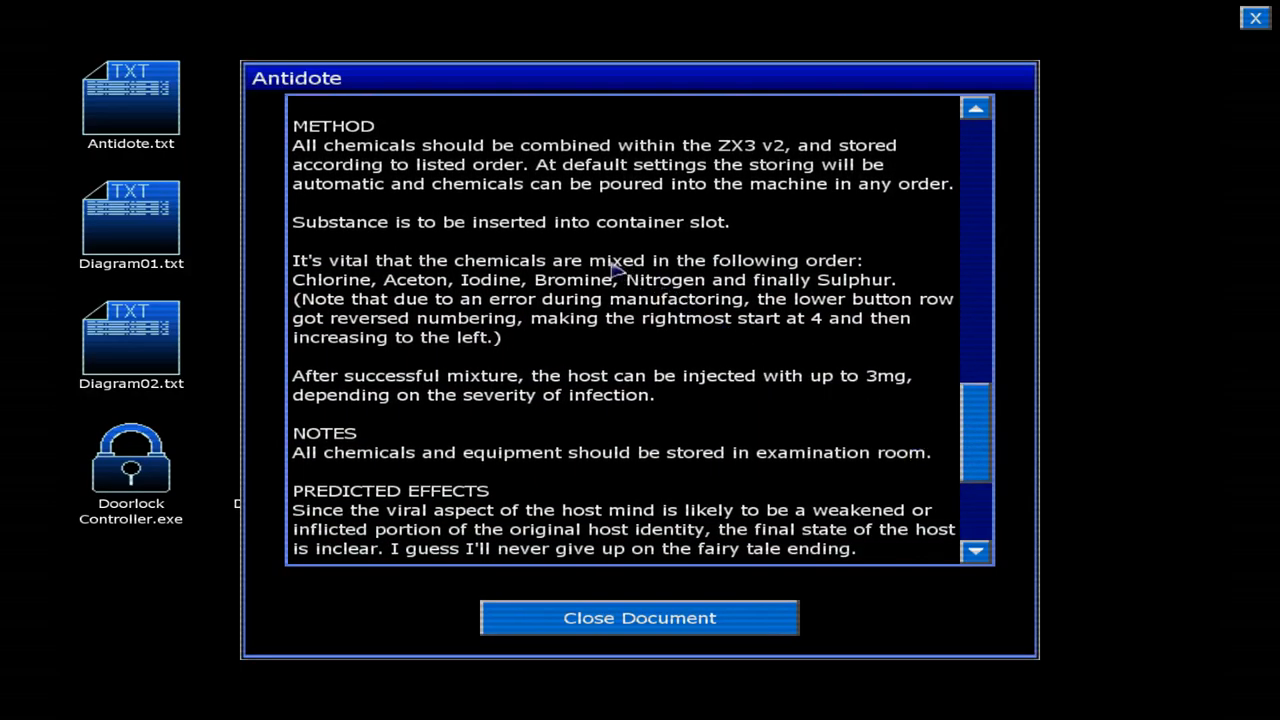
mouse_move(700, 228)
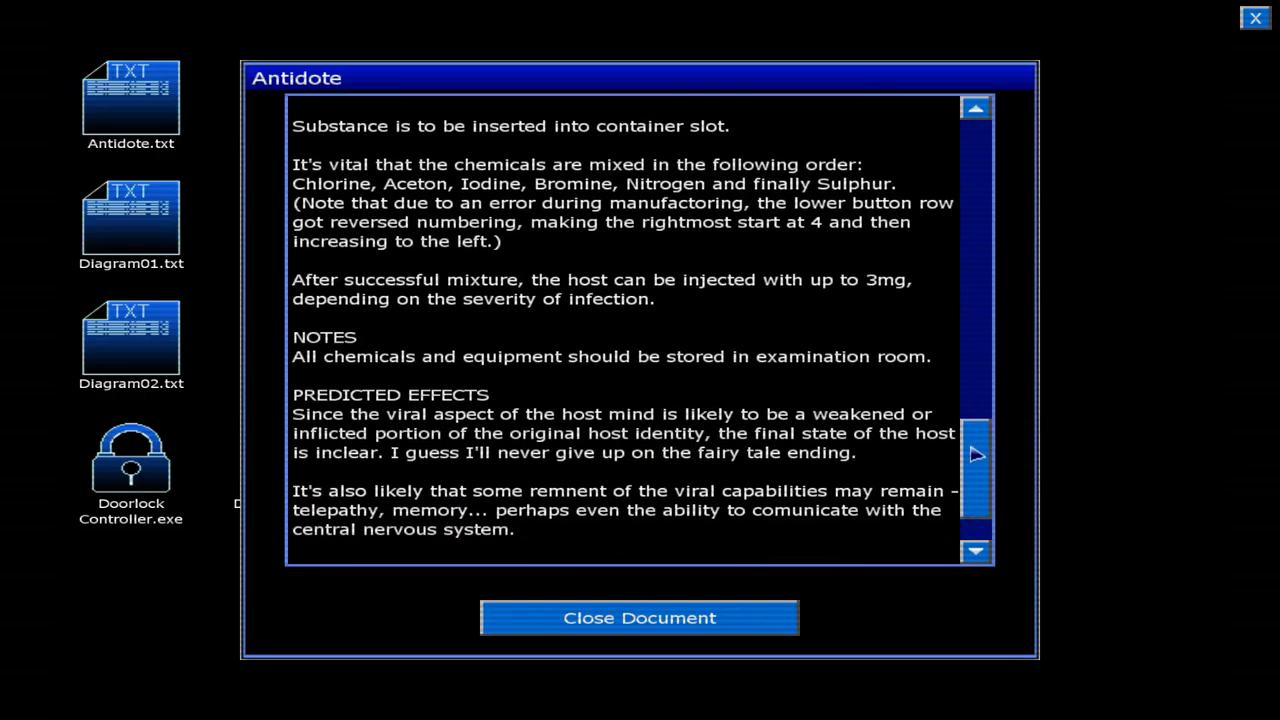
scroll("down", 3)
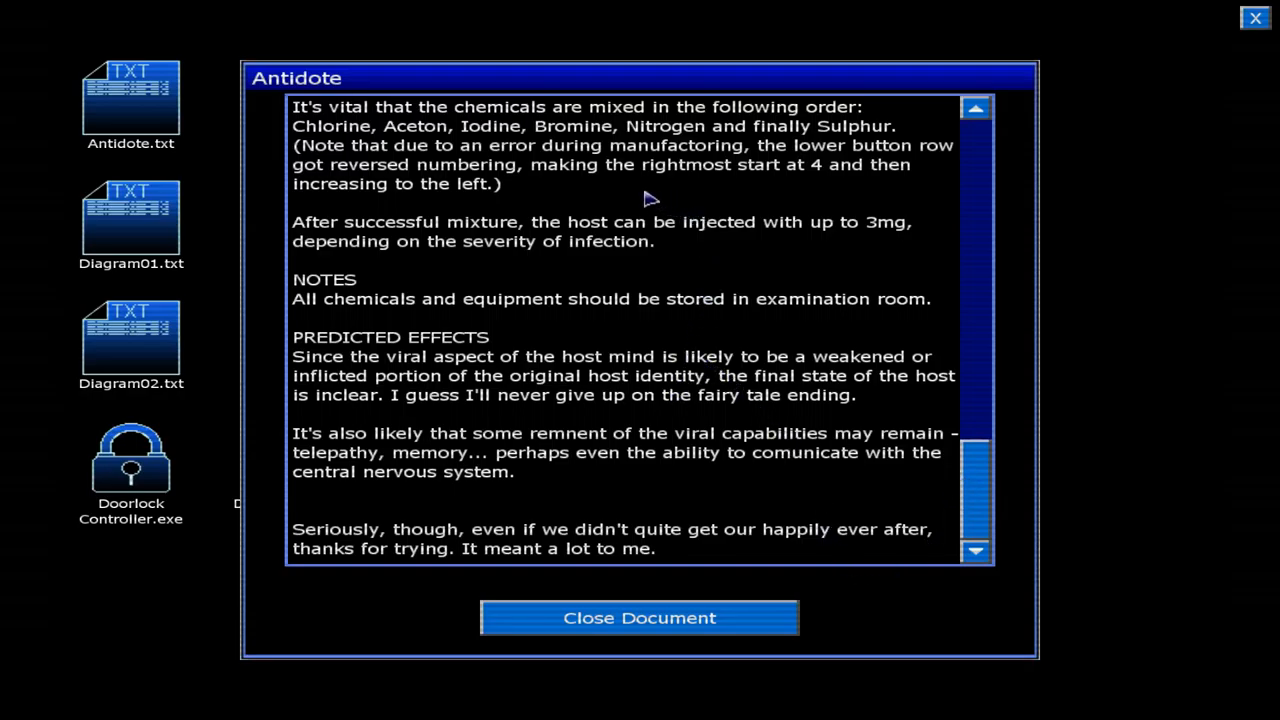
mouse_move(455, 150)
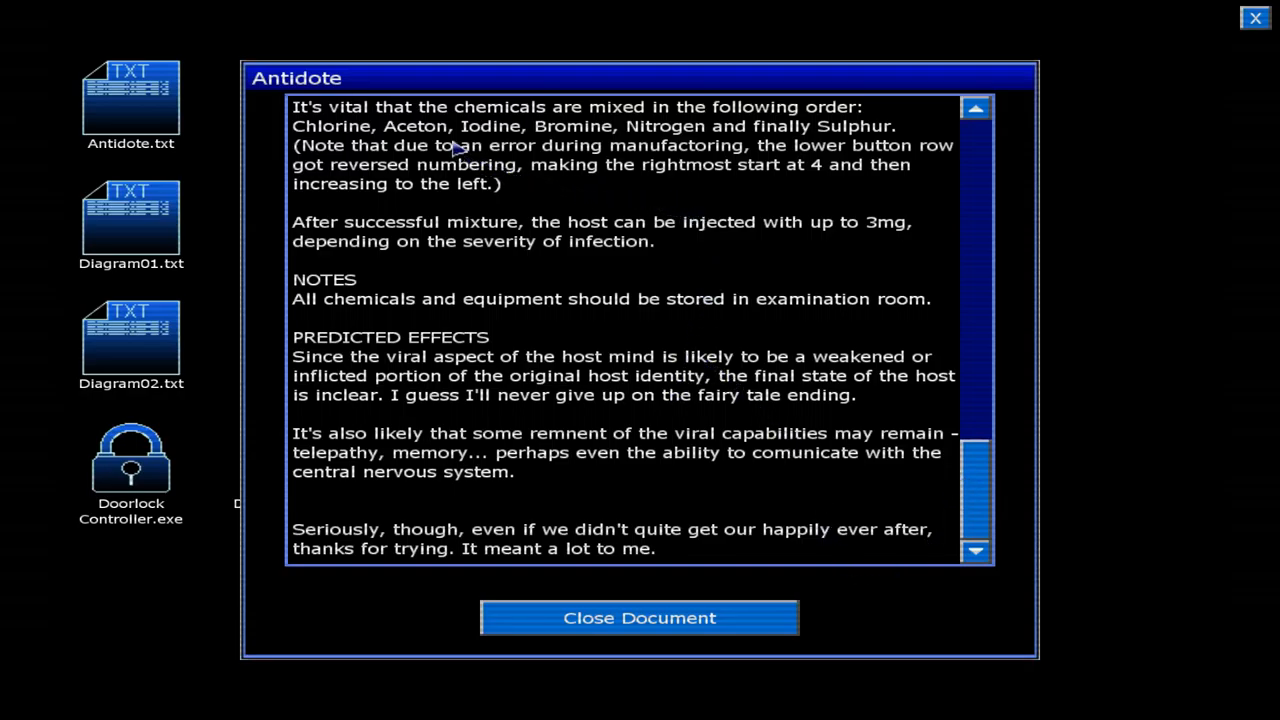
mouse_move(808, 135)
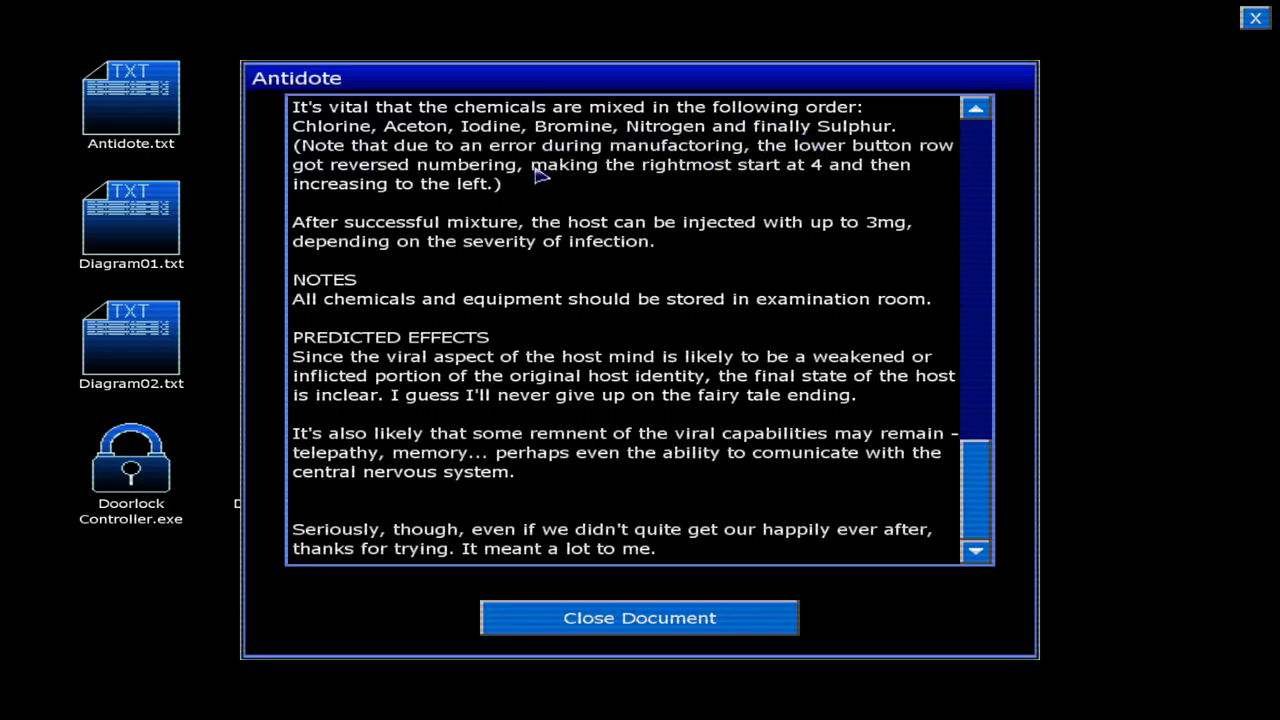
mouse_move(548, 184)
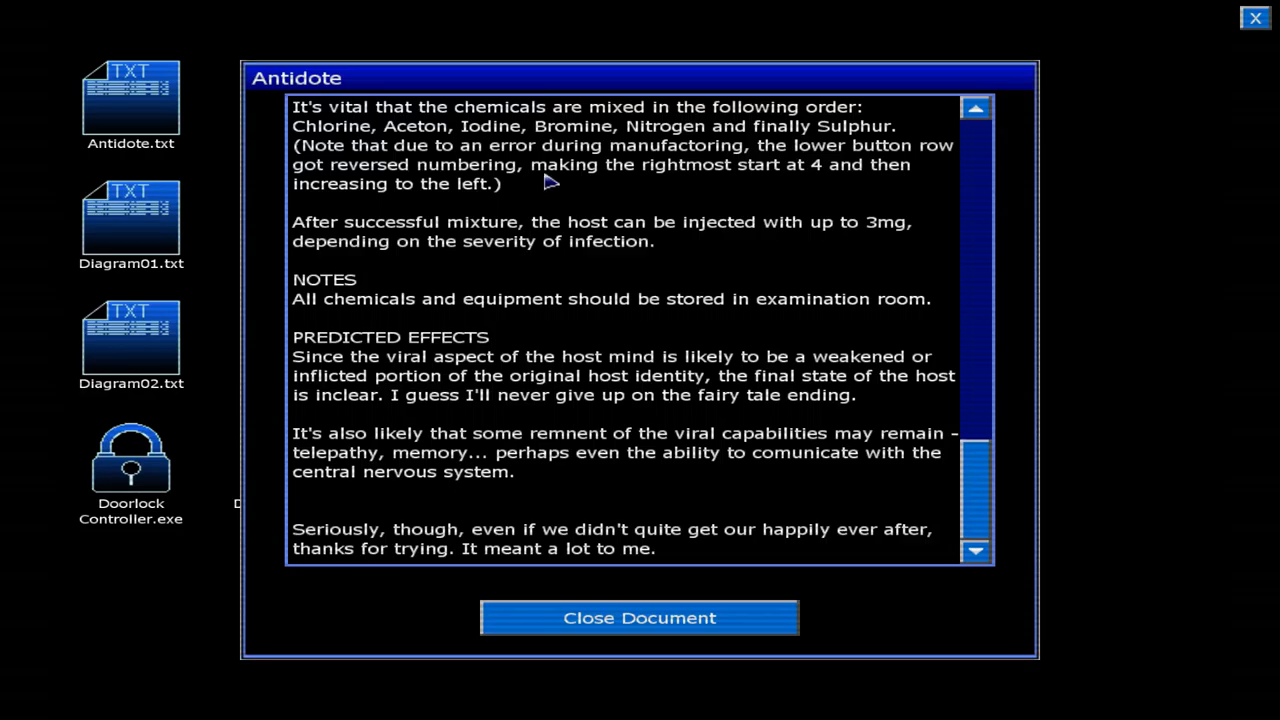
mouse_move(500, 200)
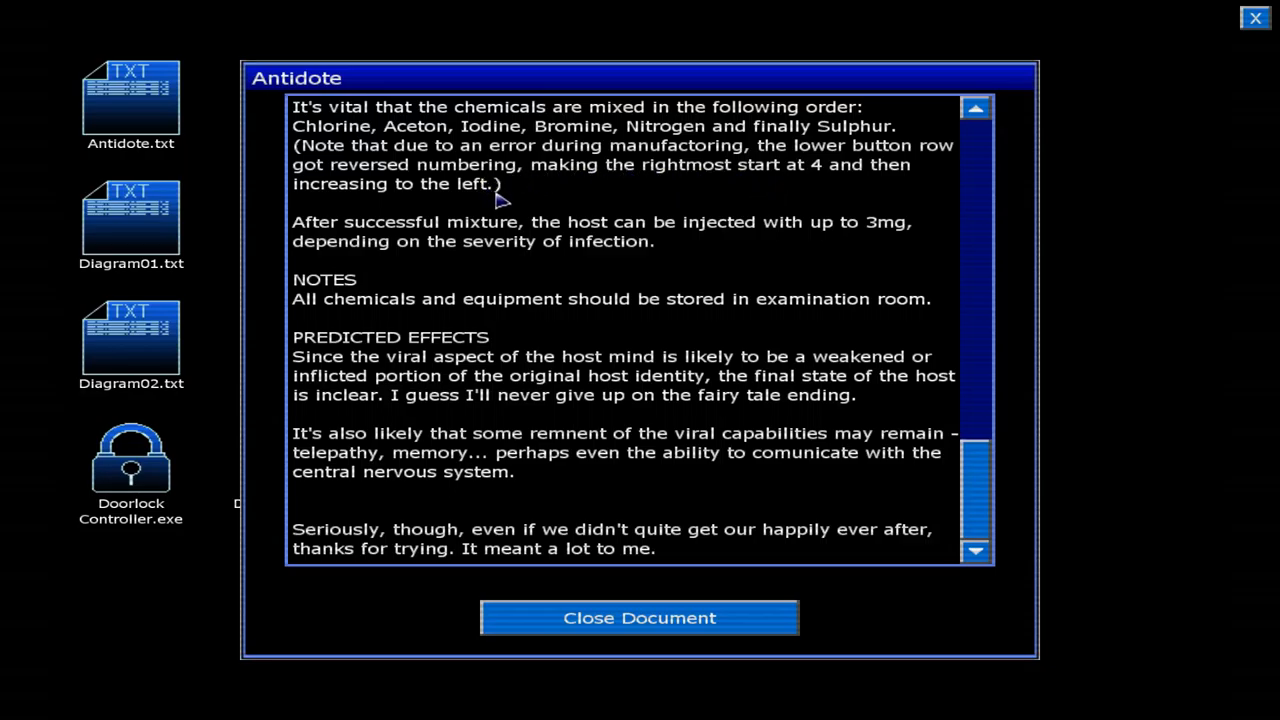
mouse_move(642, 155)
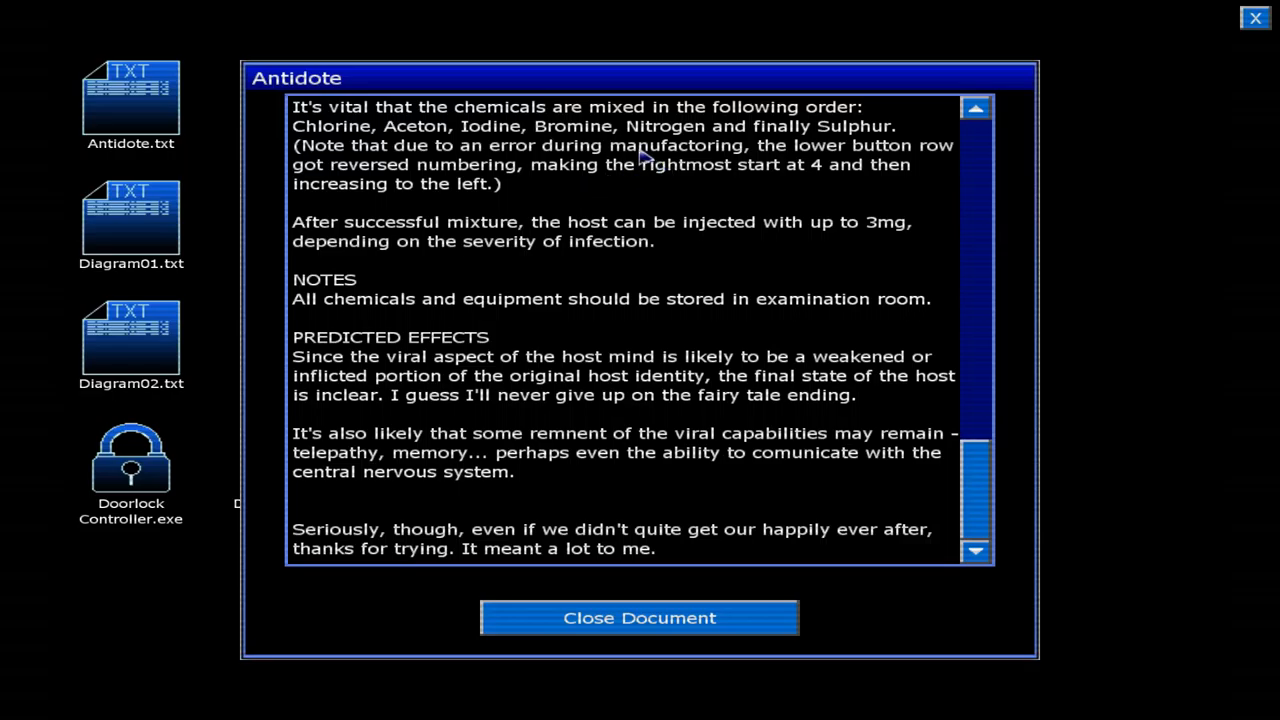
mouse_move(783, 182)
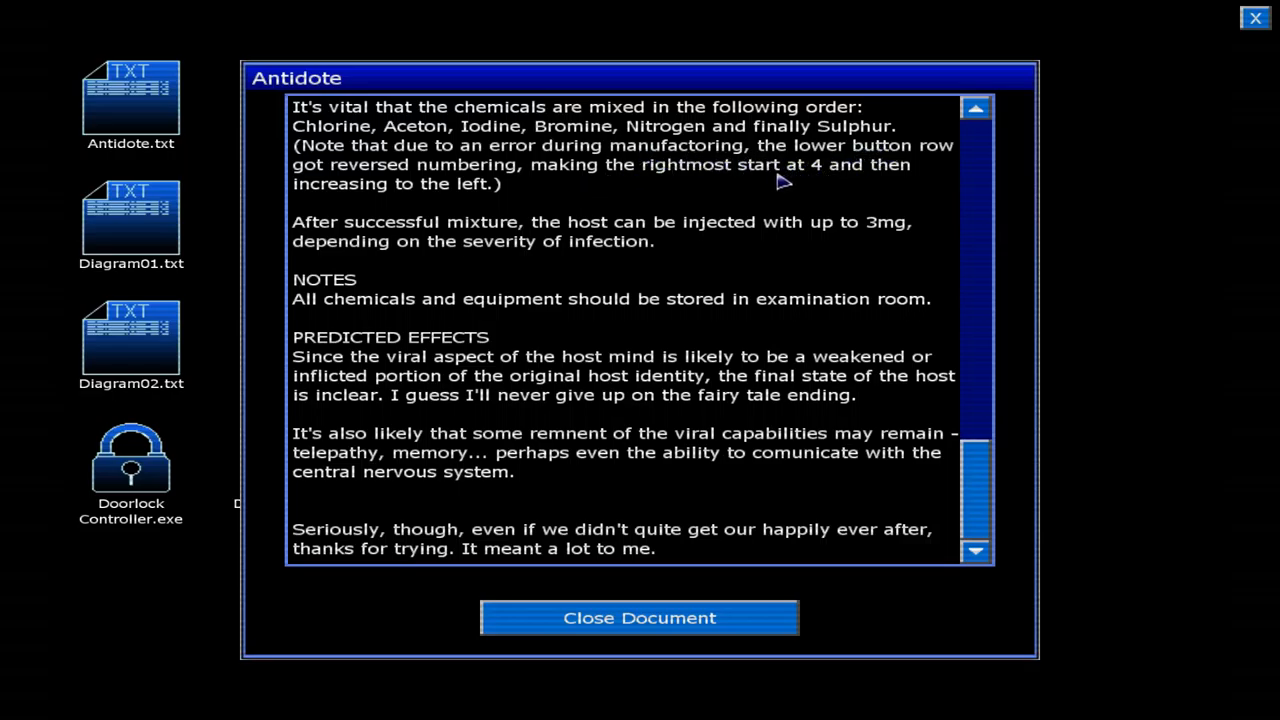
mouse_move(831, 170)
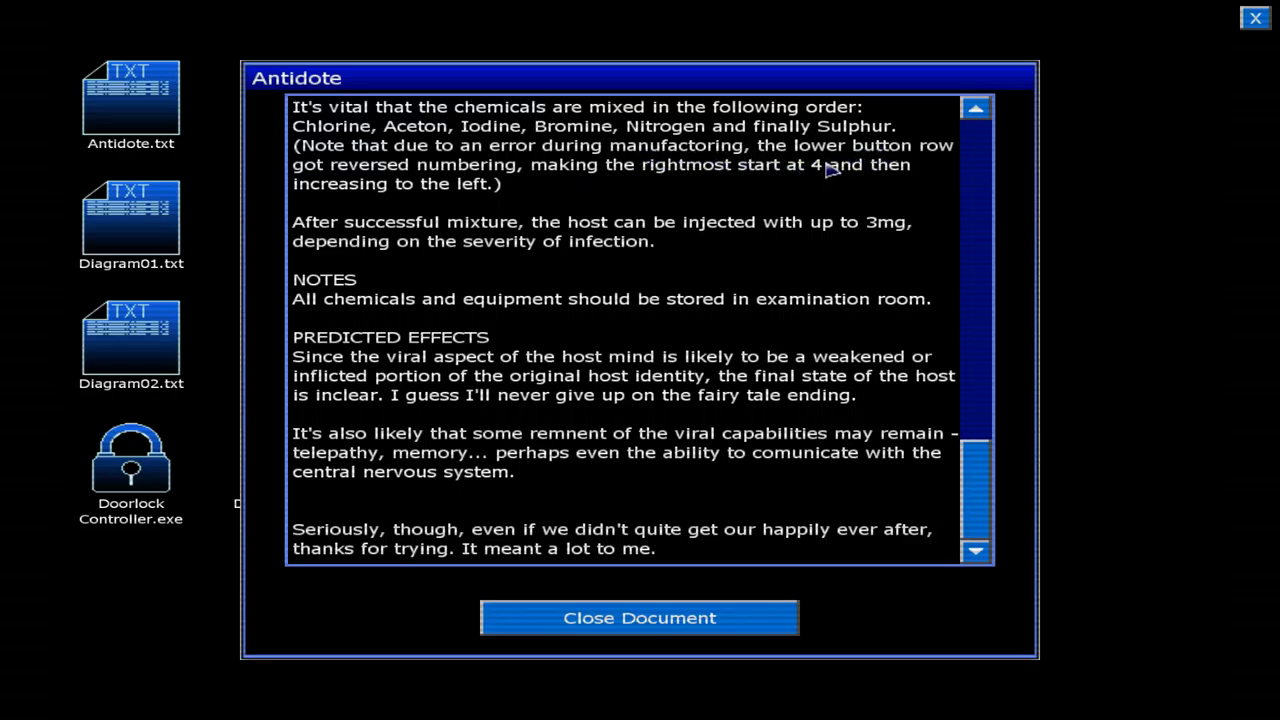
mouse_move(805, 82)
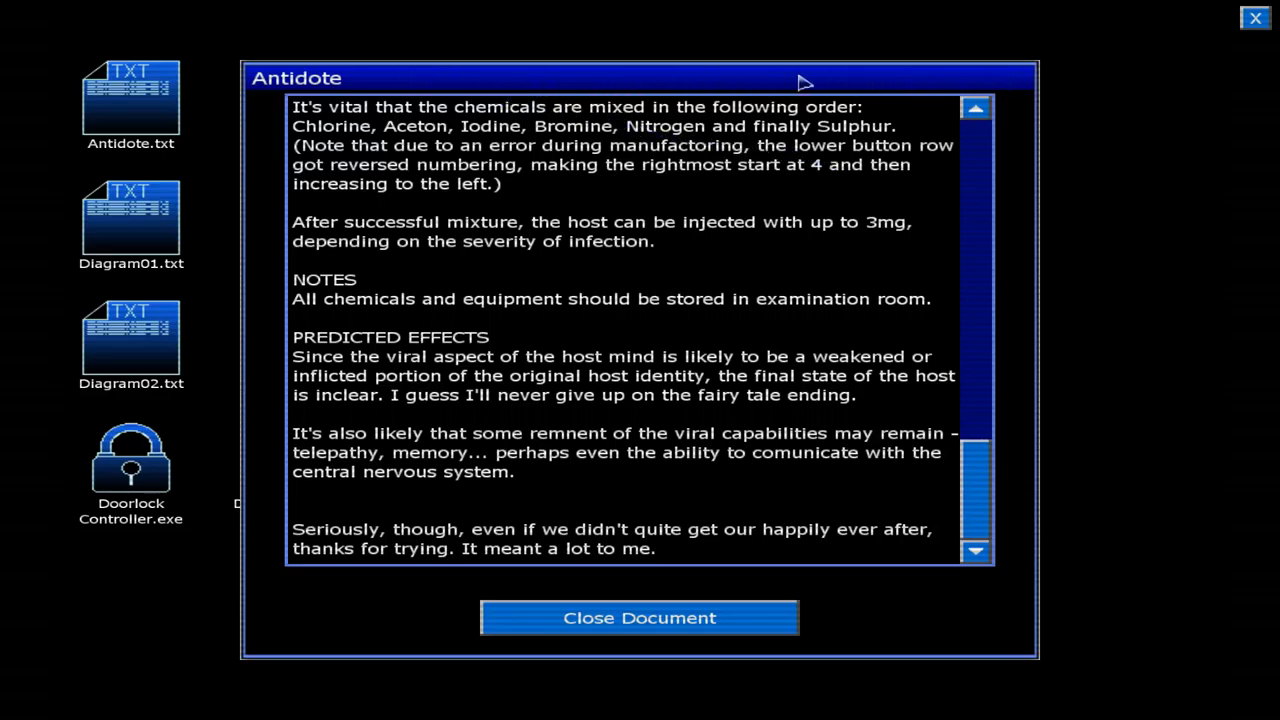
mouse_move(392, 78)
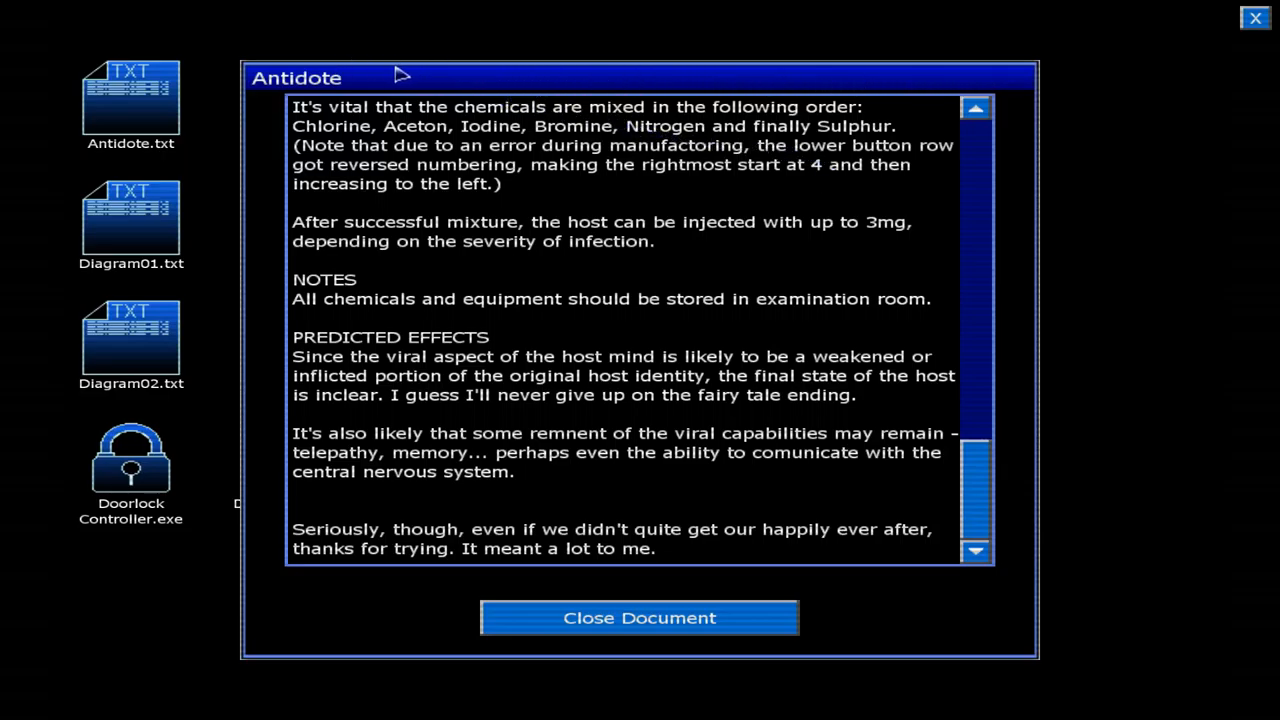
mouse_move(1185, 150)
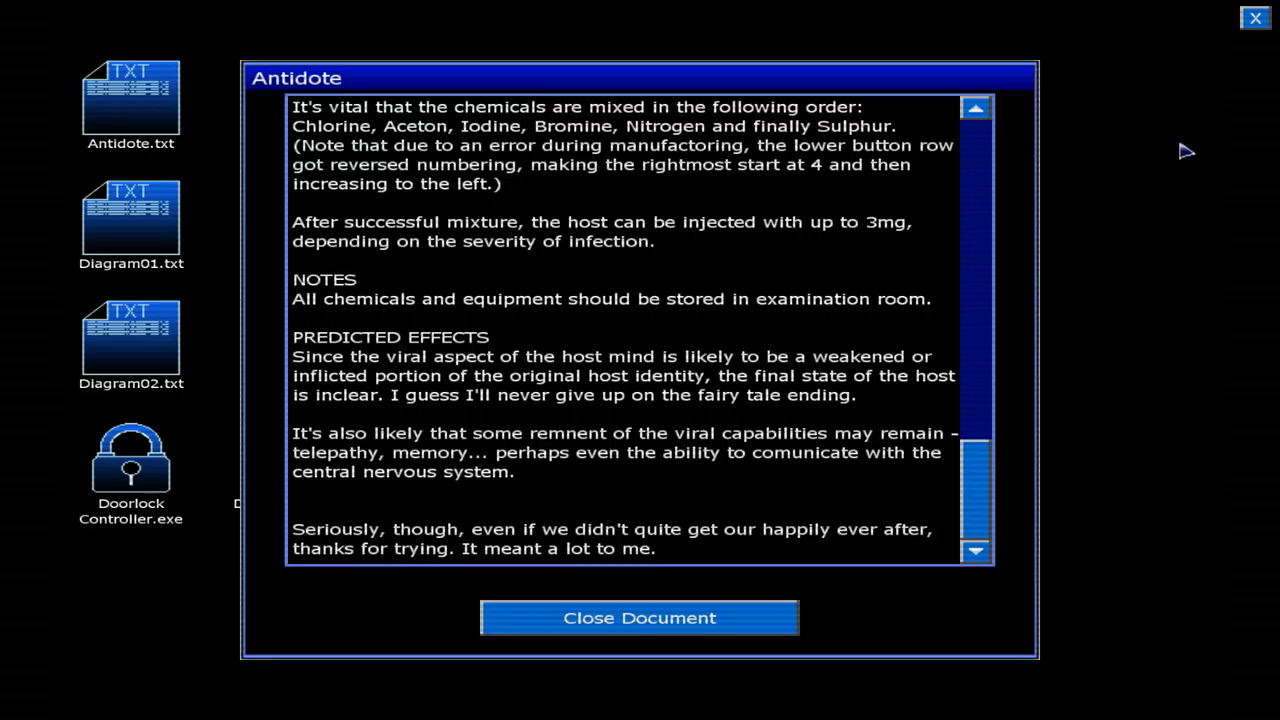
mouse_move(824, 210)
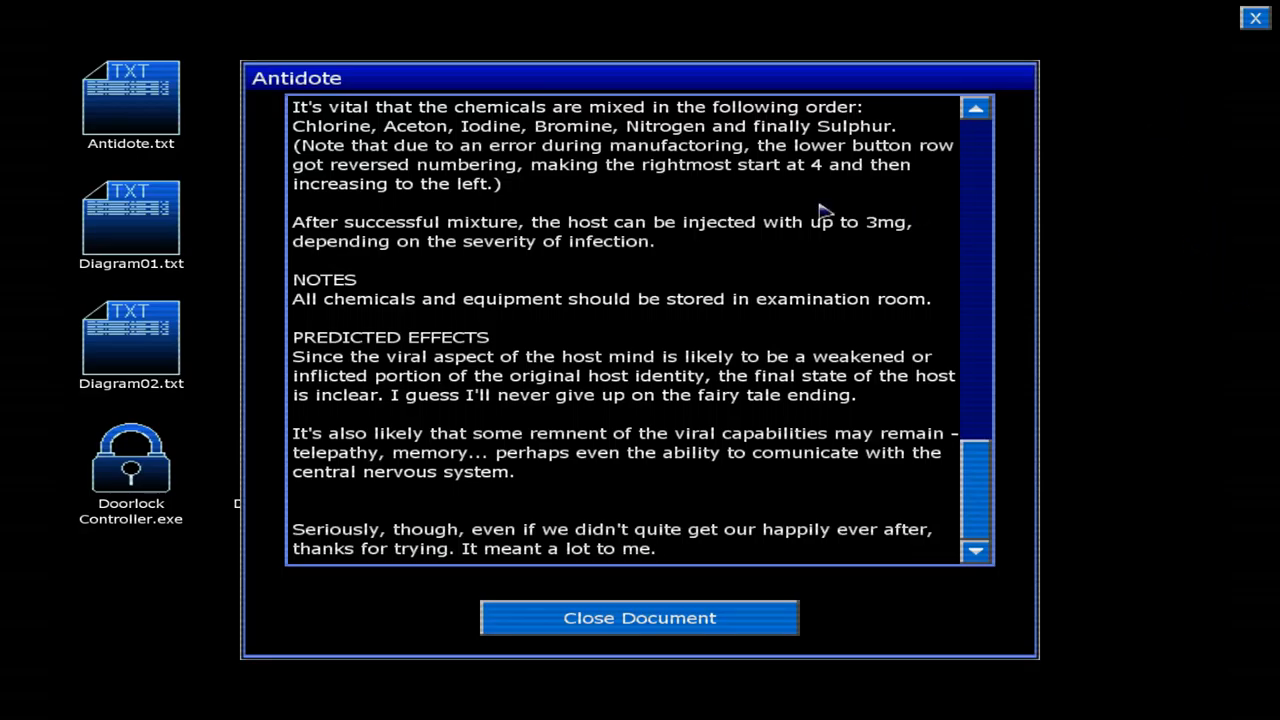
mouse_move(340, 204)
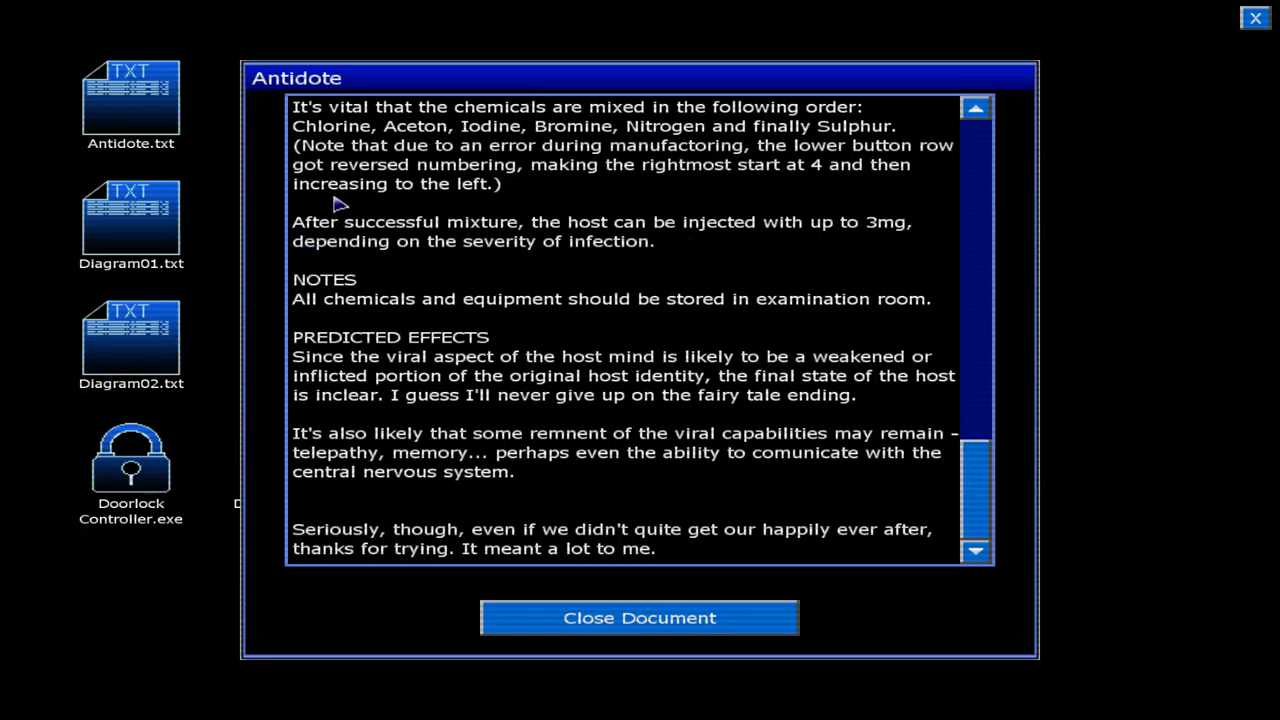
mouse_move(271, 243)
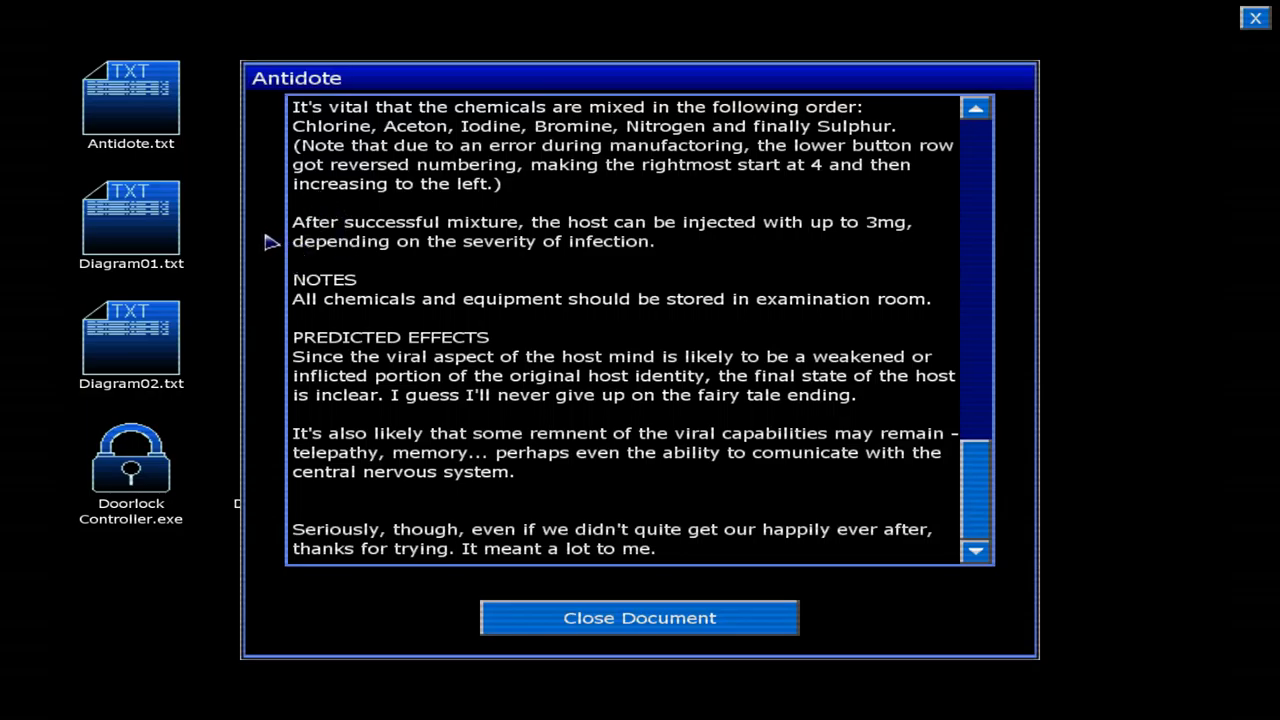
mouse_move(333, 232)
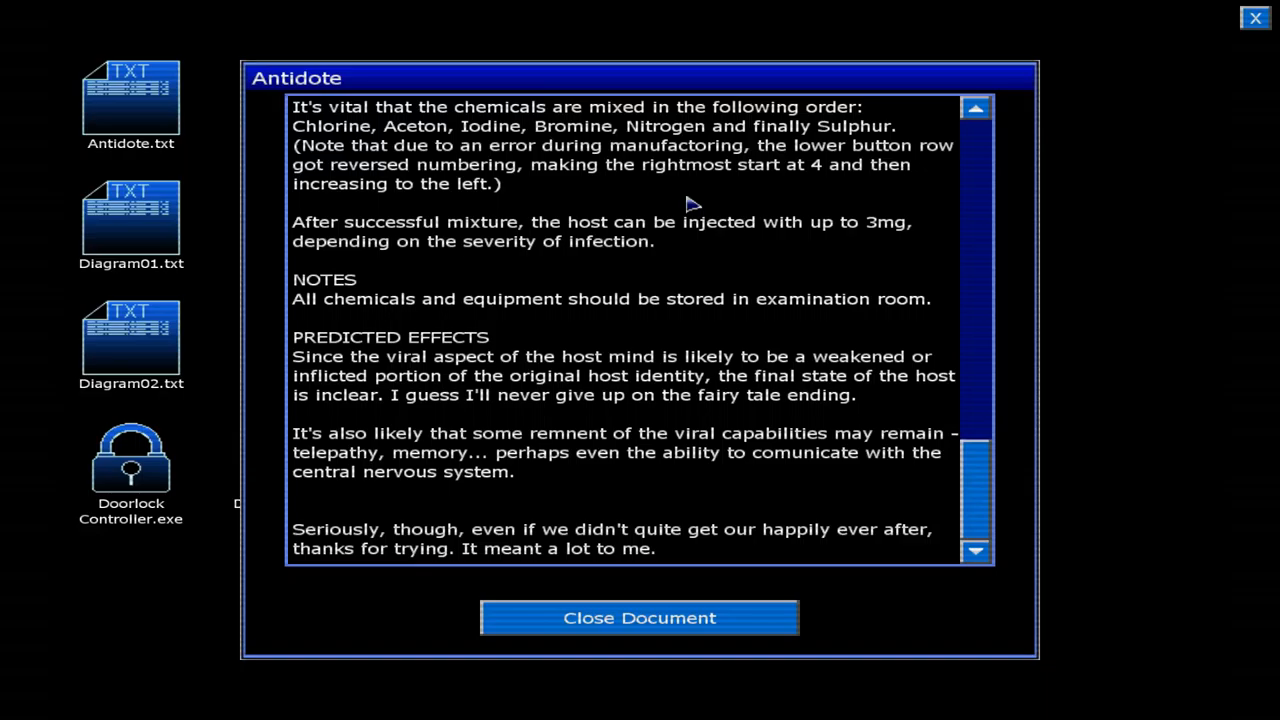
mouse_move(884, 337)
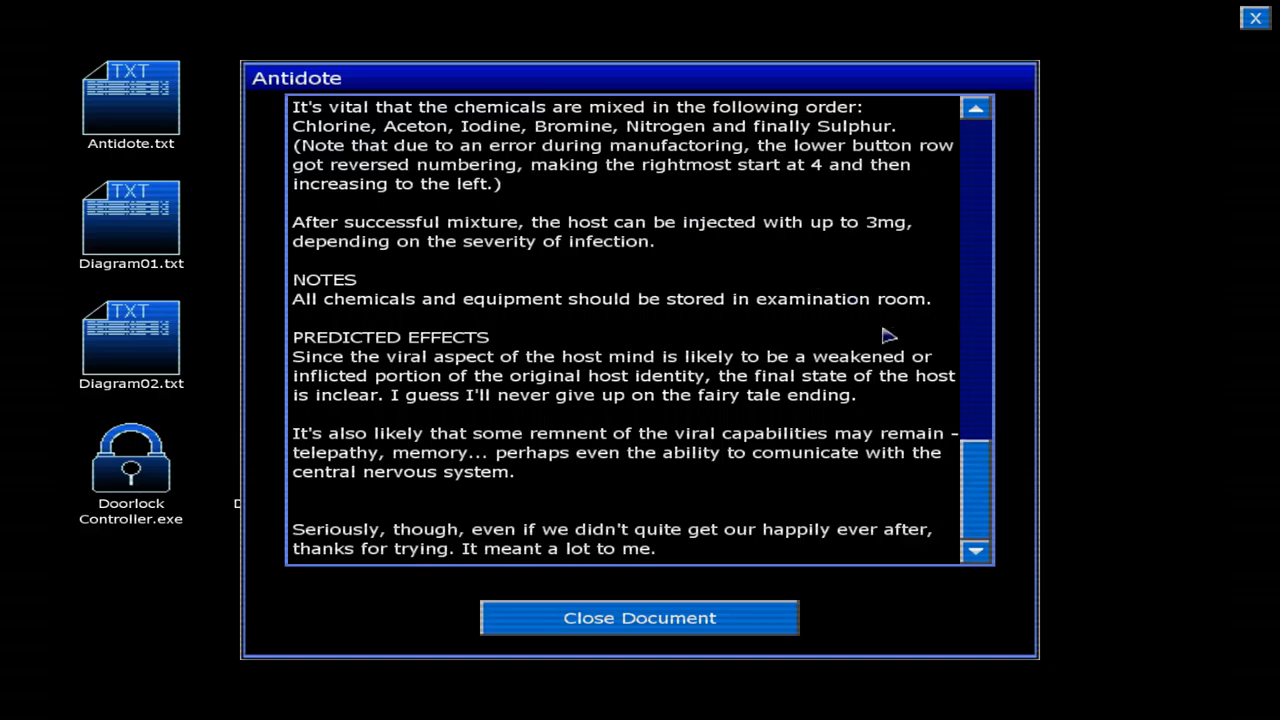
mouse_move(768, 263)
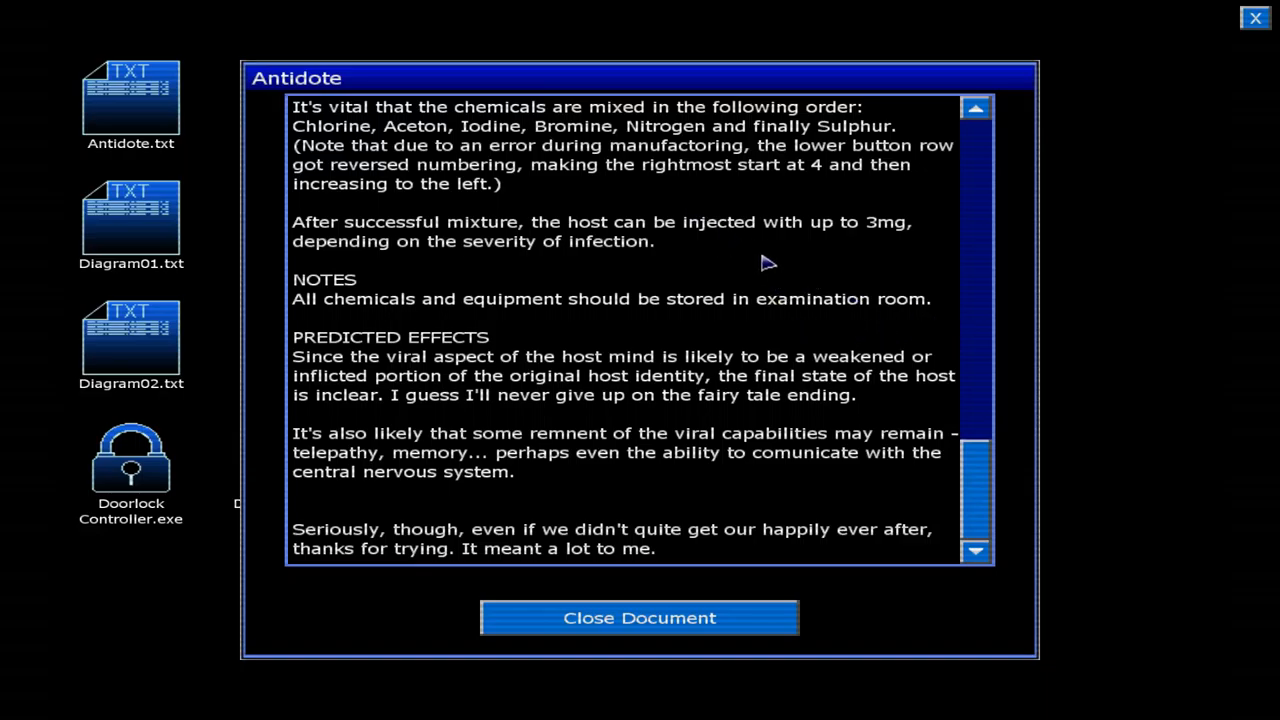
mouse_move(946, 480)
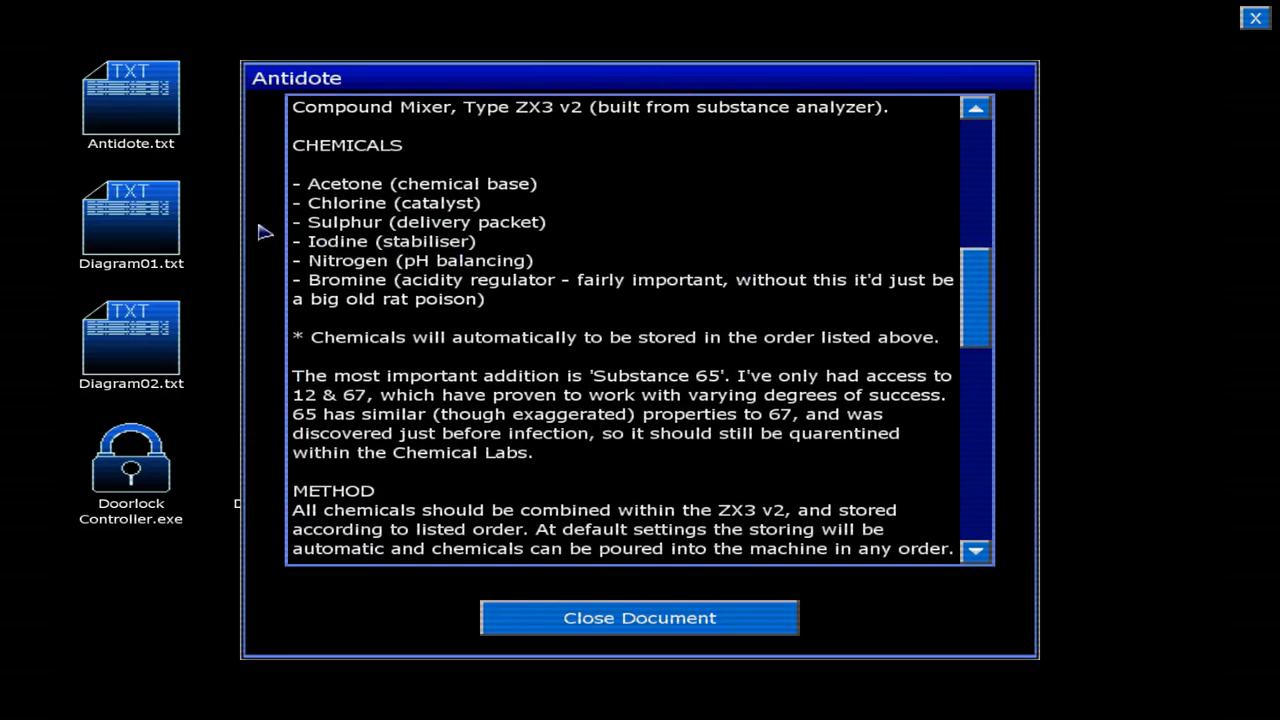
mouse_move(439, 228)
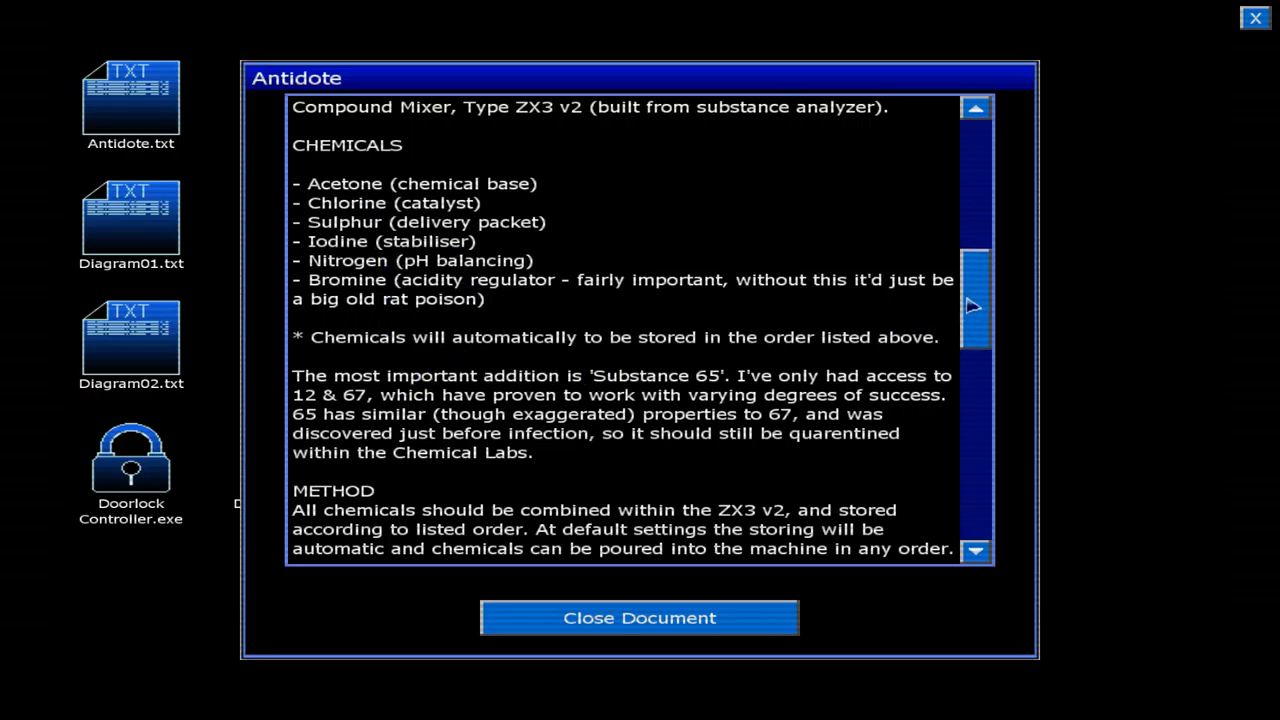
scroll("down", 3)
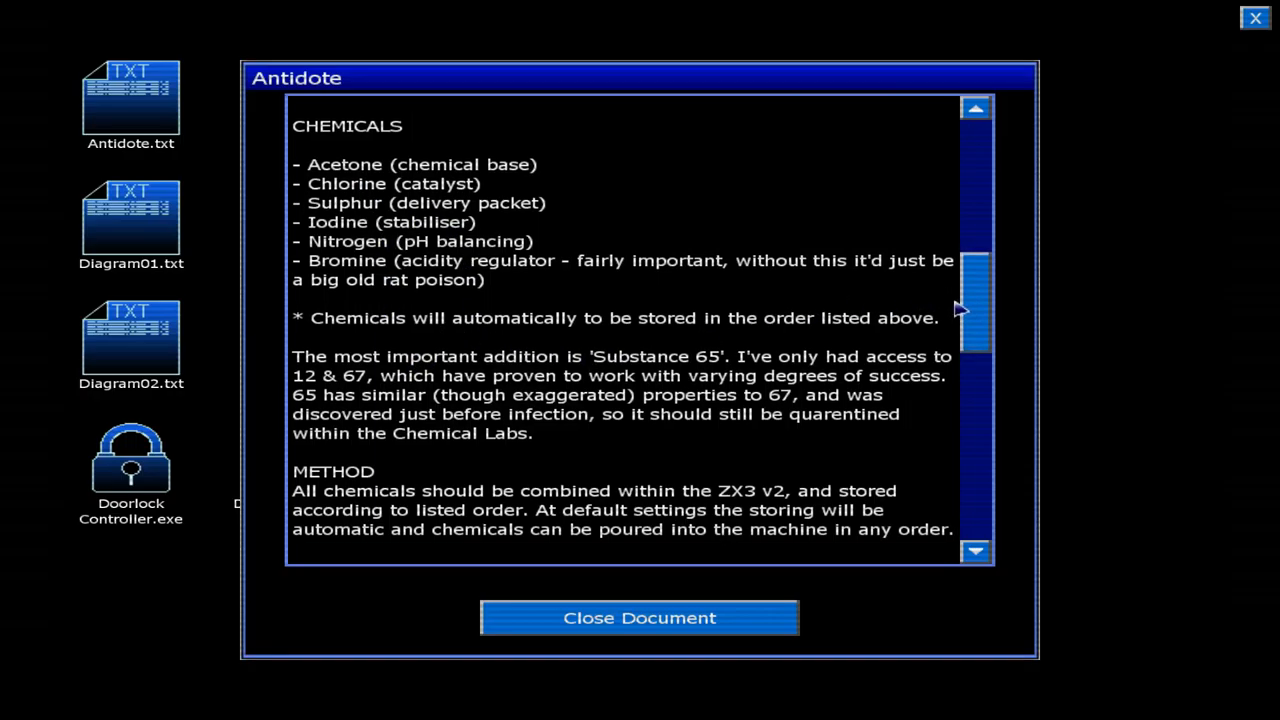
scroll("down", 3)
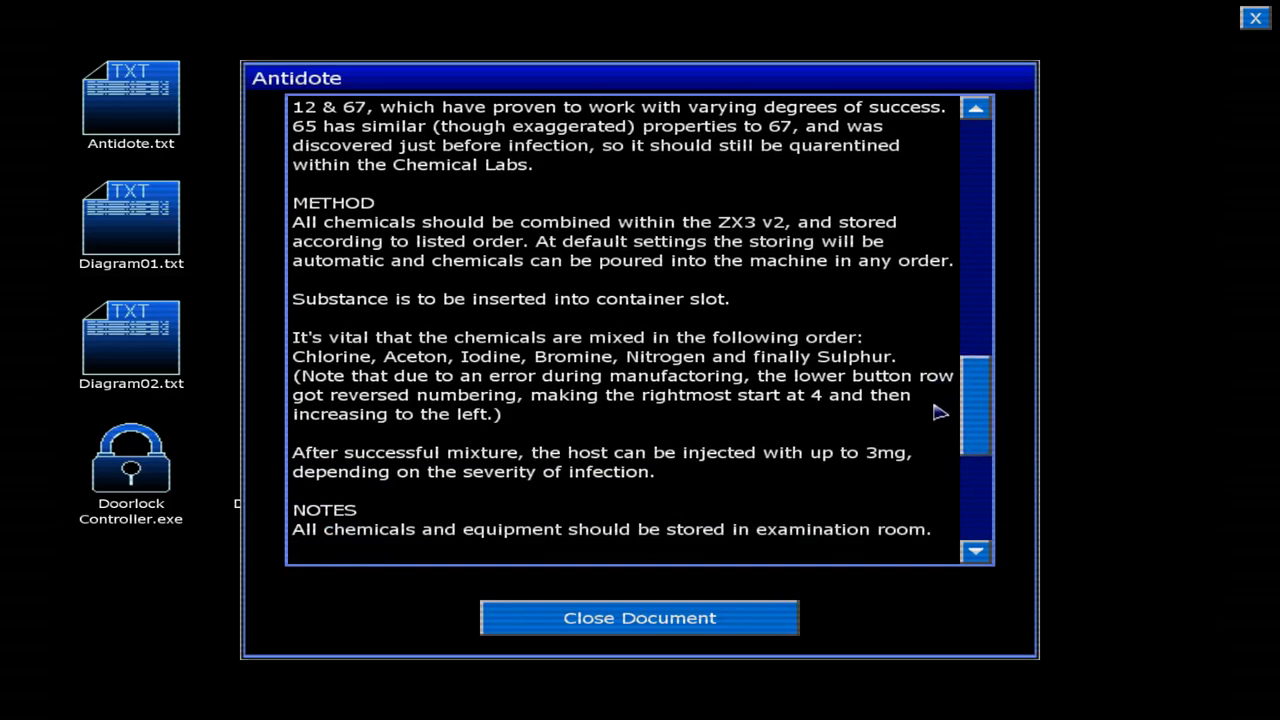
mouse_move(500, 168)
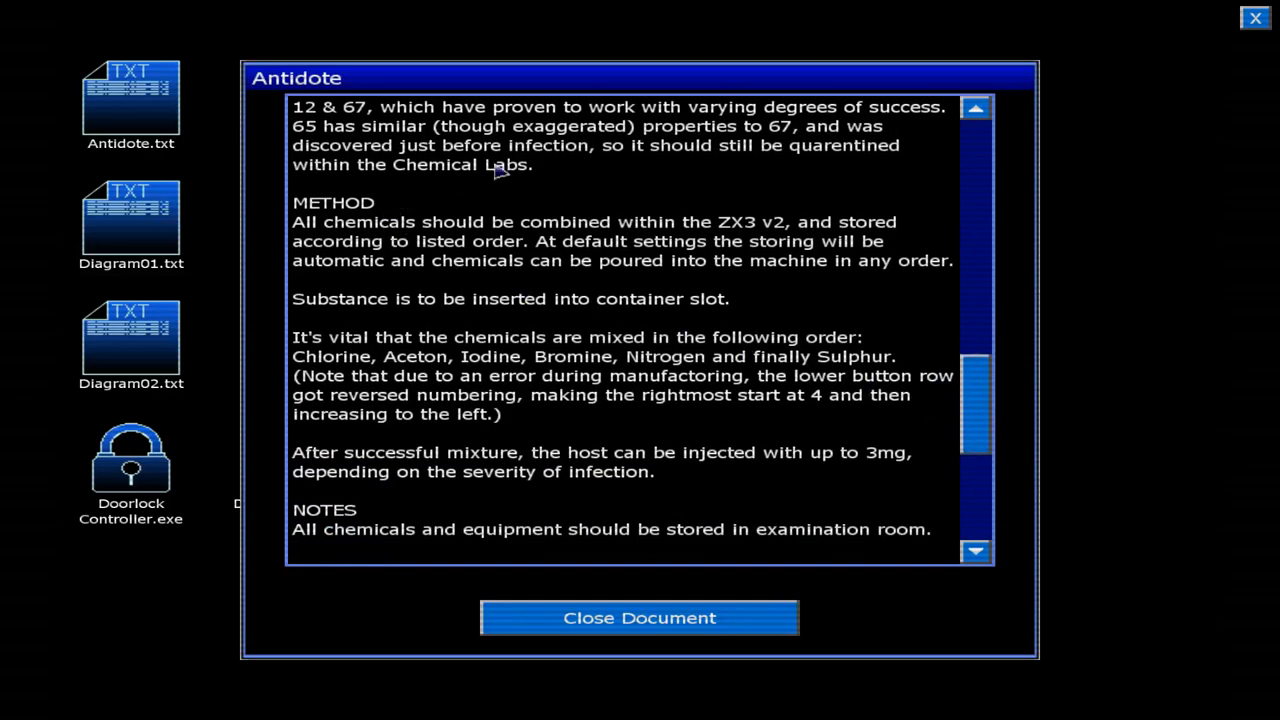
View the population and mutation graphs, then unlock the Chem. Airlock in Doorlock Controller.
left_click(639, 617)
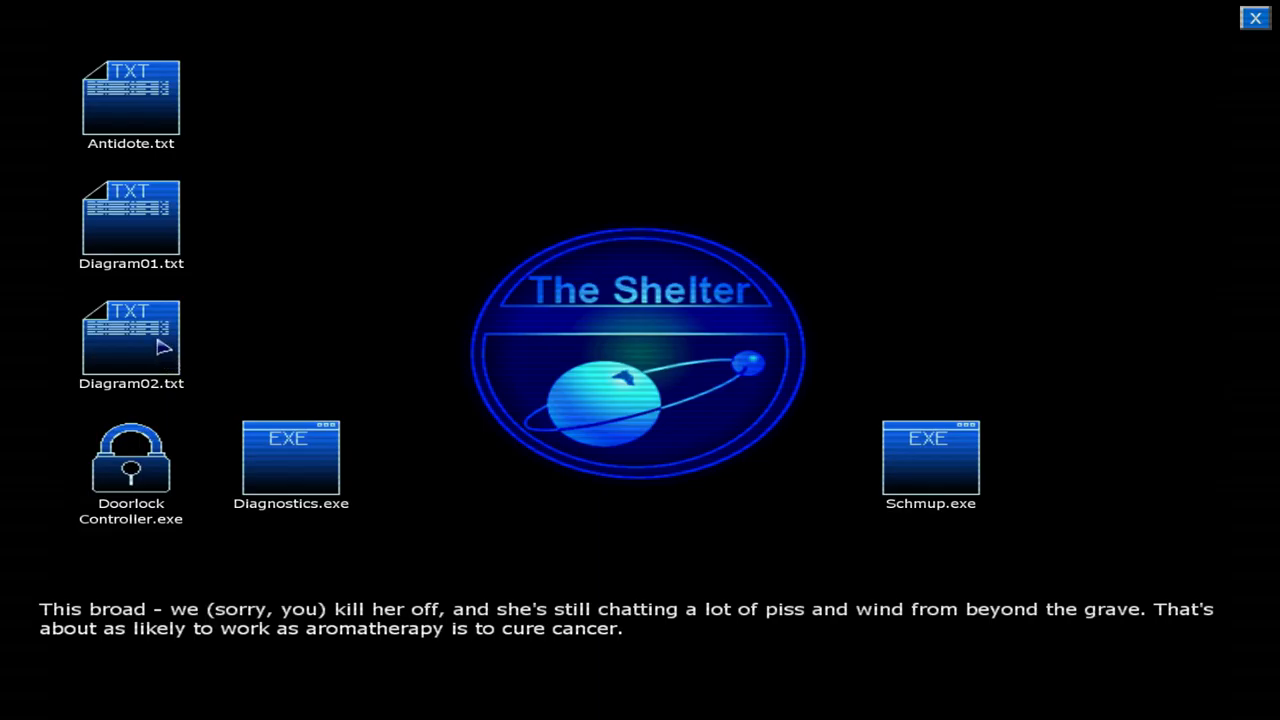
mouse_move(140, 245)
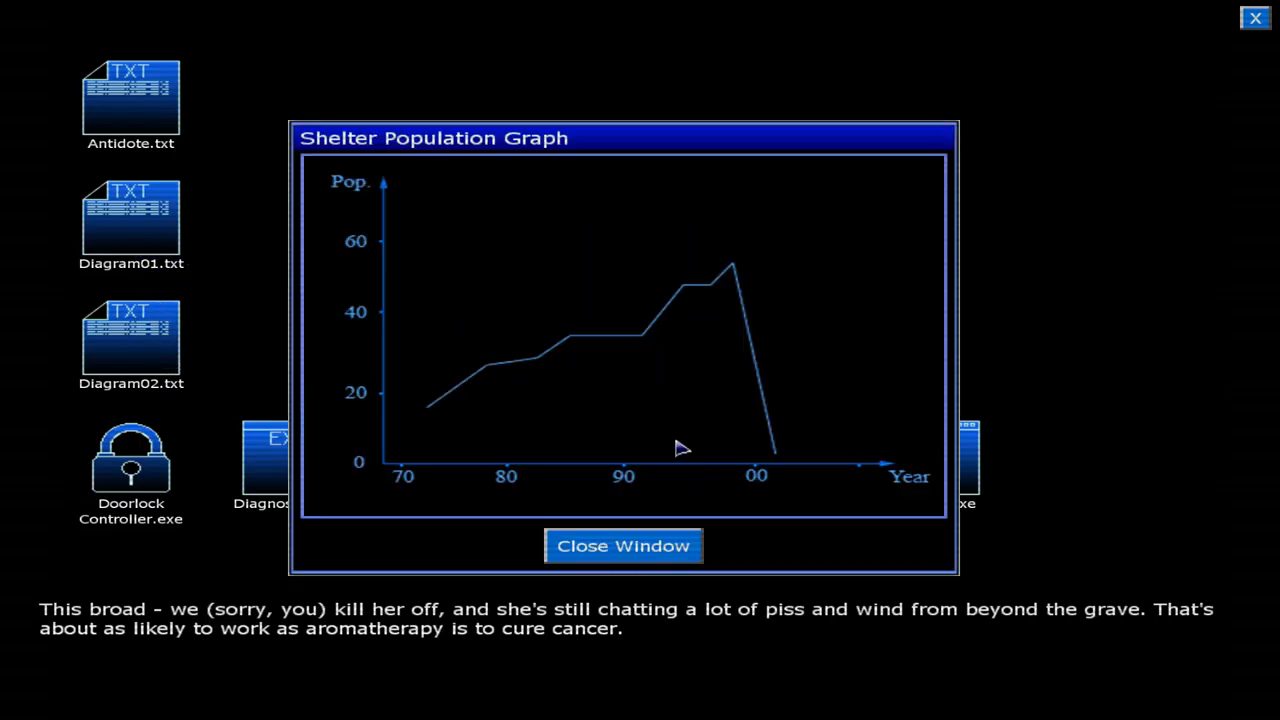
mouse_move(618, 293)
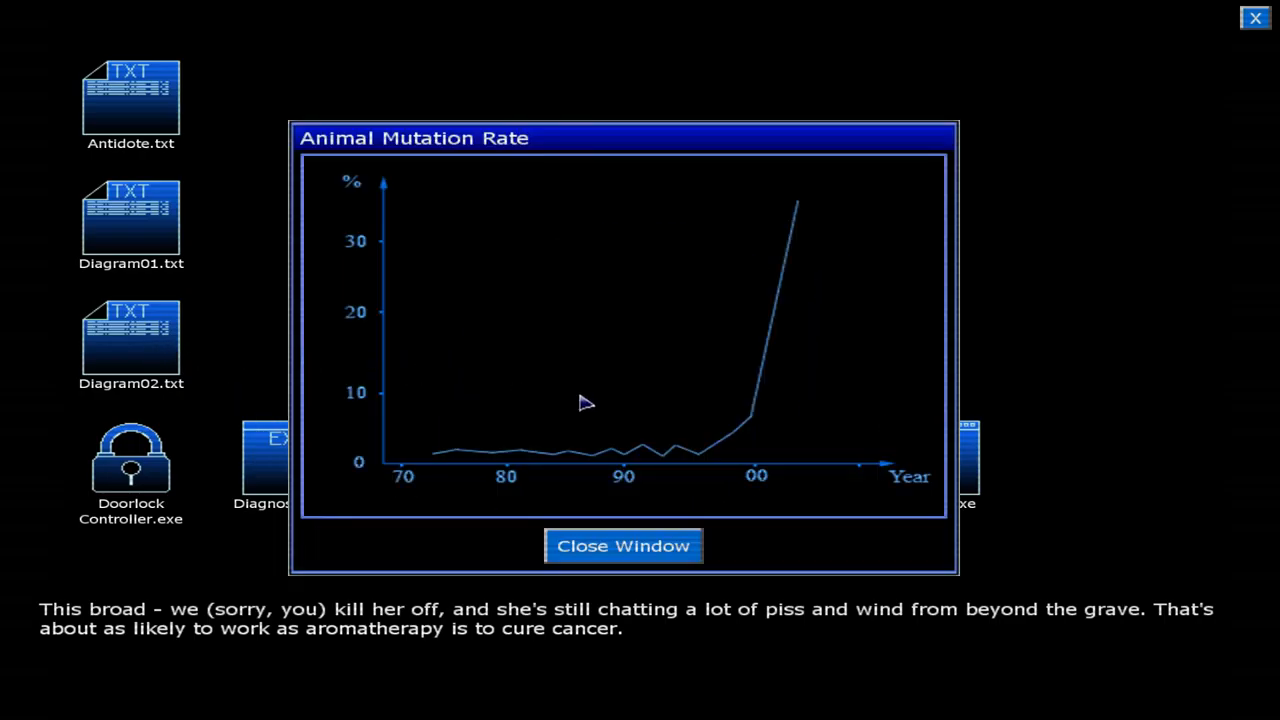
mouse_move(673, 547)
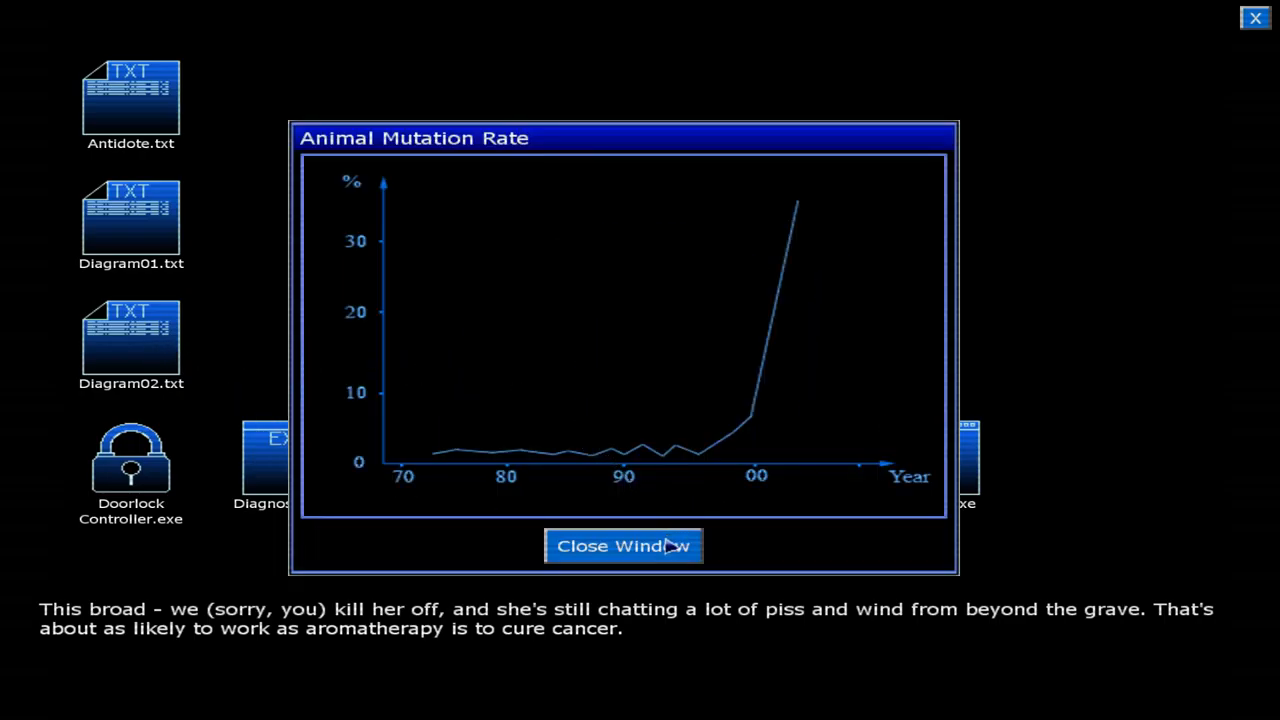
left_click(623, 546)
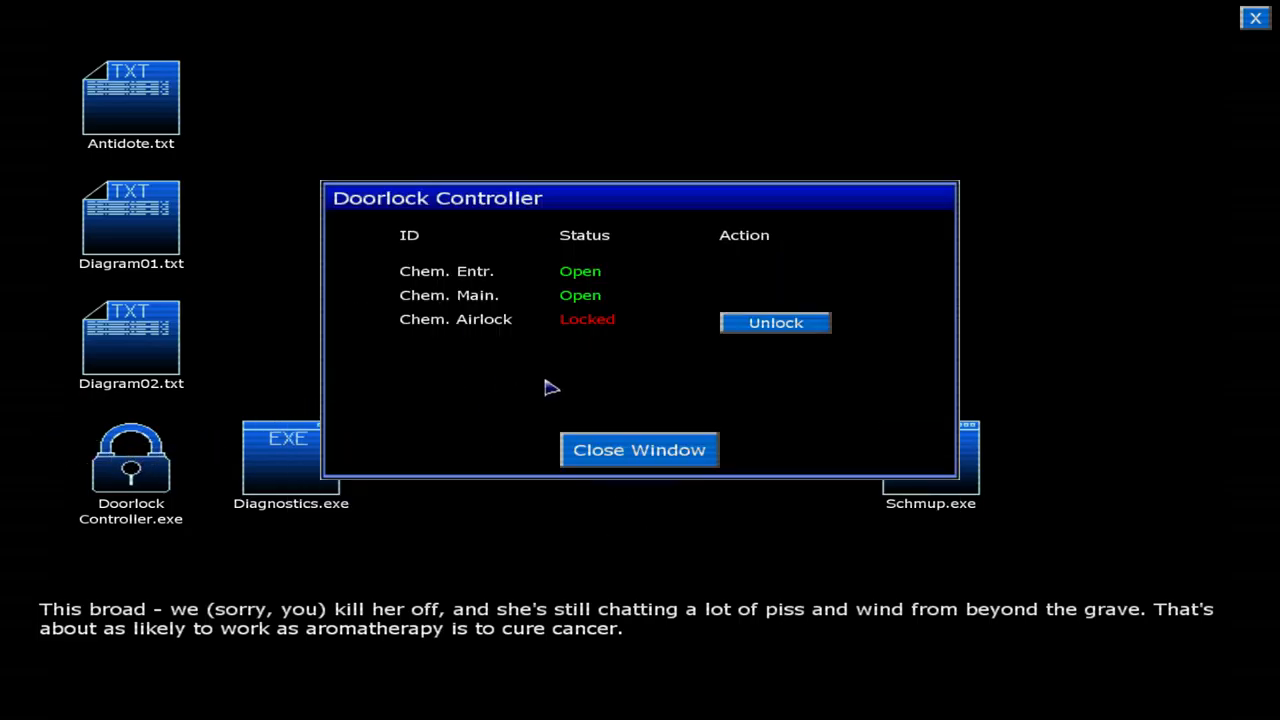
left_click(775, 322)
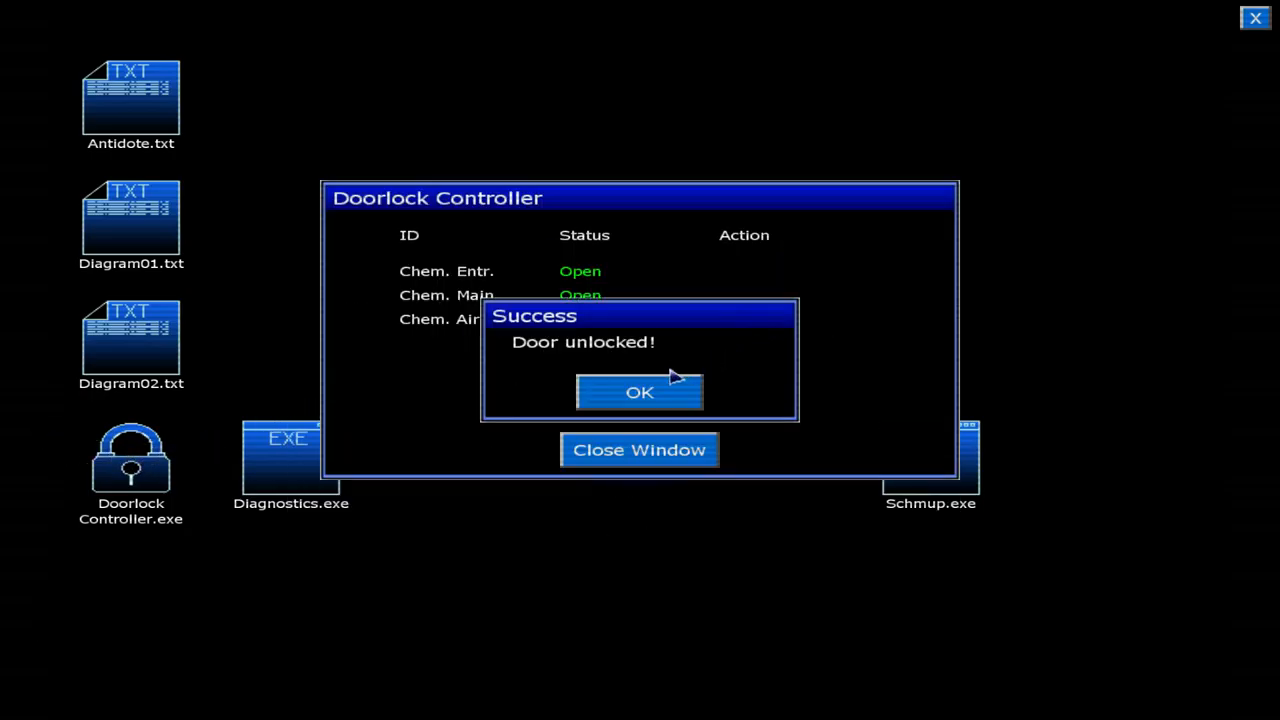
left_click(639, 392)
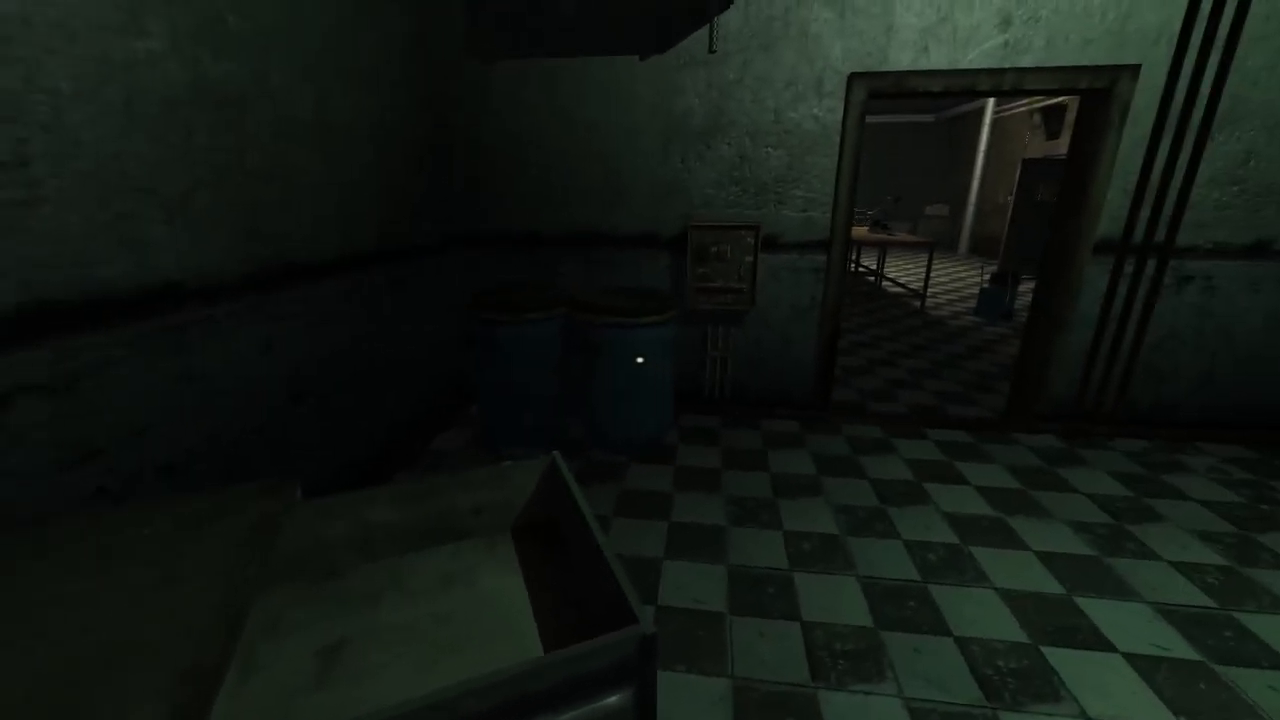
mouse_move(640, 360)
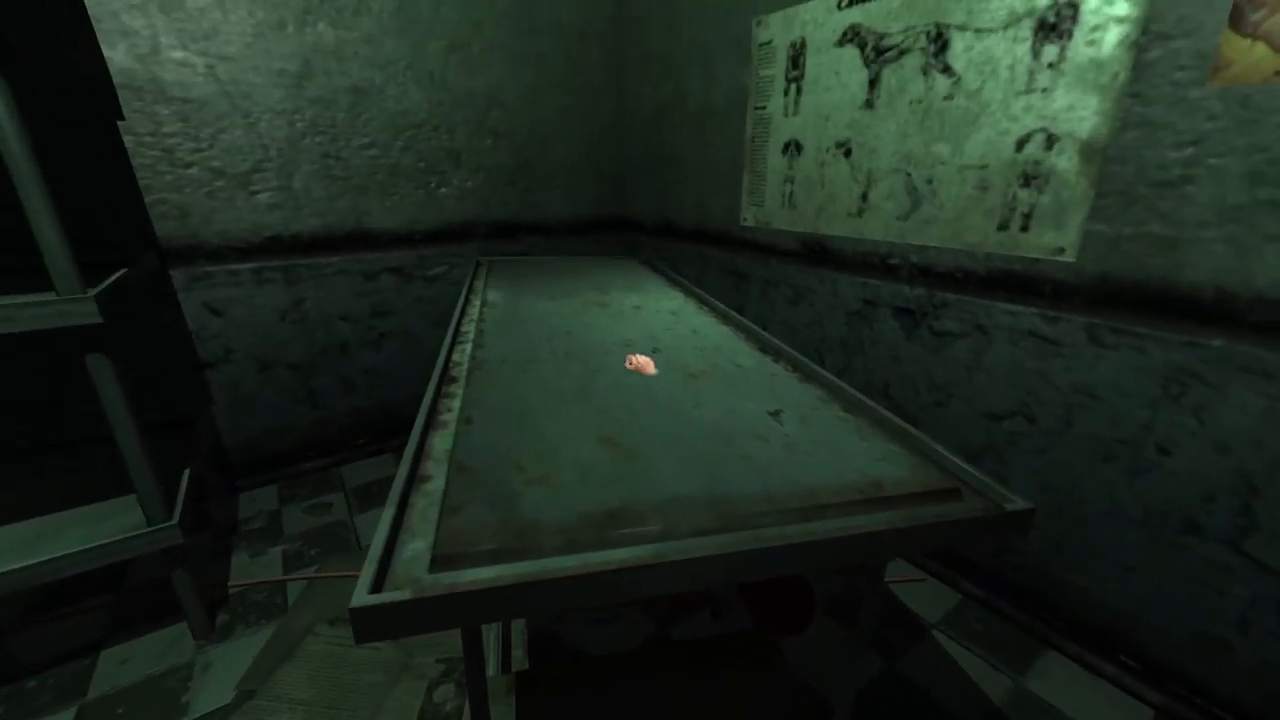
mouse_move(640, 360)
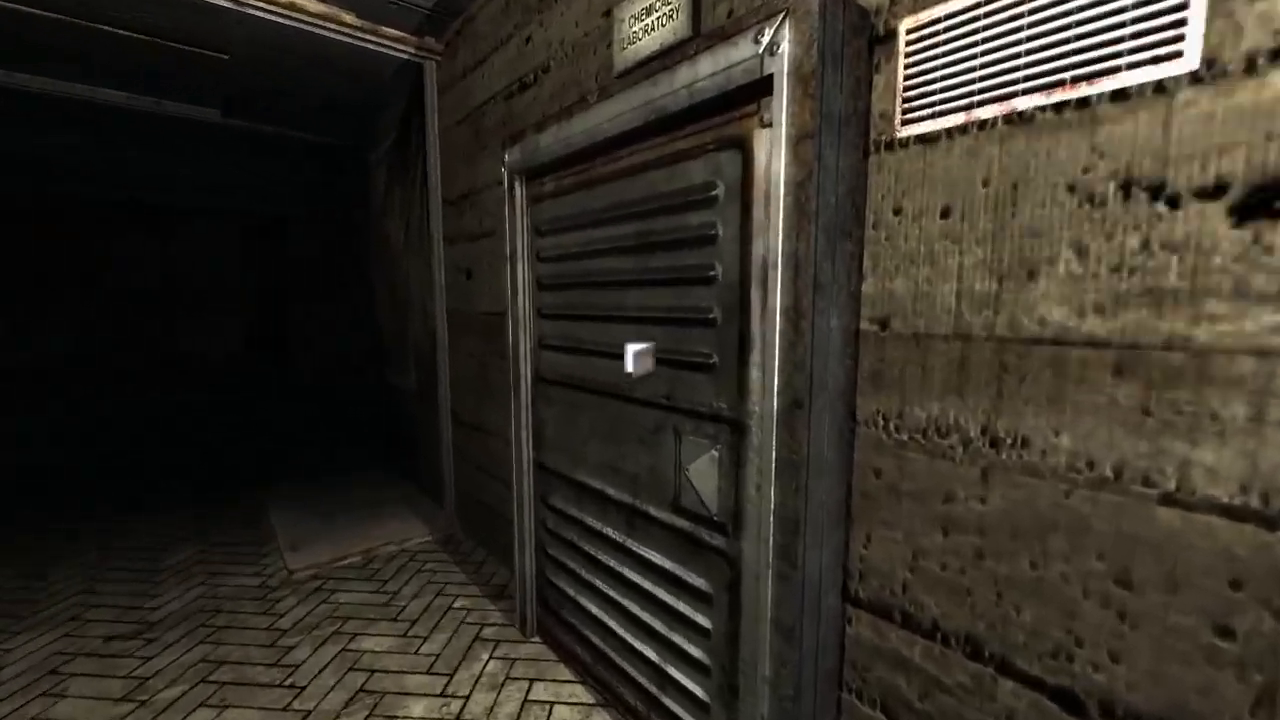
Grab and pull open the Chemical Laboratory door to enter the dark rooms.
left_click(635, 372)
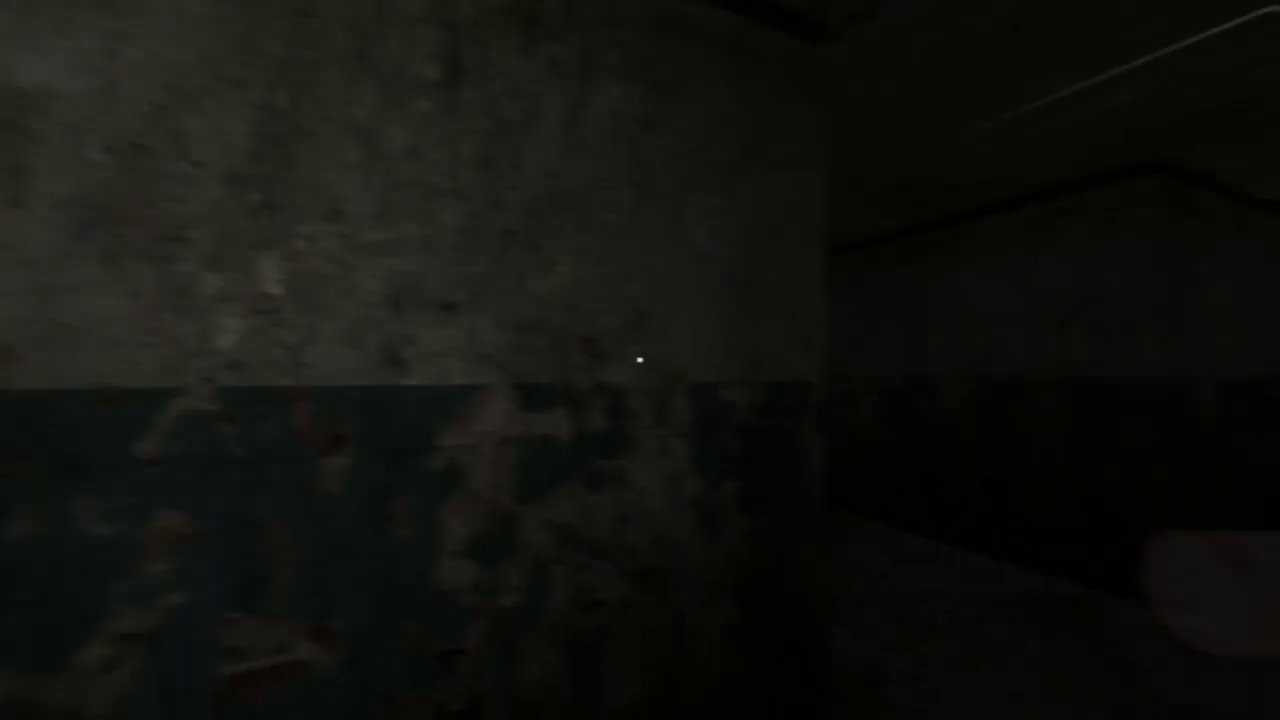
mouse_move(637, 362)
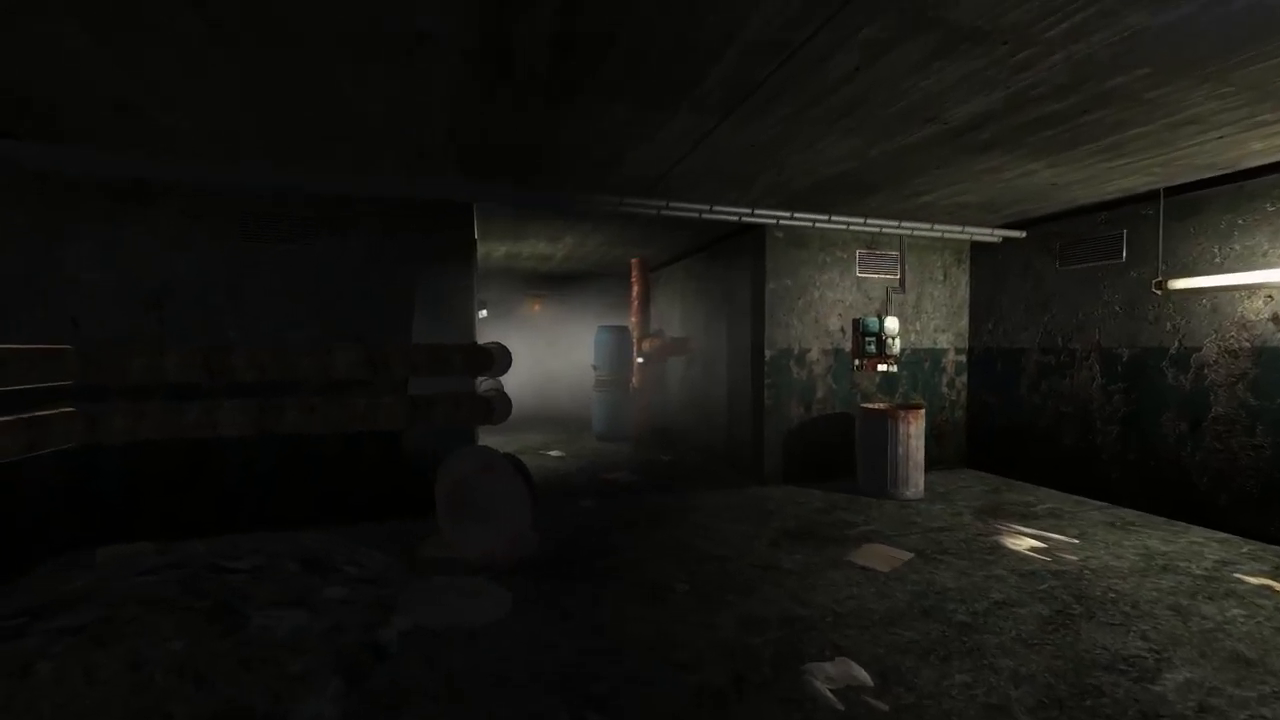
mouse_move(640, 360)
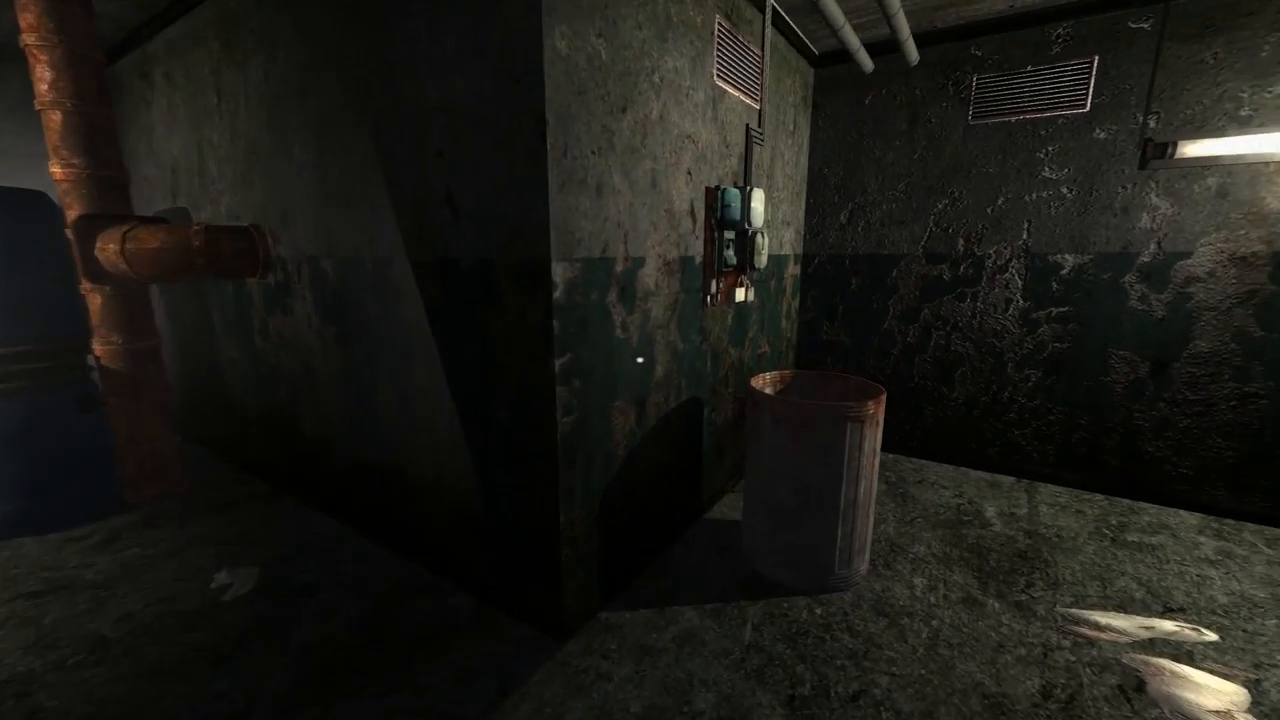